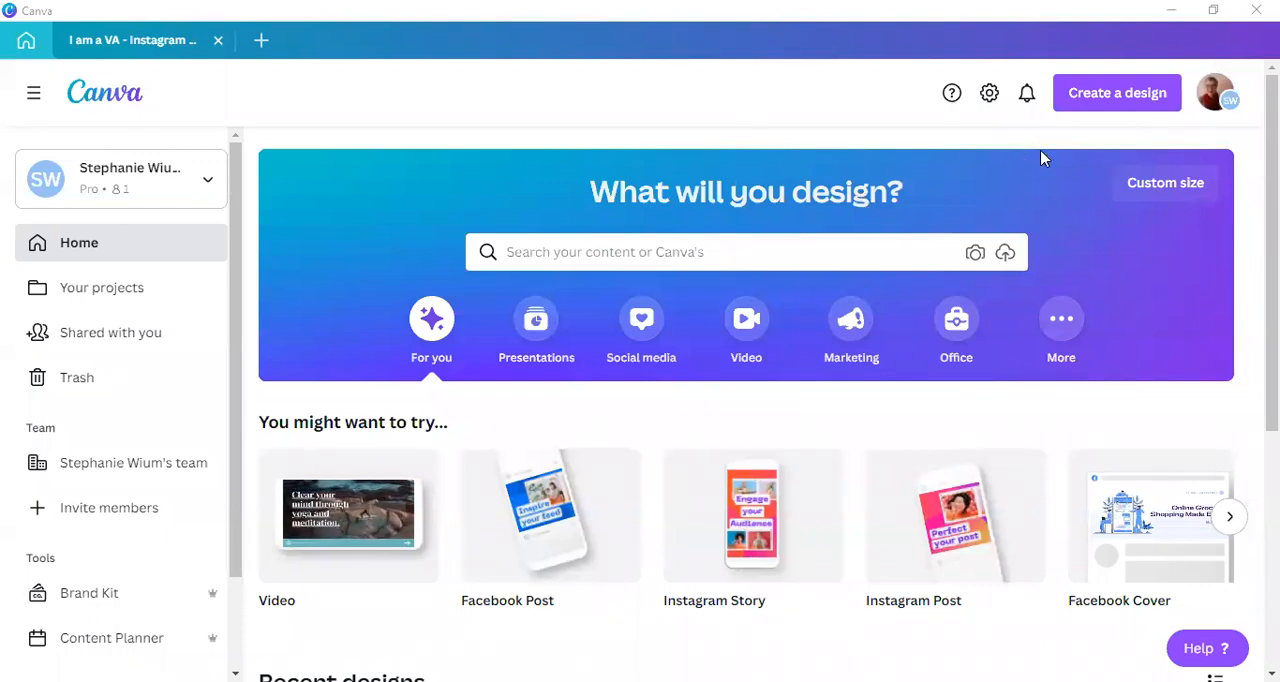
mouse_move(124, 85)
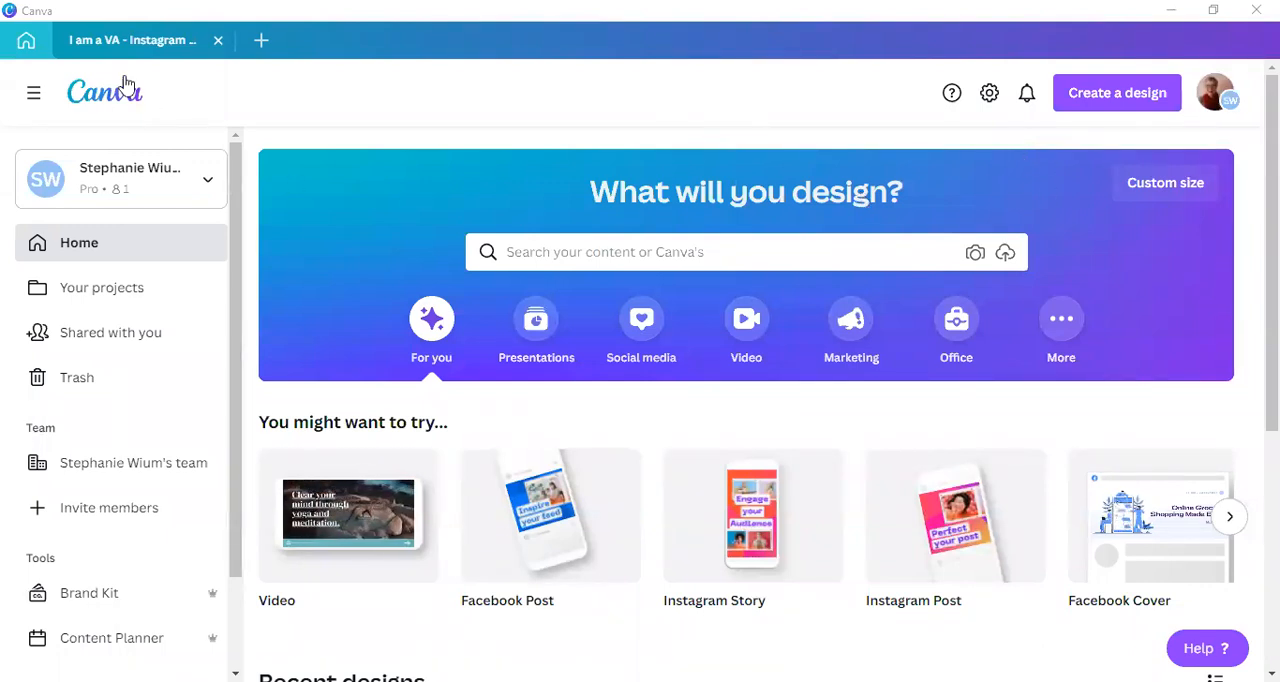
mouse_move(880, 158)
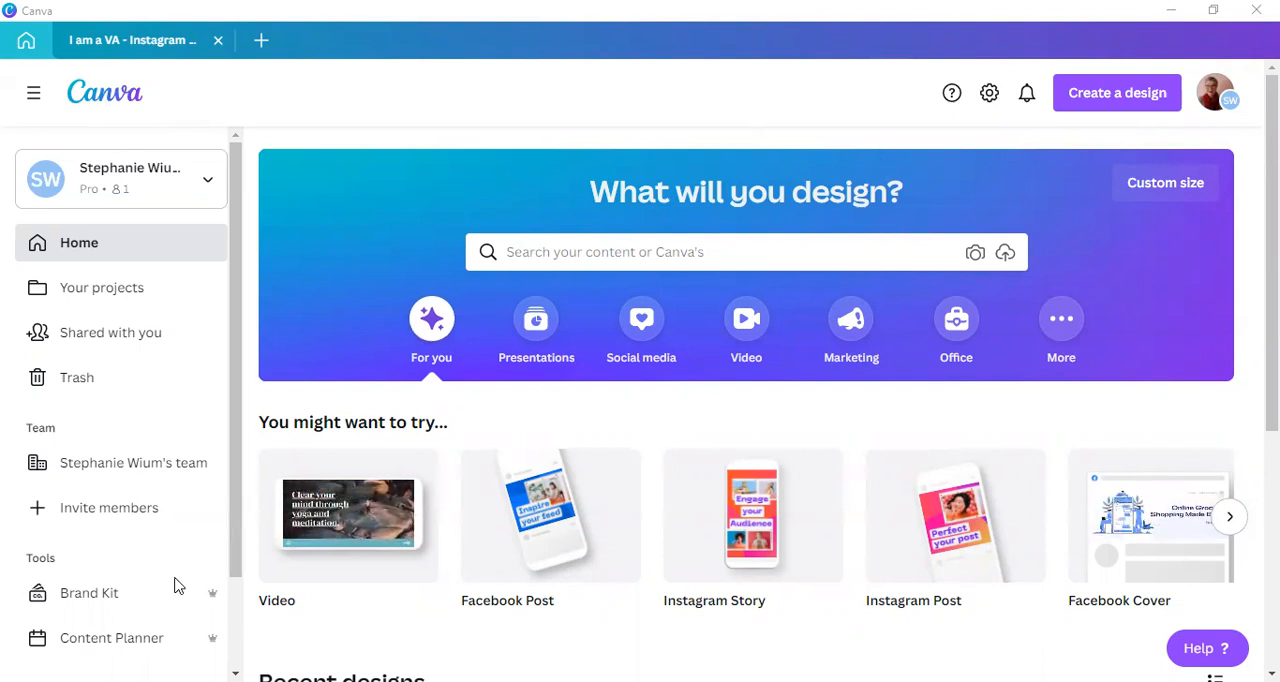
mouse_move(60, 578)
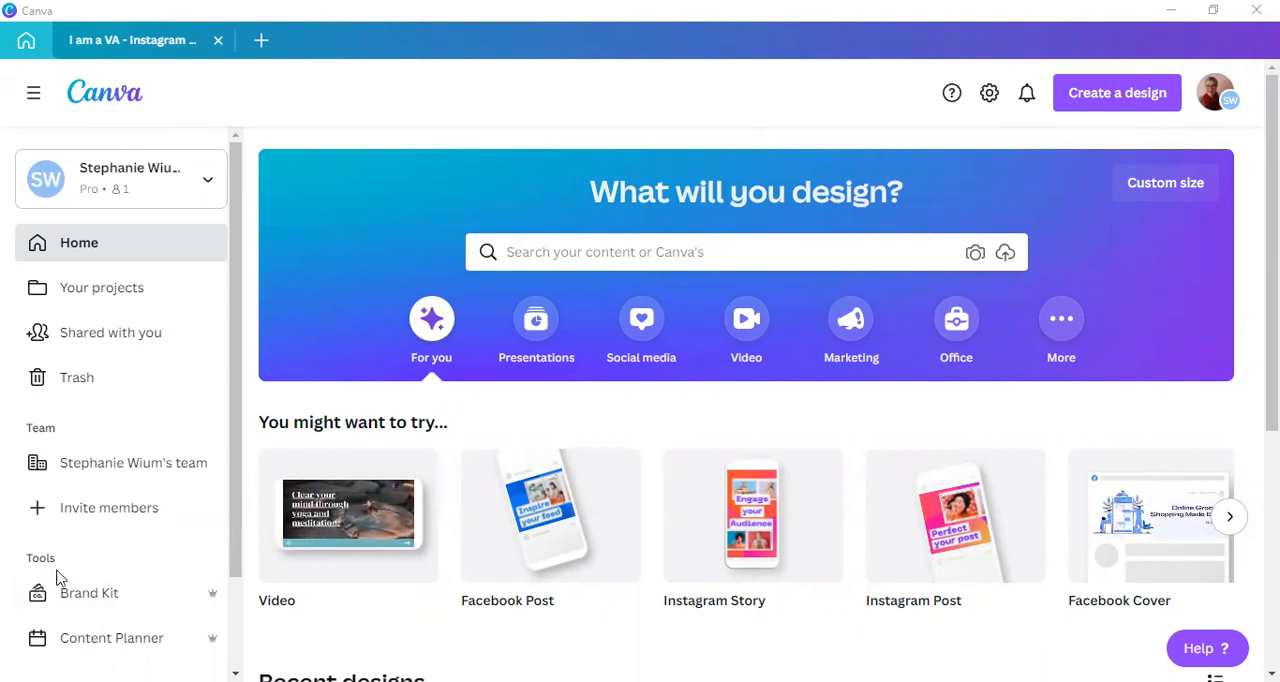
Open Brand Kit from Tools so the Simply On Demand kit loads.
left_click(89, 593)
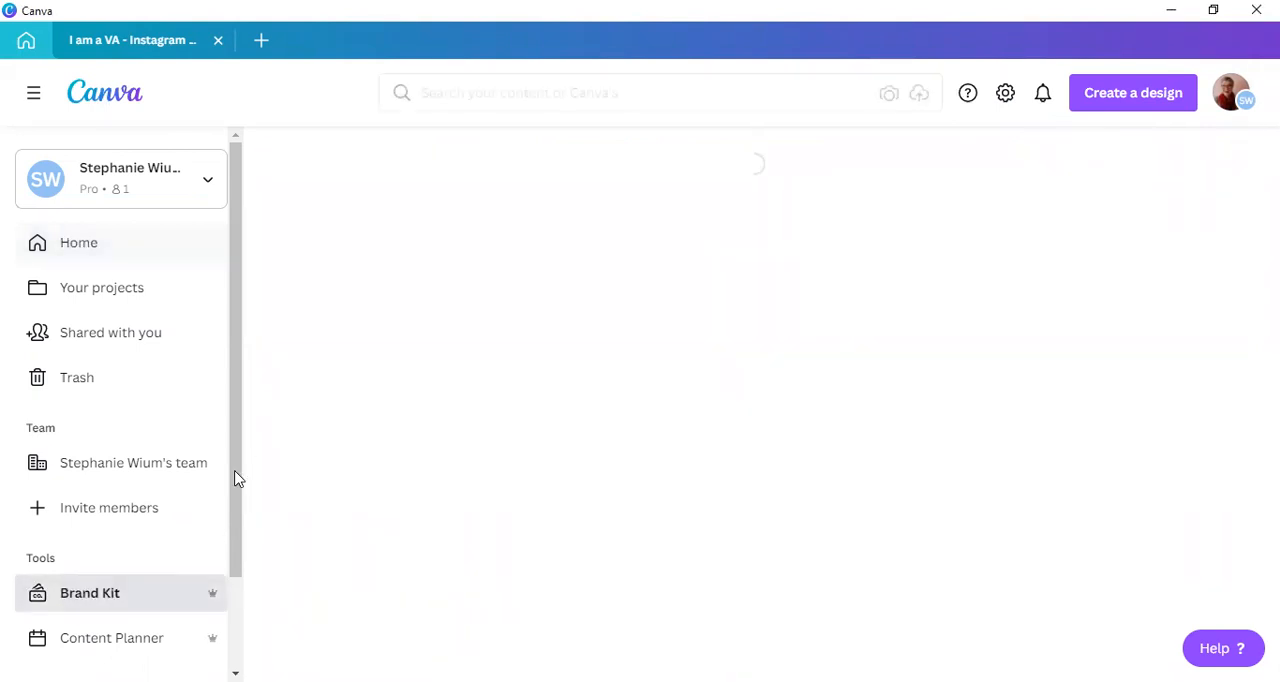
mouse_move(668, 471)
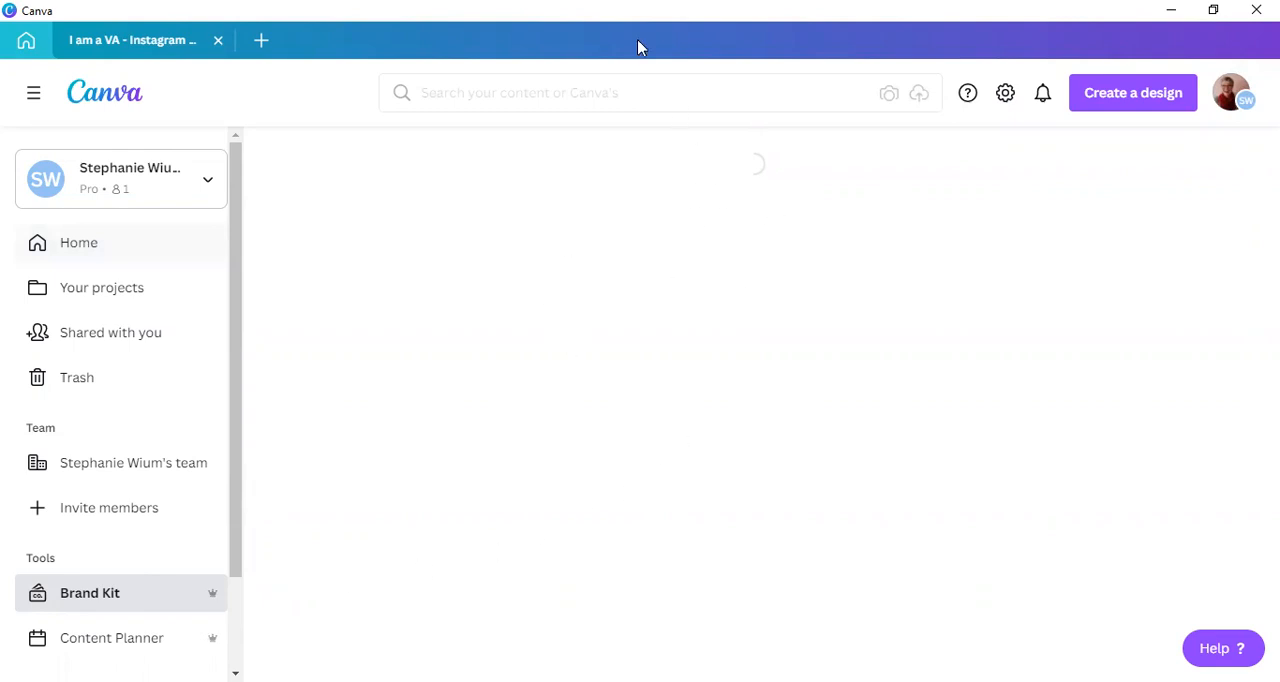
mouse_move(481, 400)
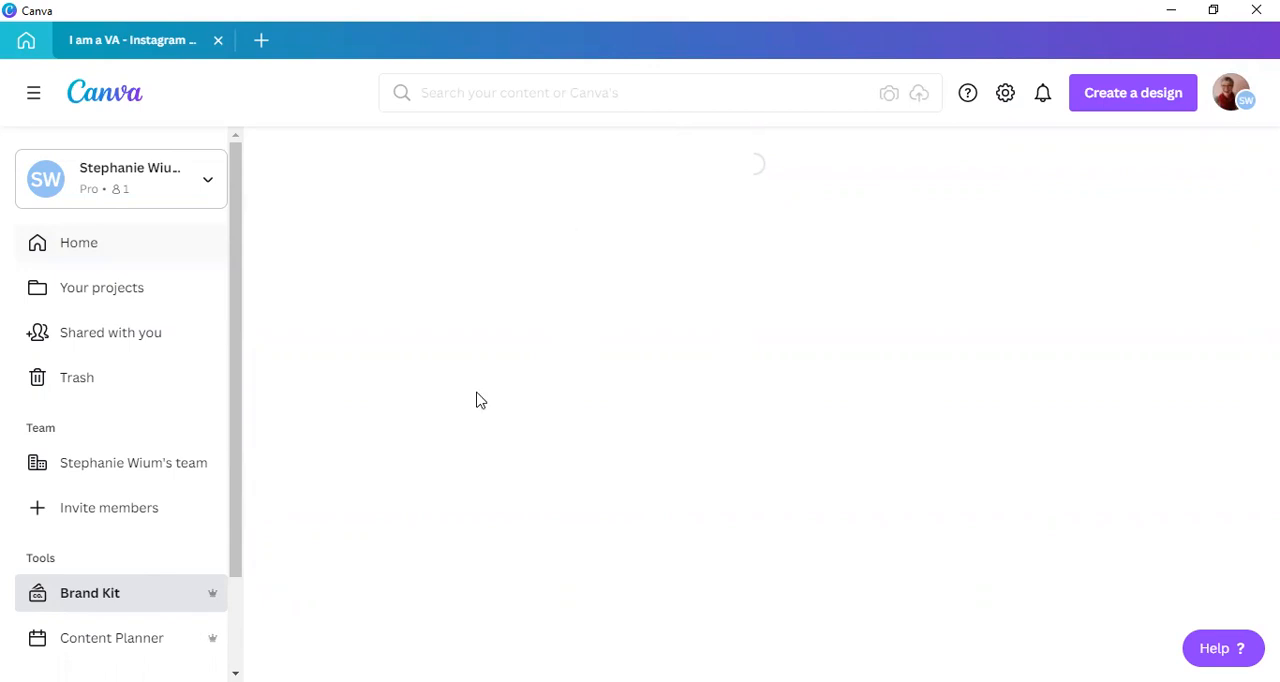
left_click(90, 592)
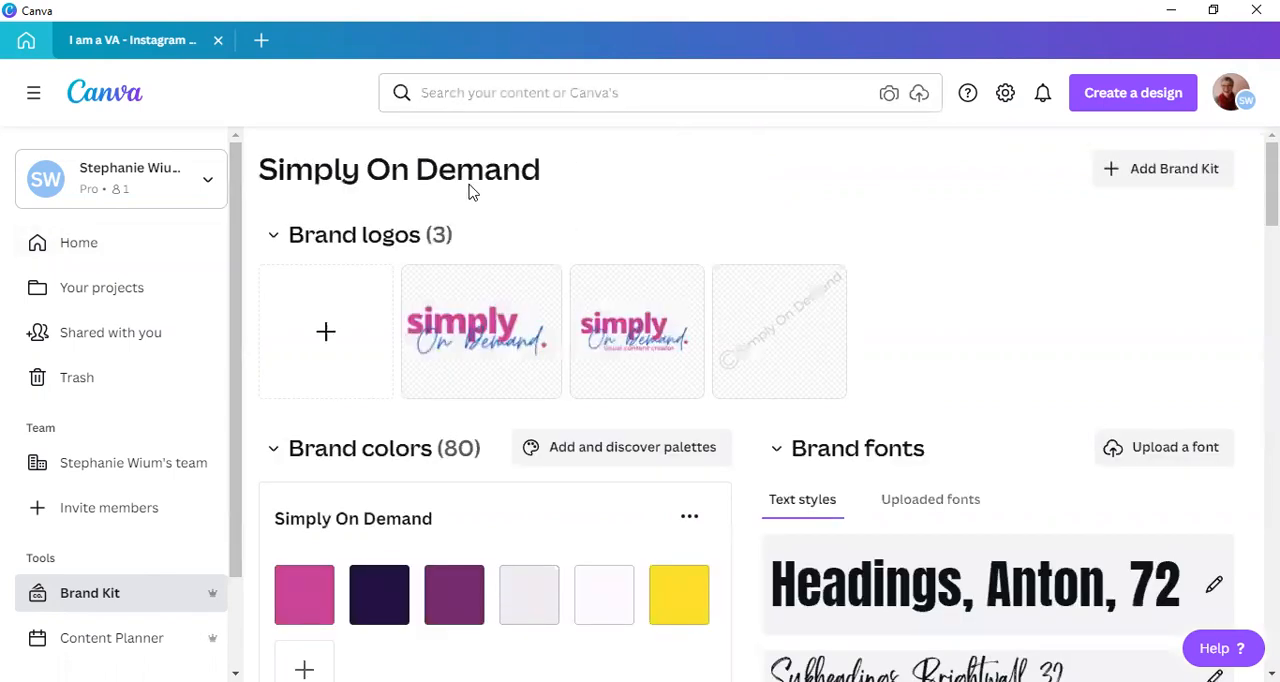
mouse_move(420, 207)
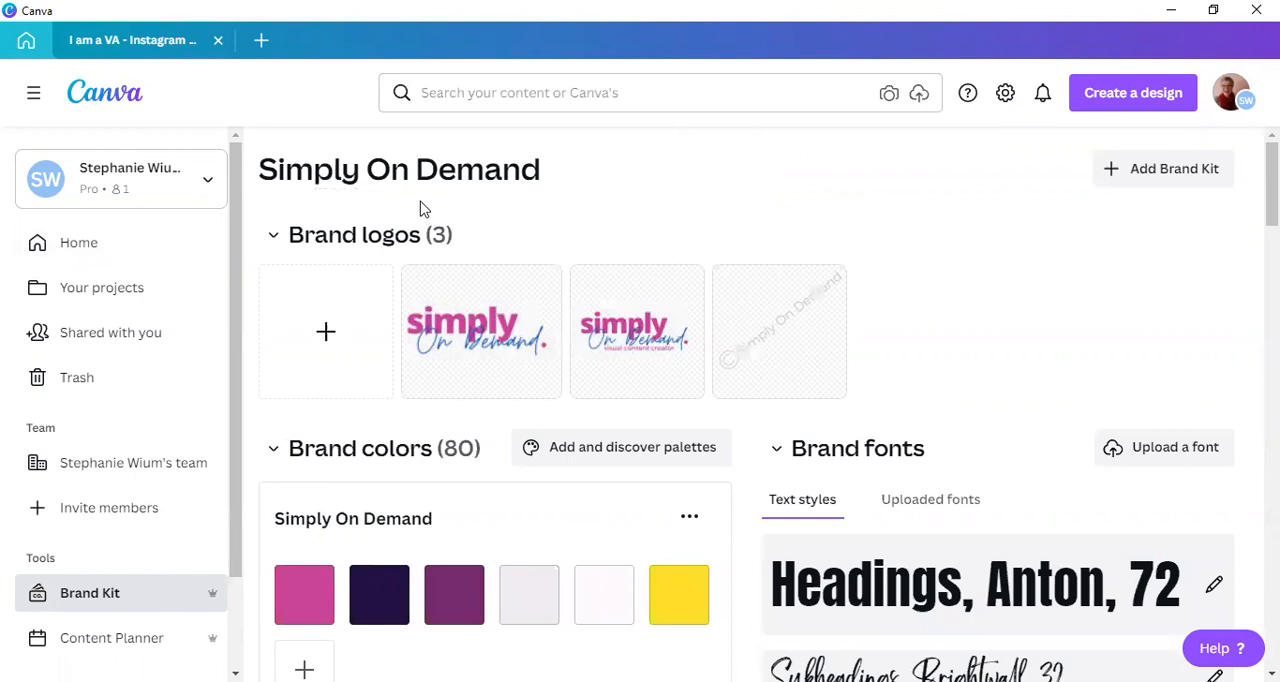
mouse_move(1085, 180)
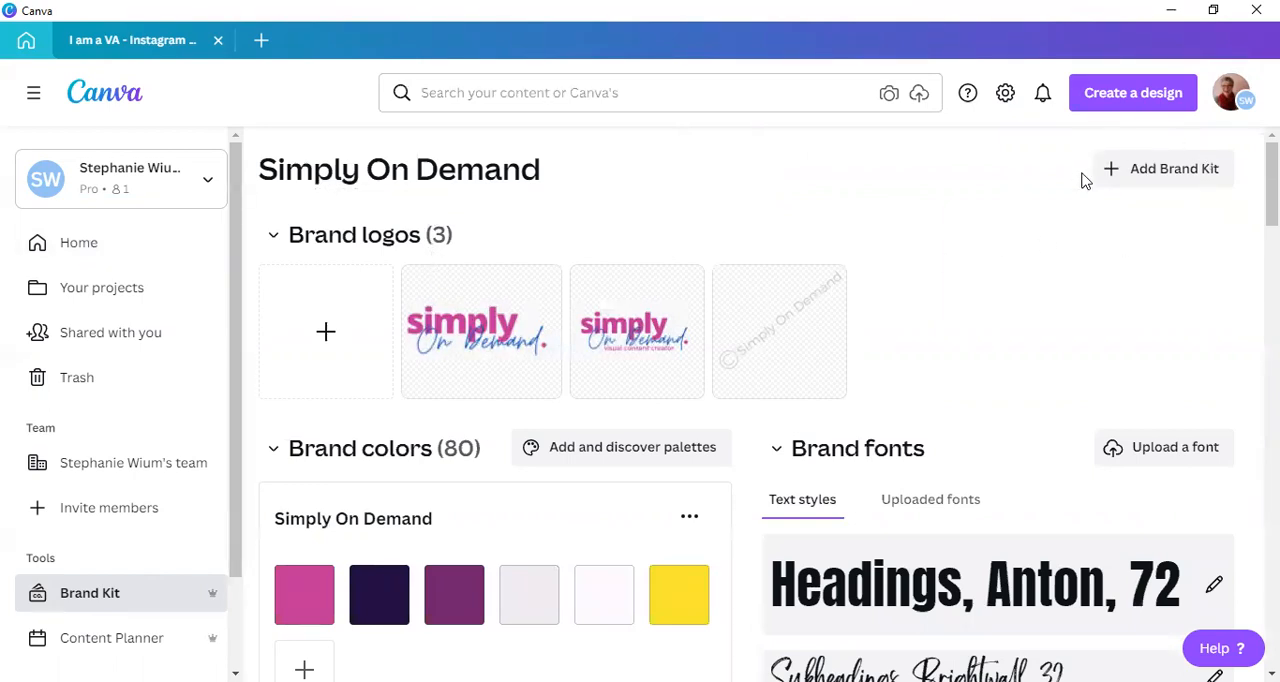
mouse_move(1217, 140)
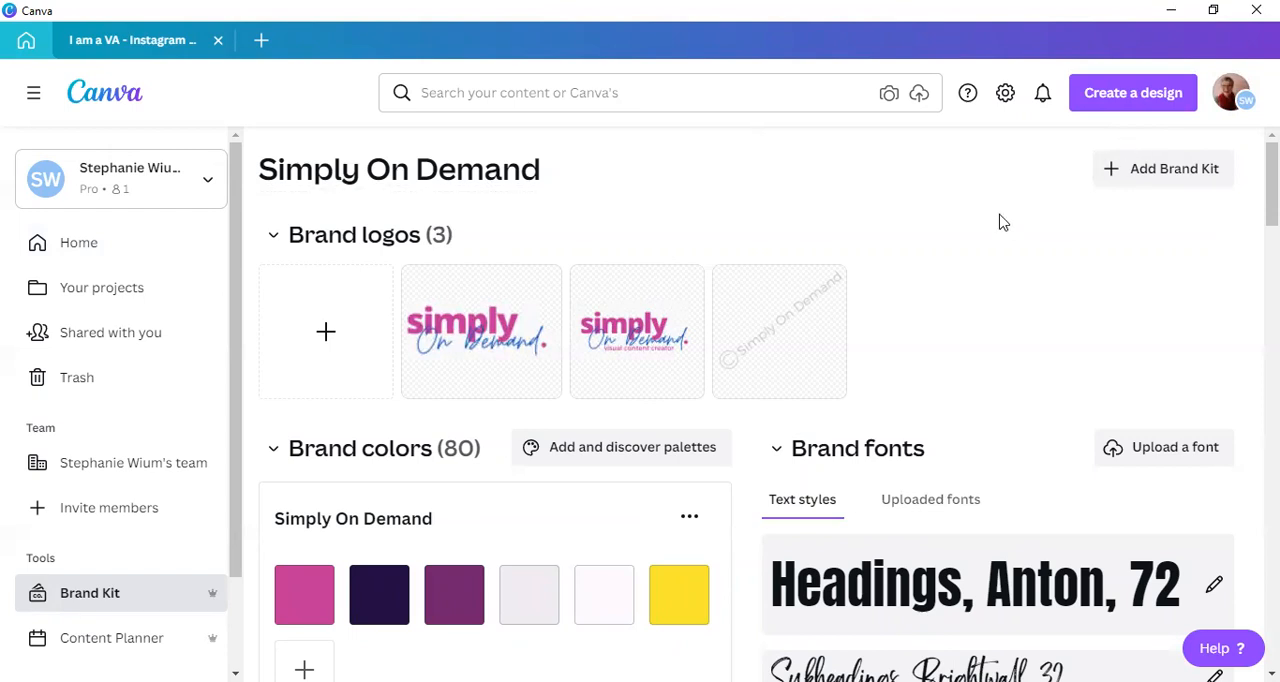
mouse_move(209, 604)
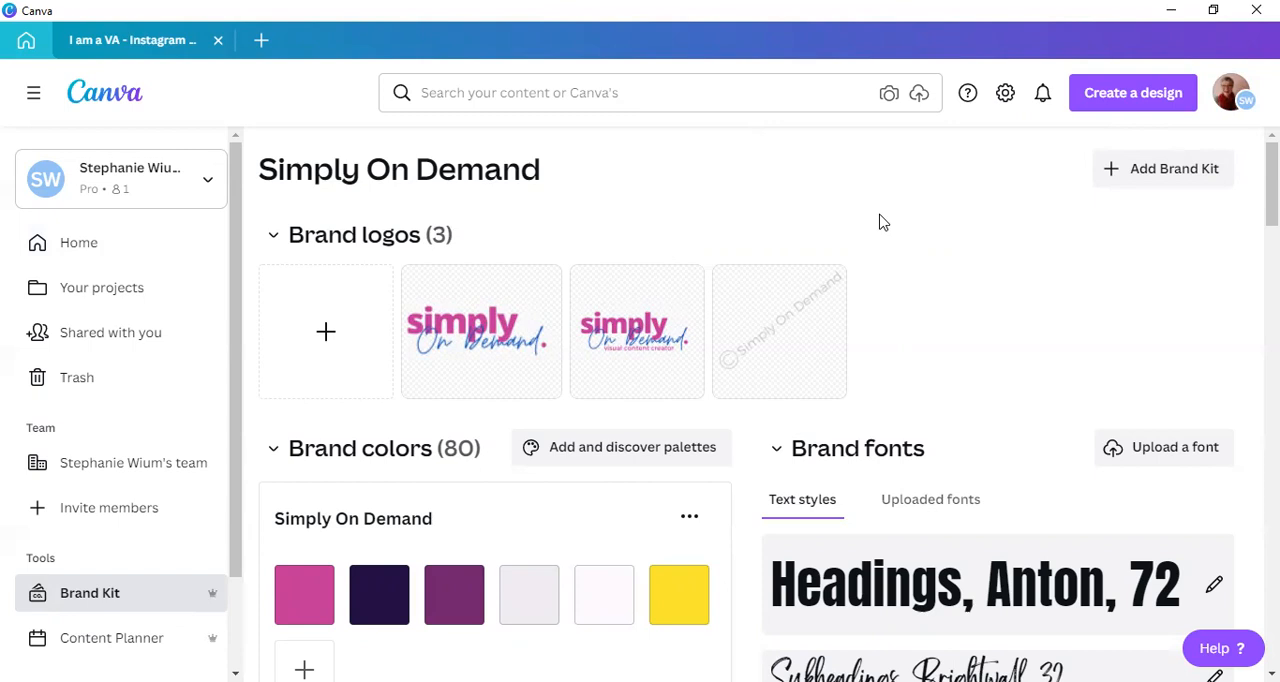
mouse_move(898, 210)
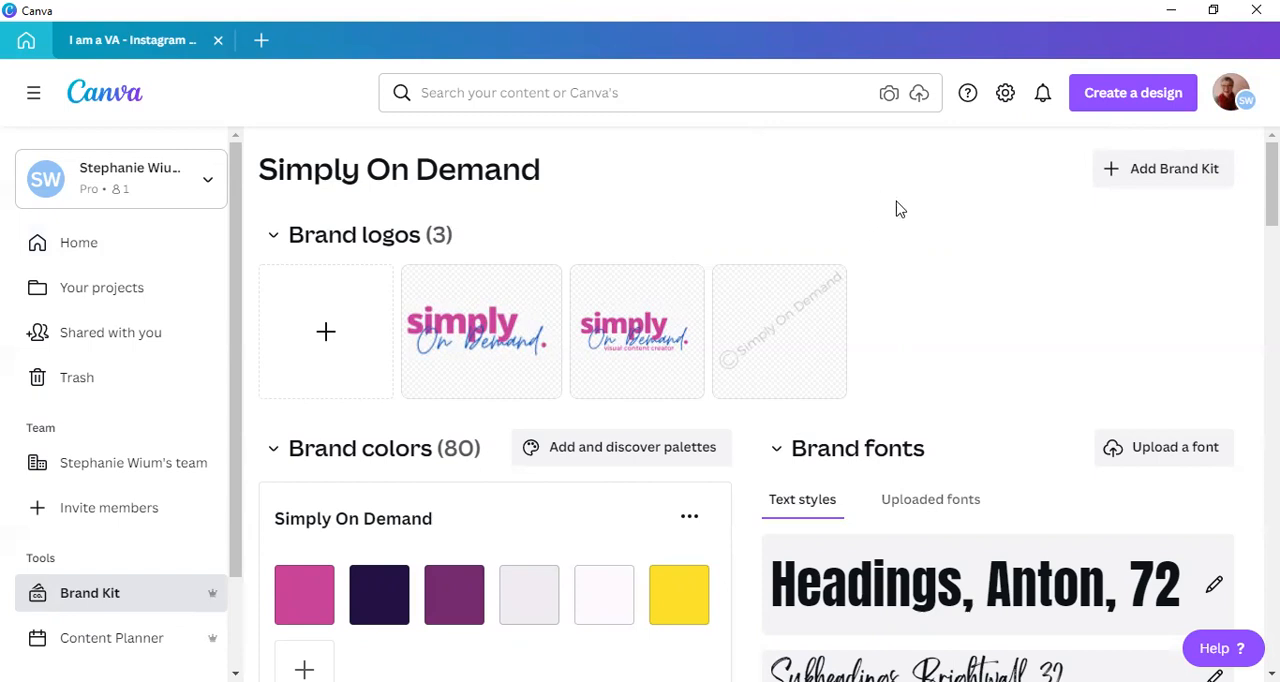
mouse_move(1200, 196)
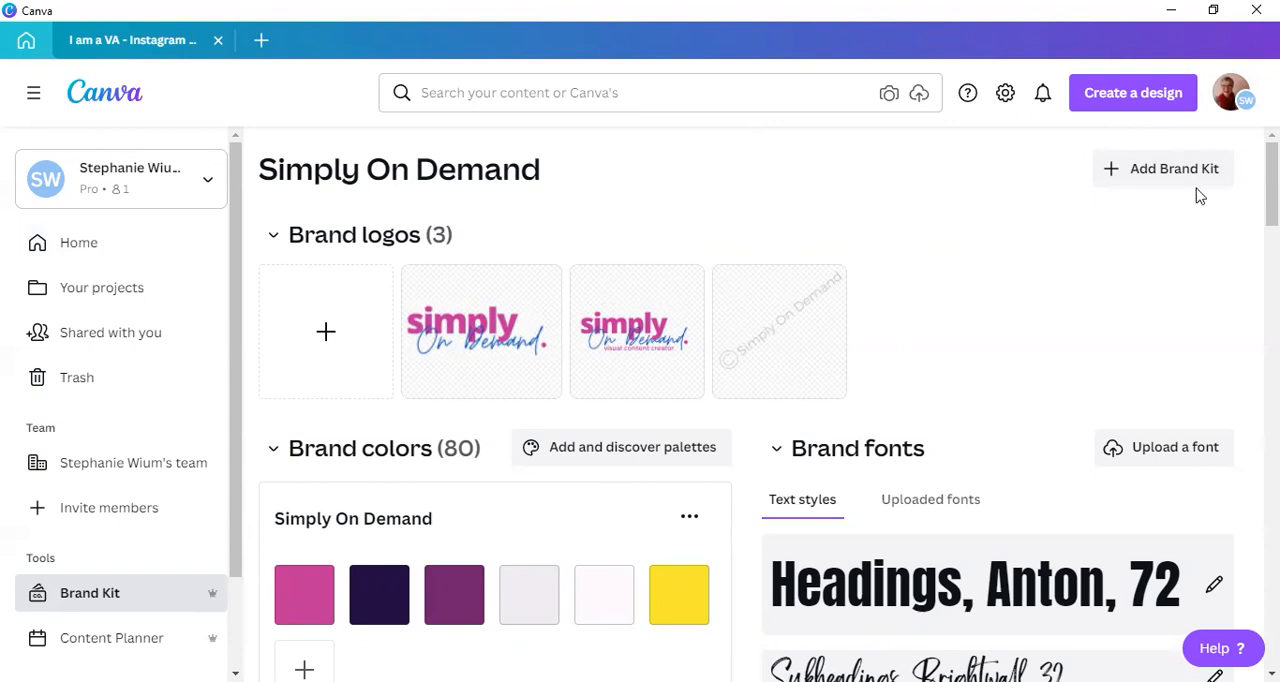
mouse_move(939, 265)
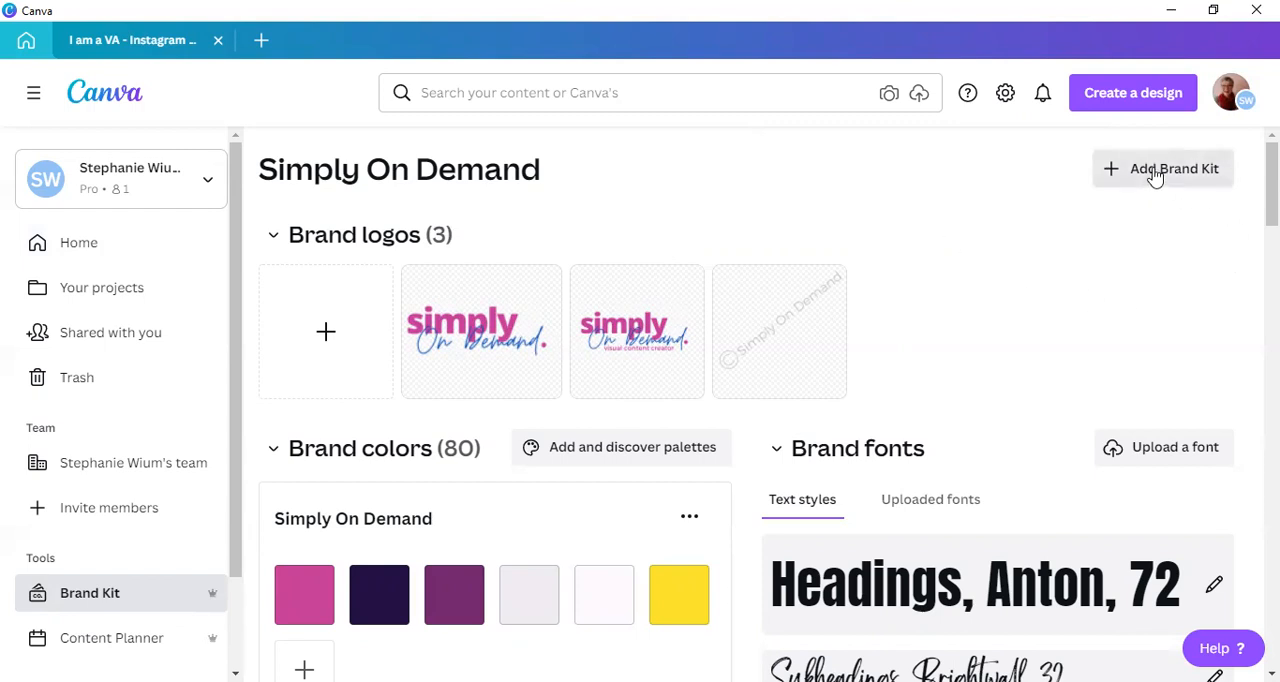
mouse_move(1119, 245)
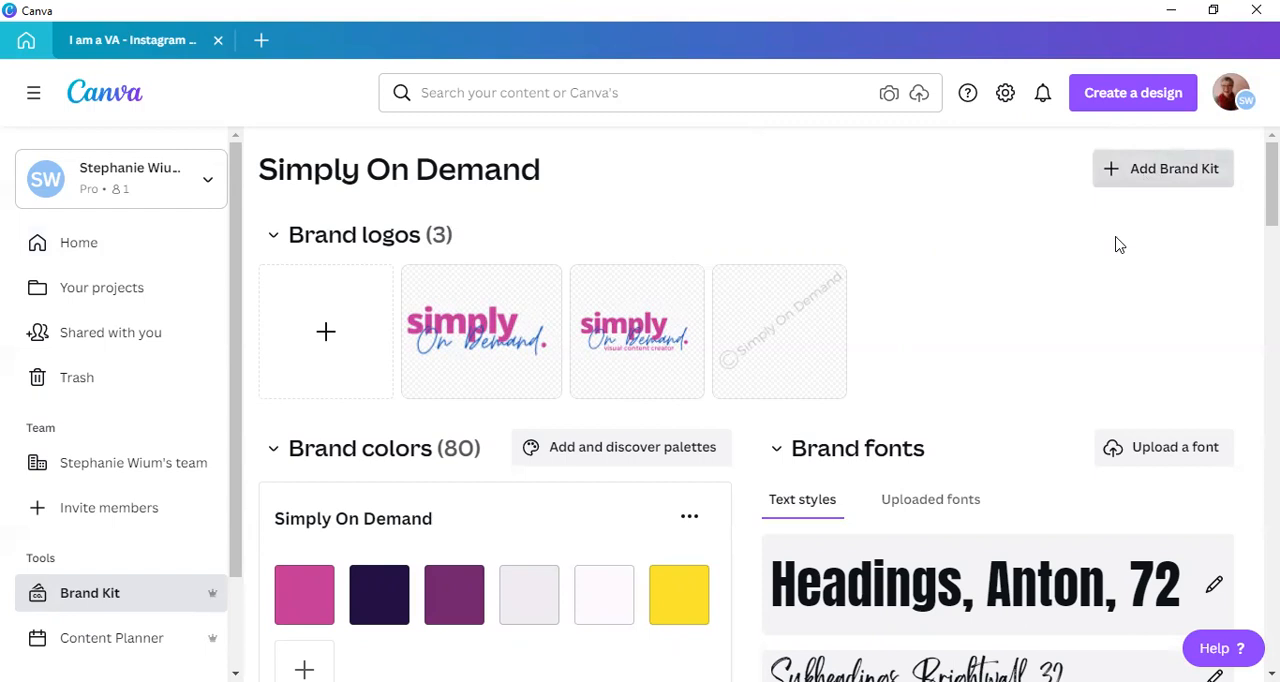
mouse_move(951, 323)
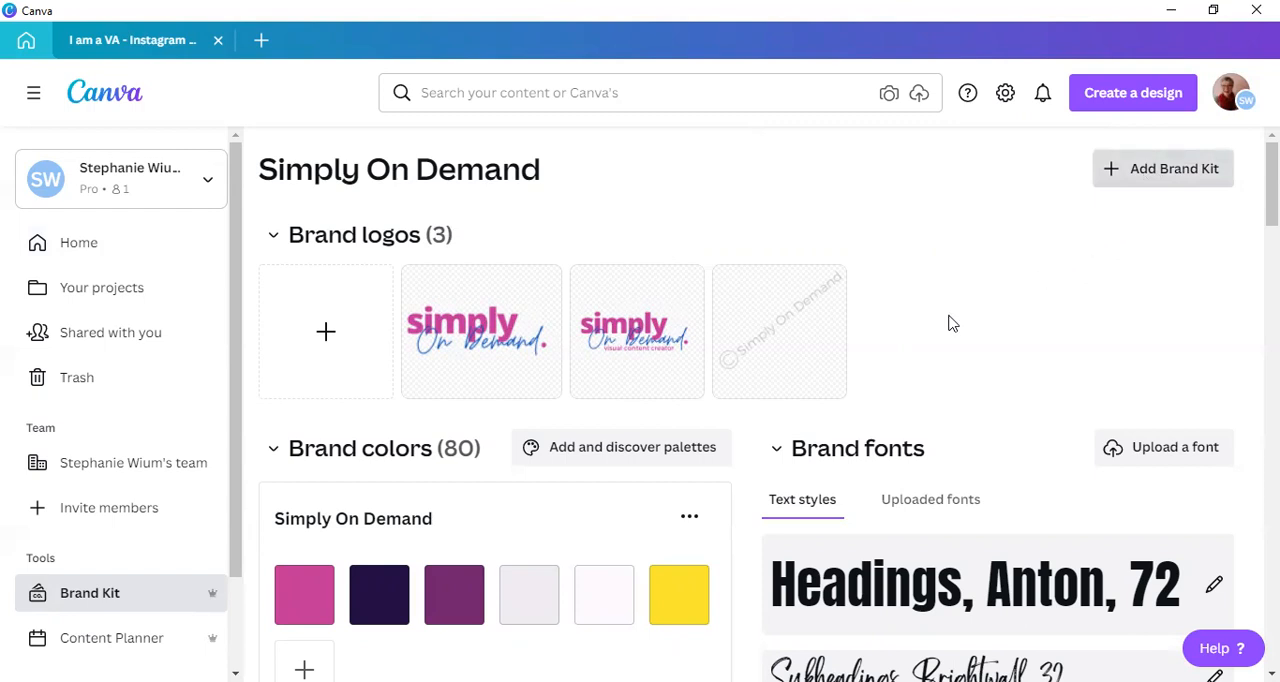
mouse_move(923, 270)
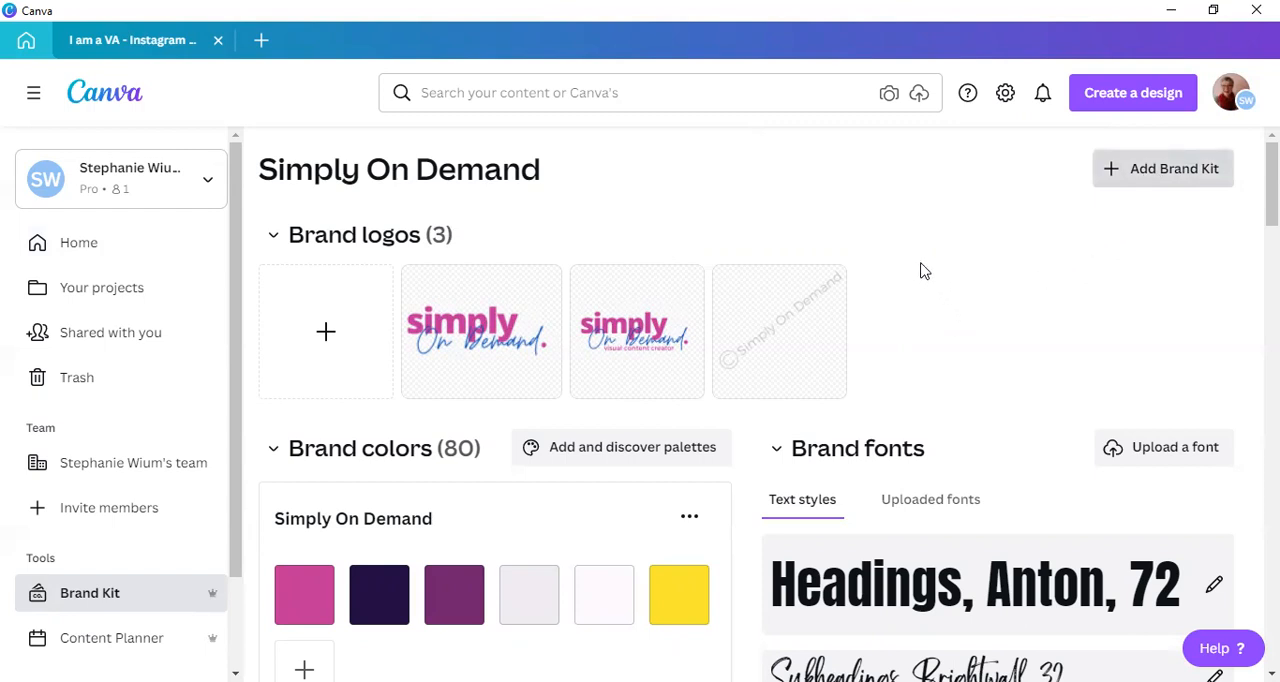
mouse_move(898, 247)
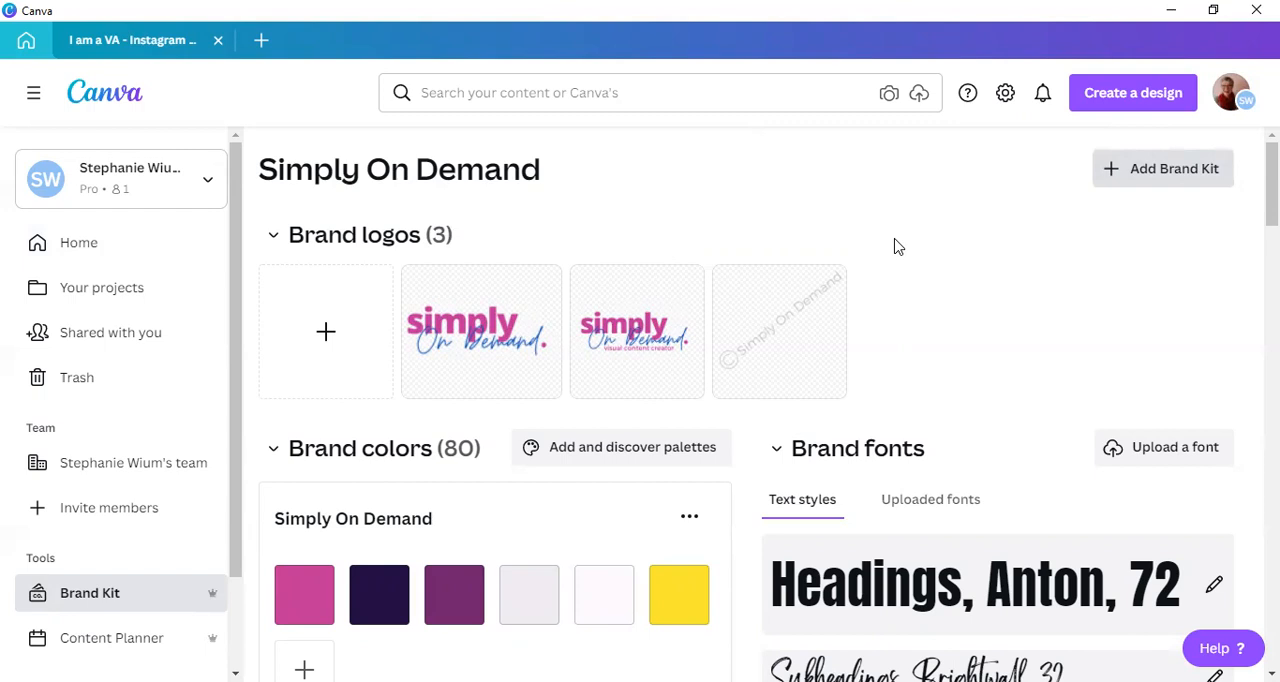
Add a brand kit with the name 'Test Kit'.
left_click(1162, 168)
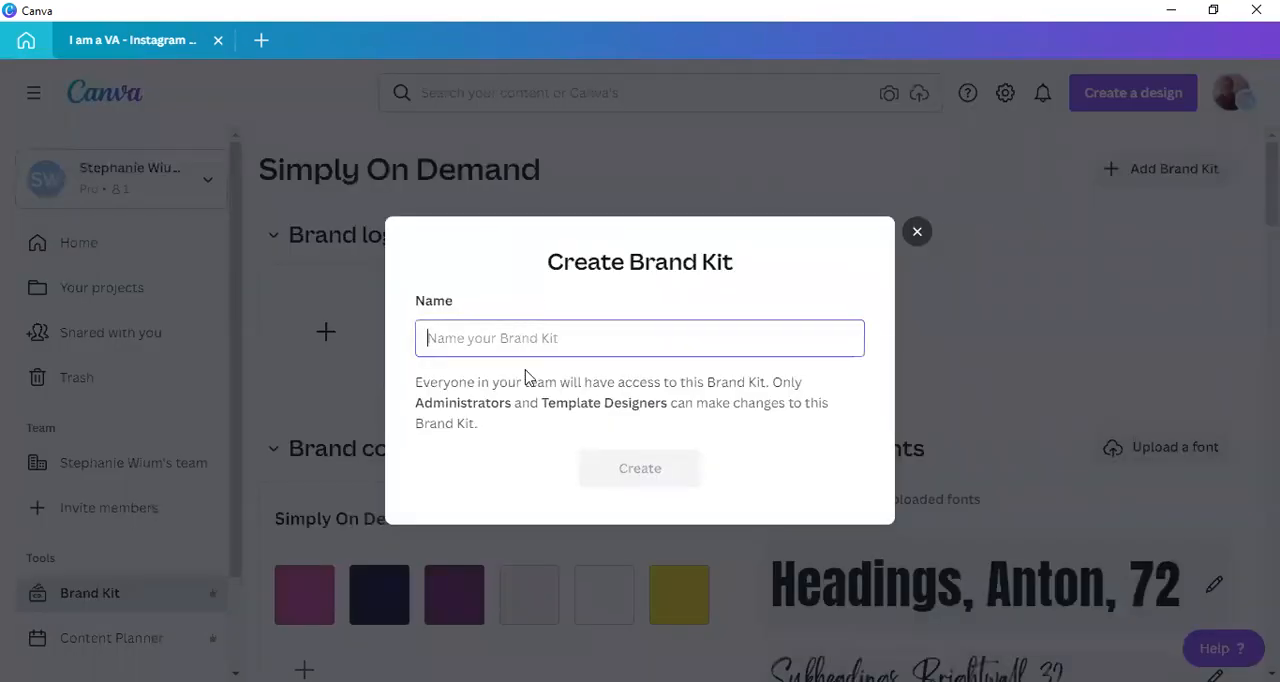
type("Test Kit")
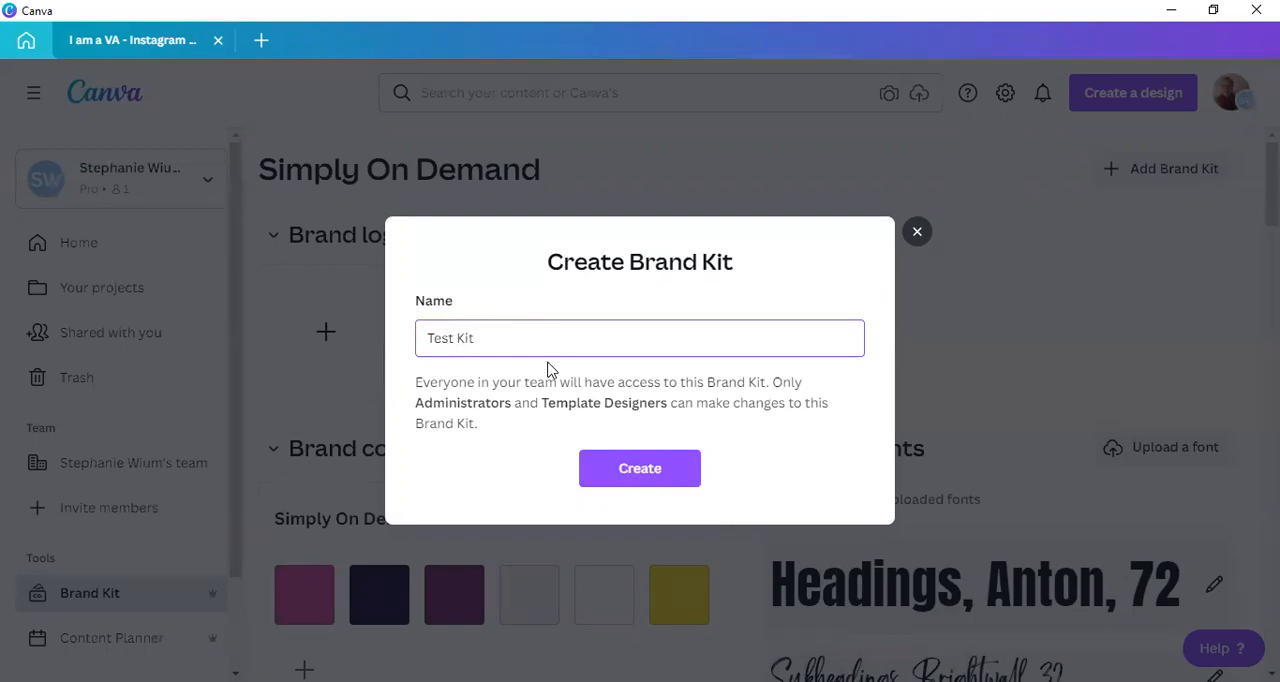
left_click(639, 468)
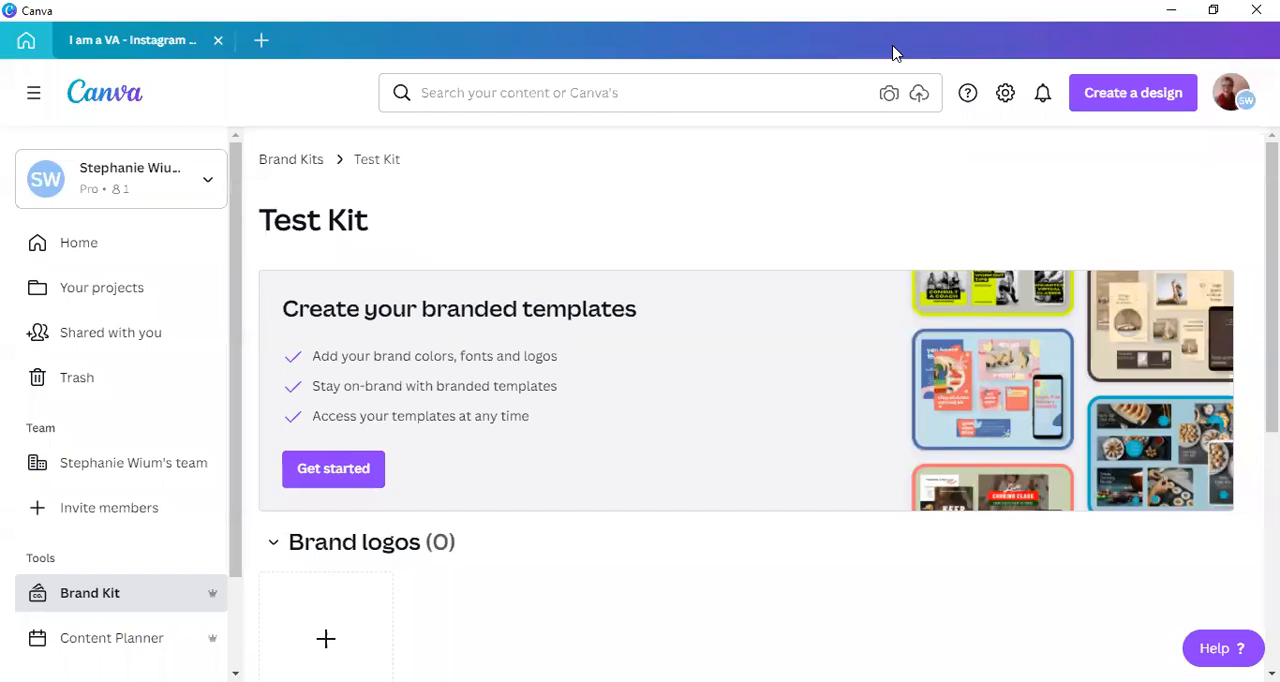
mouse_move(390, 220)
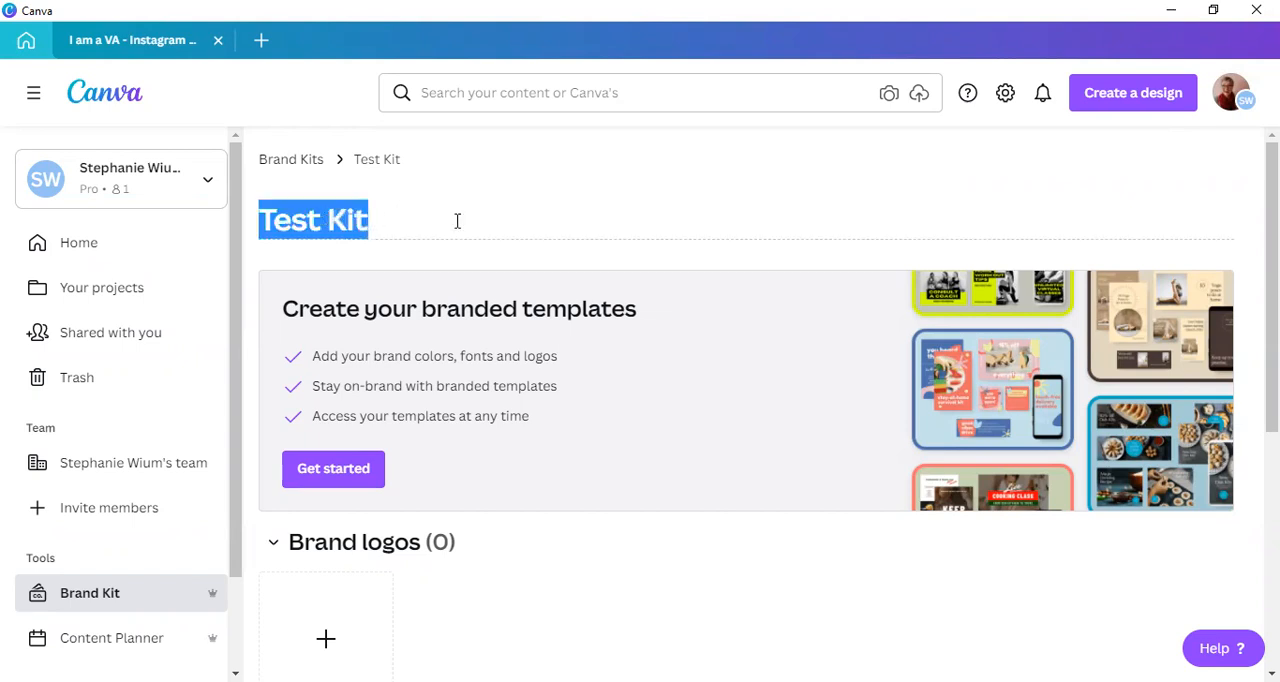
Scroll to Brand logos and start a logo upload with the + tile.
scroll("down", 3)
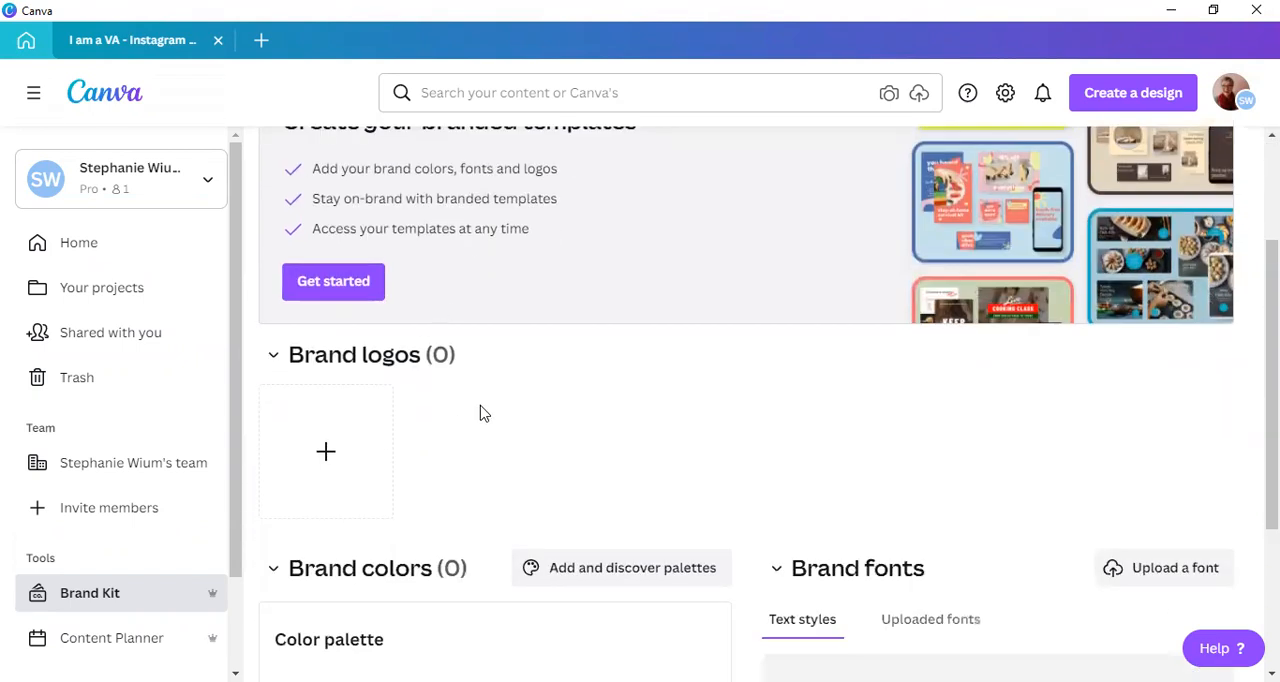
scroll("down", 3)
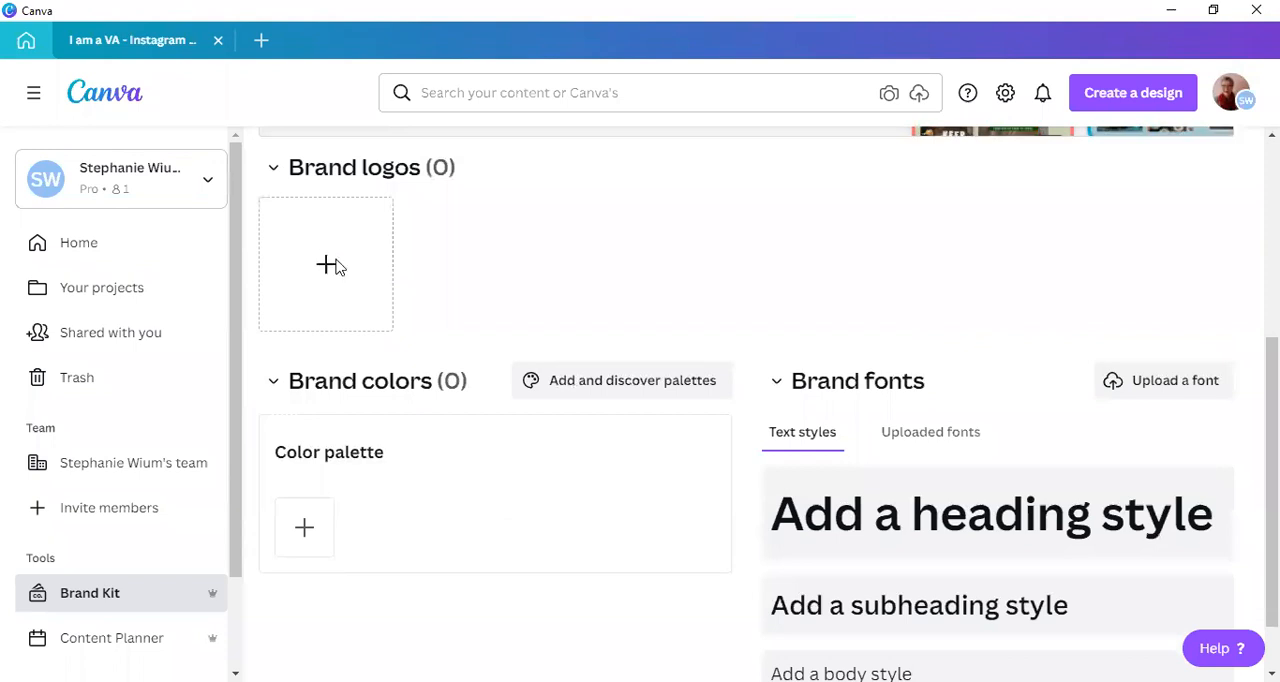
left_click(325, 264)
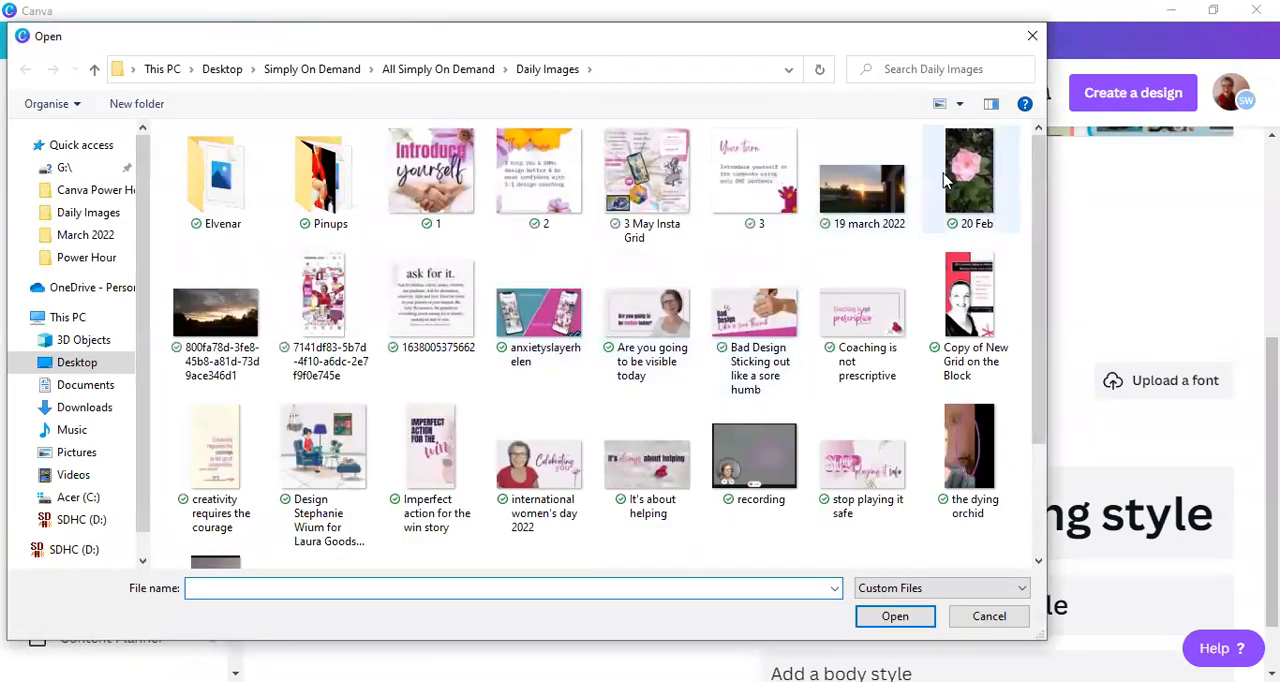
Upload the 20 Feb.jpg rose photo as the logo and keep its extracted colours.
left_click(968, 180)
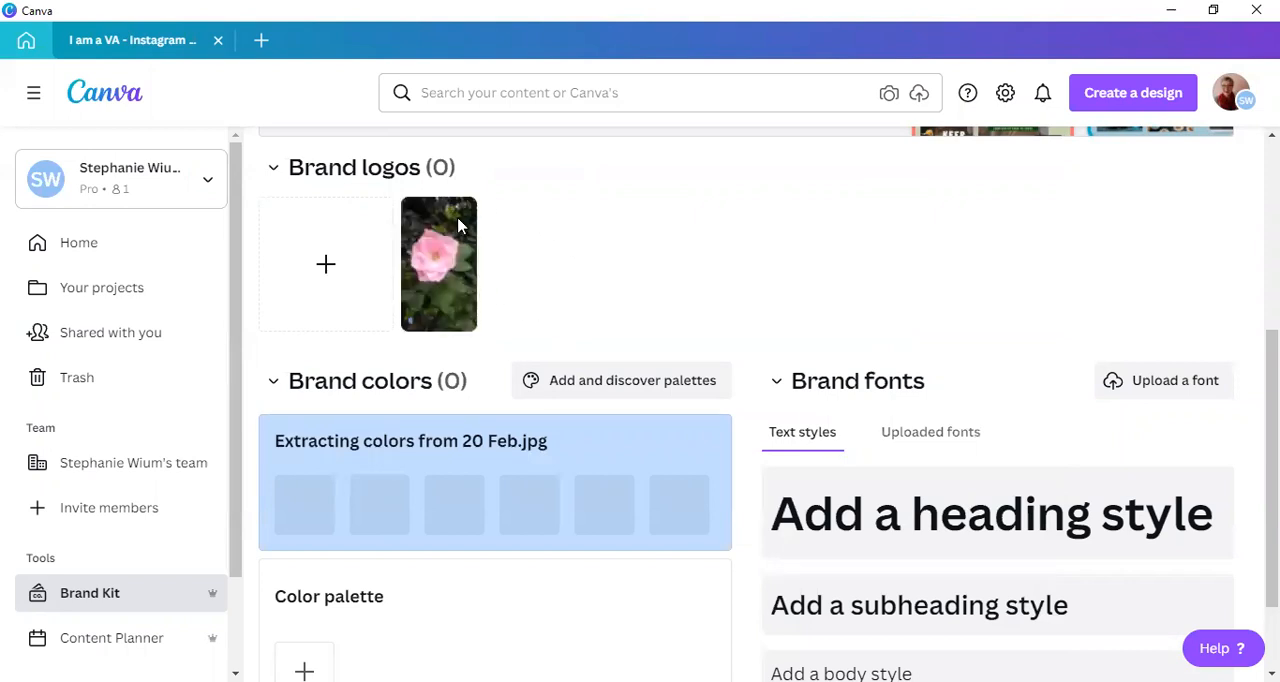
mouse_move(462, 317)
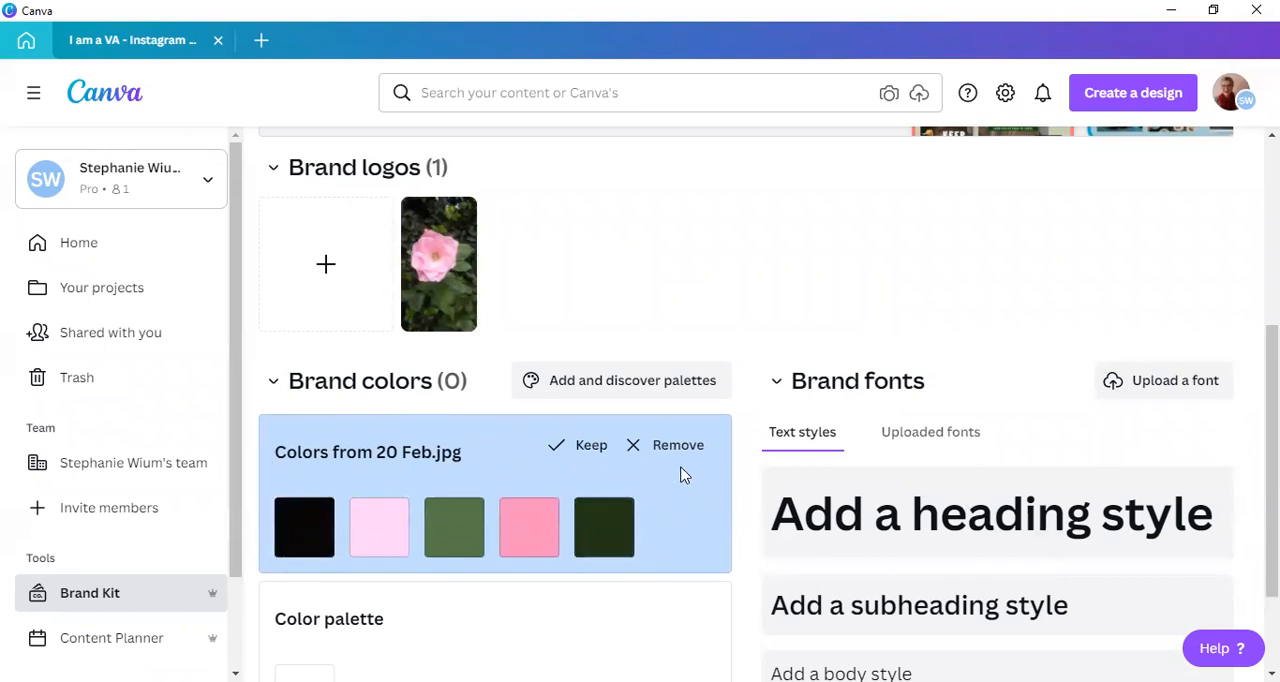
mouse_move(309, 471)
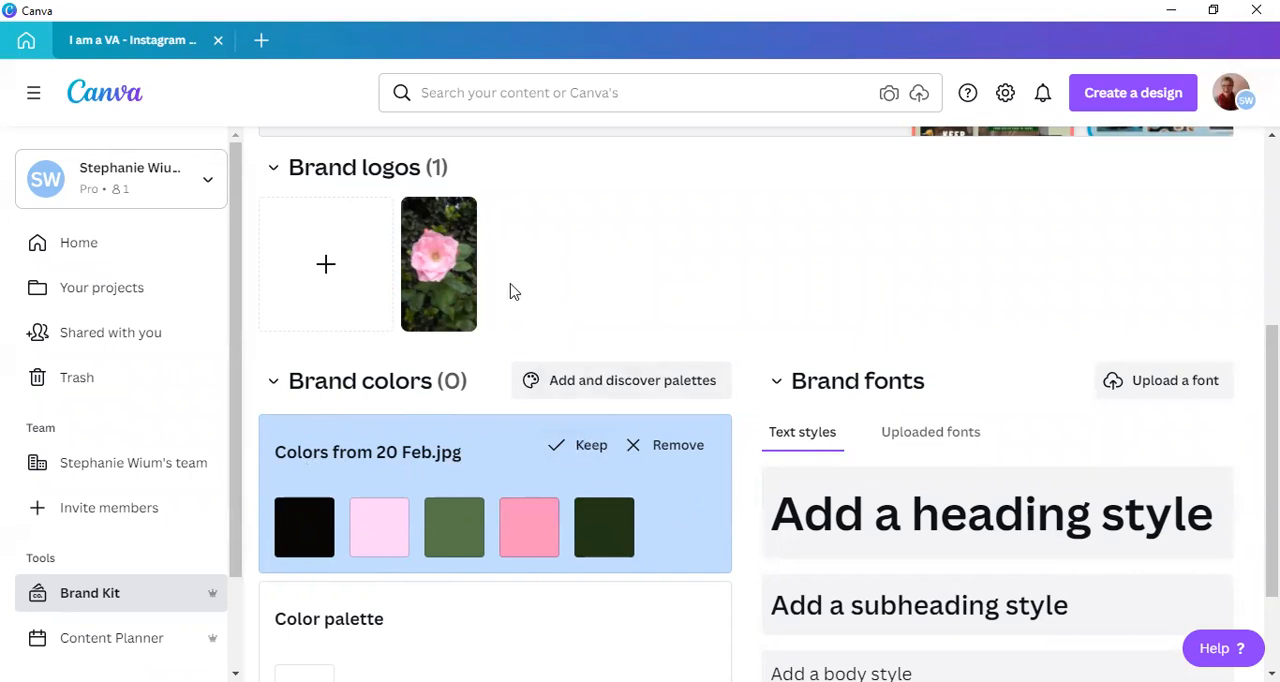
mouse_move(580, 312)
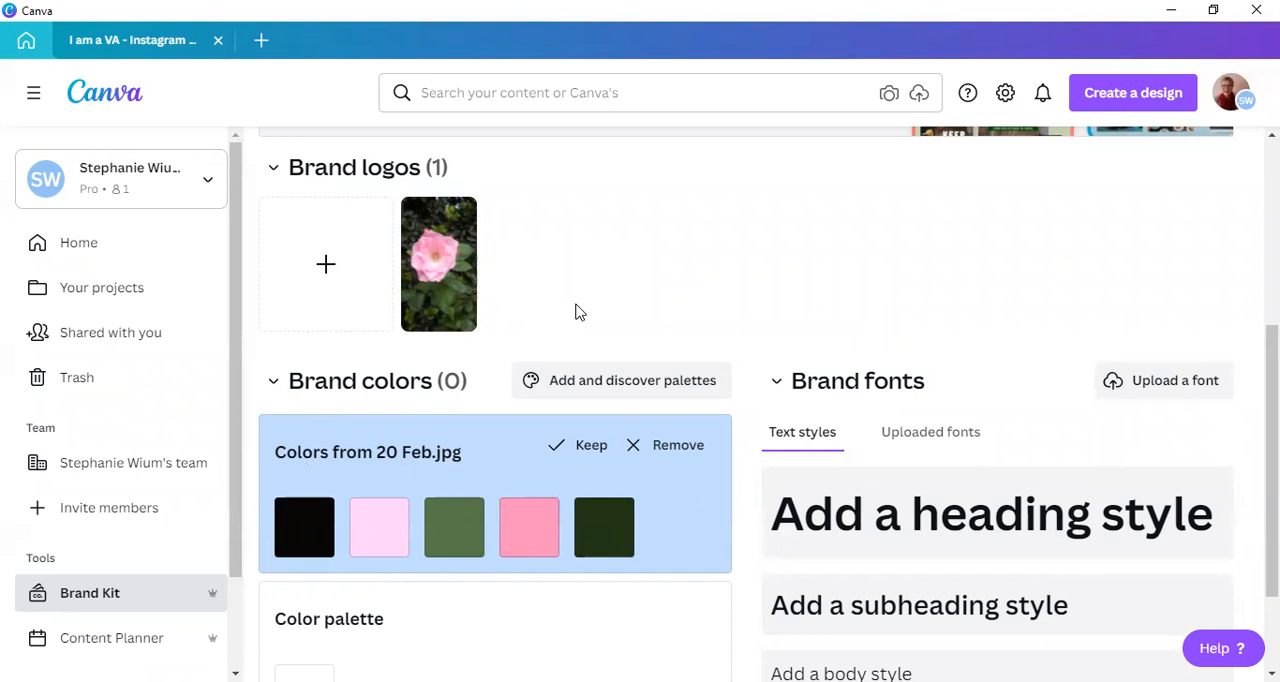
mouse_move(435, 485)
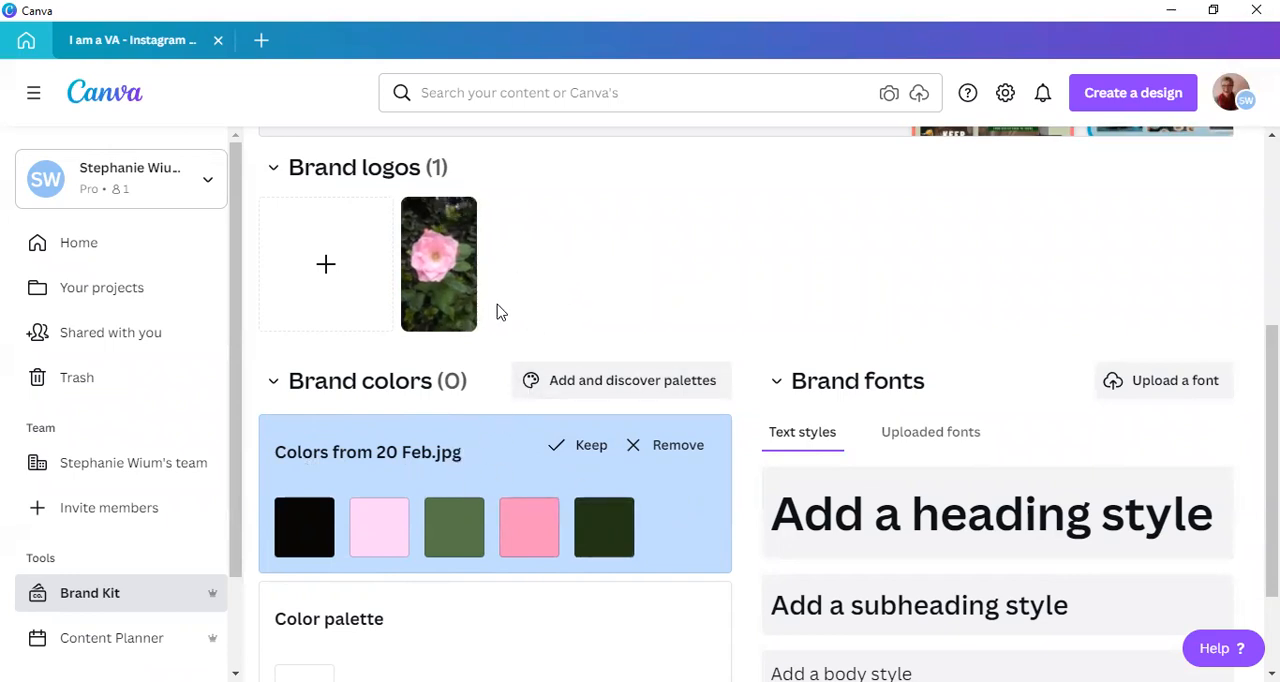
left_click(579, 445)
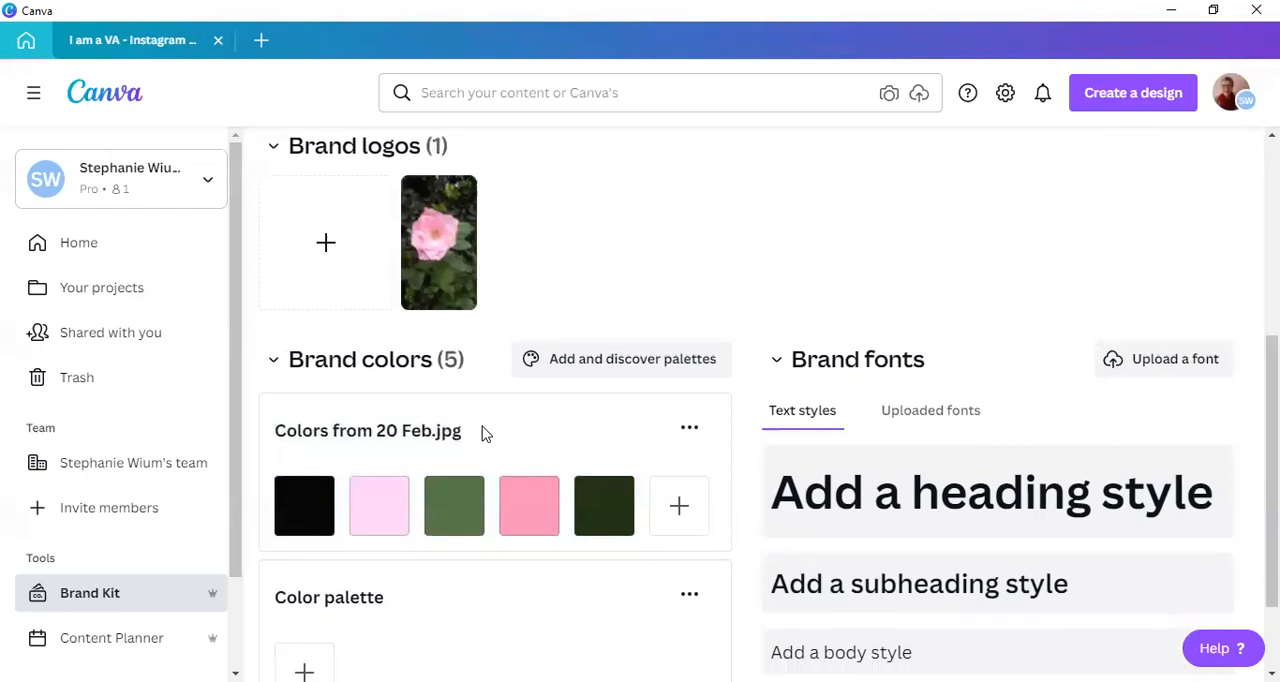
Title the empty second colour palette 'Test Kit Palette'.
scroll("down", 3)
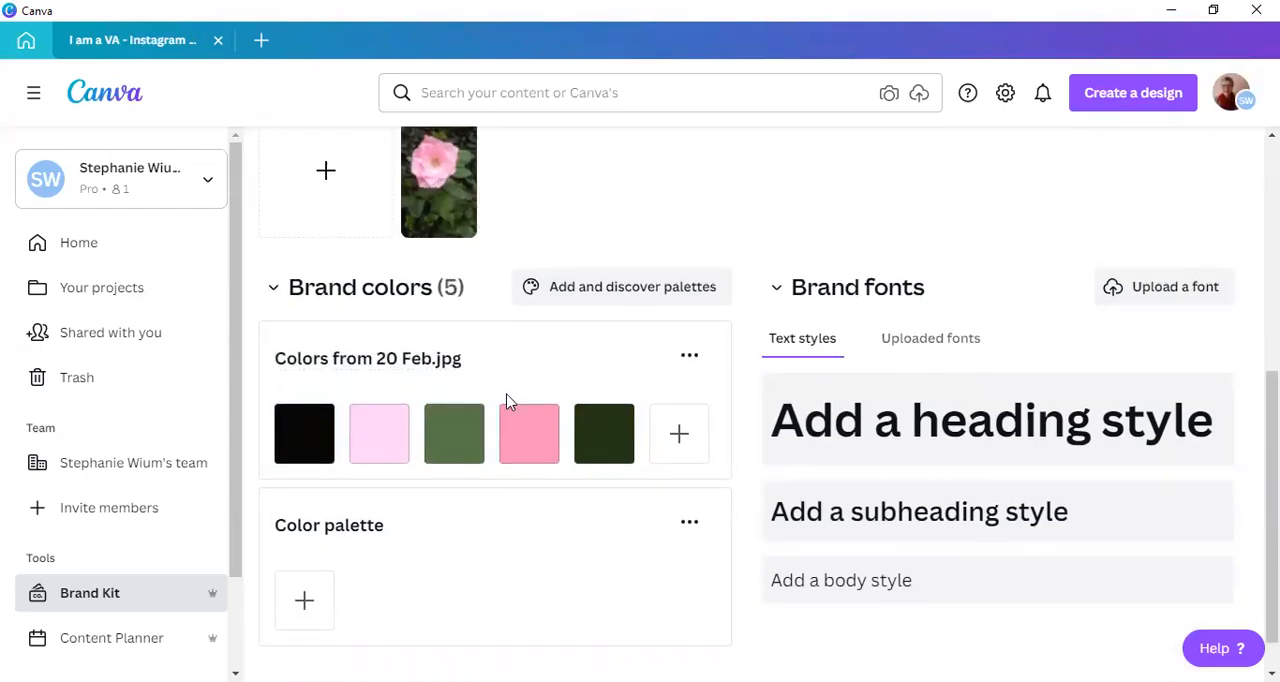
scroll("down", 3)
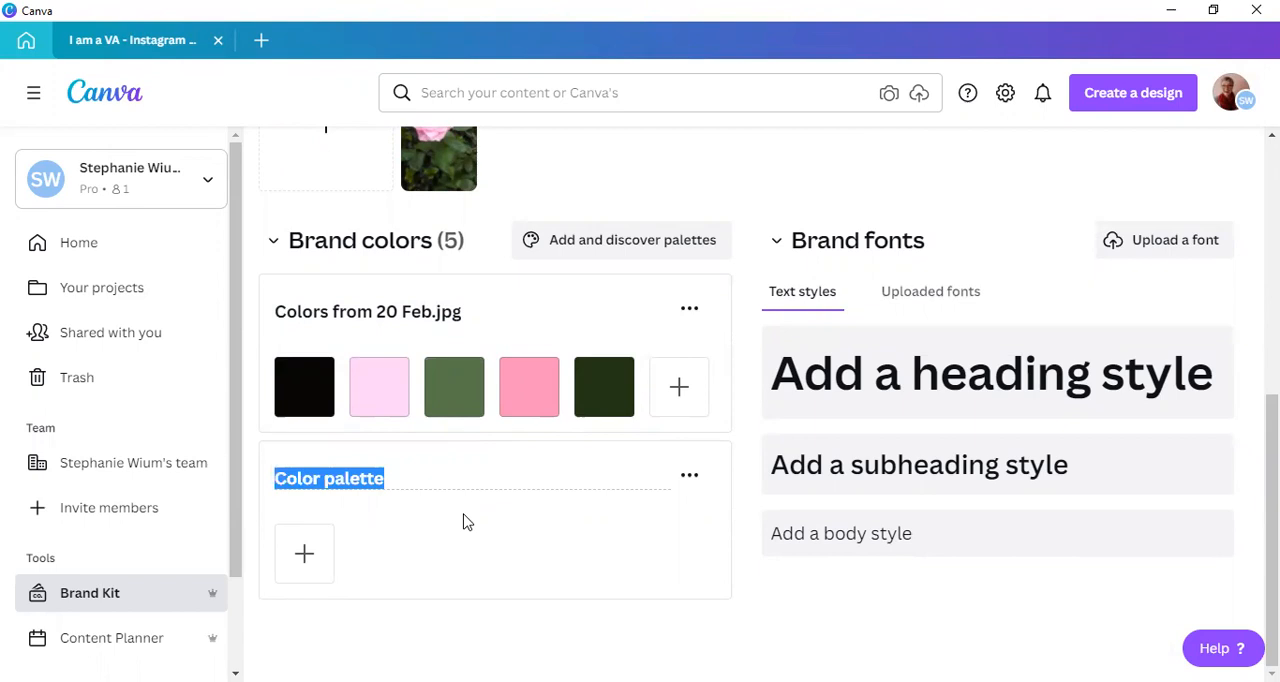
type("Test Kit P")
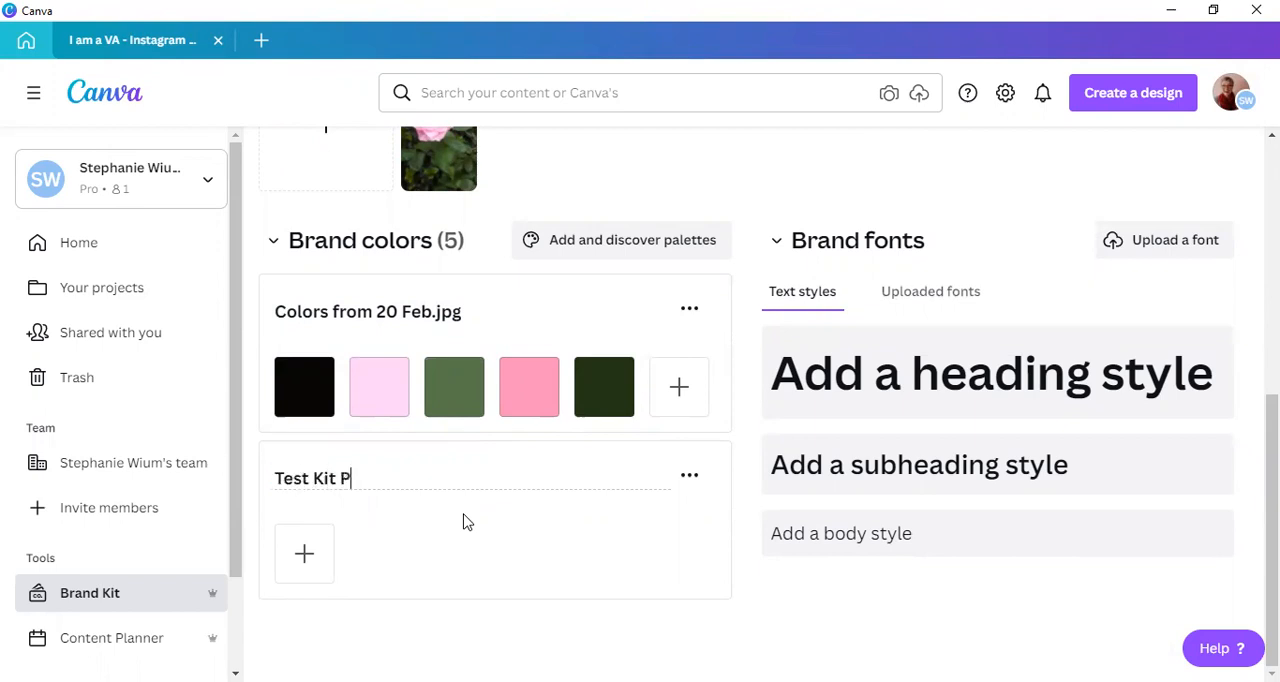
type("alette")
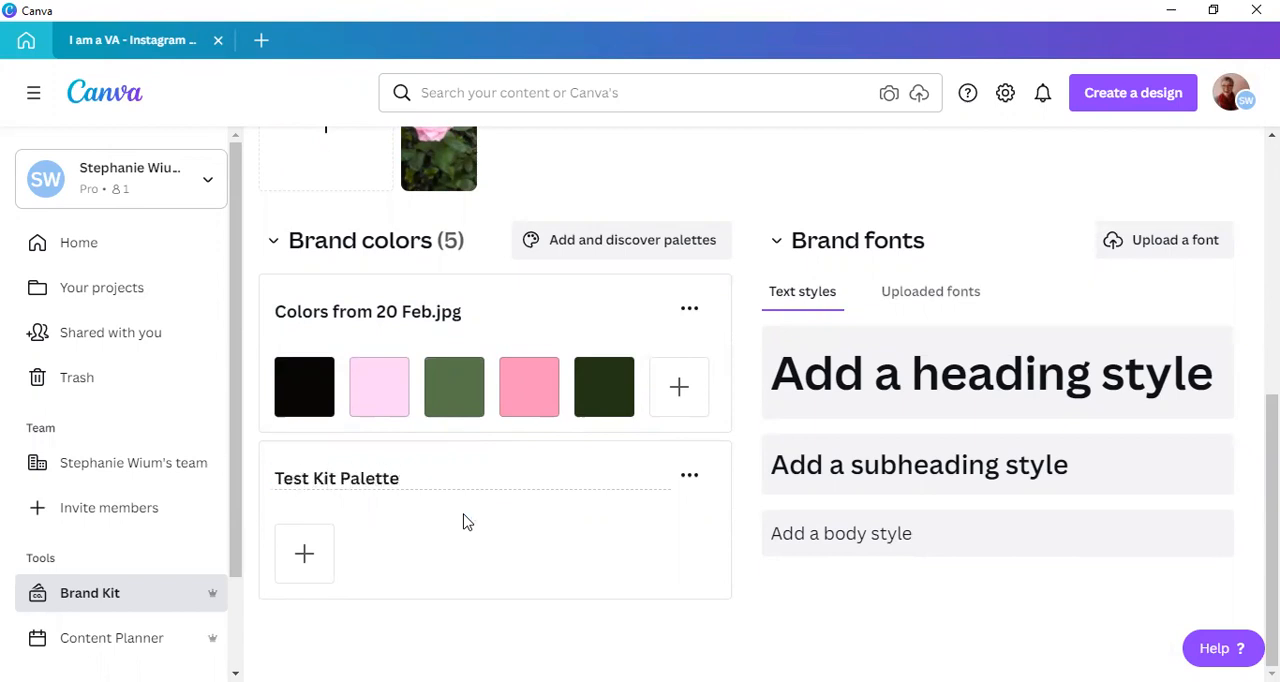
mouse_move(387, 643)
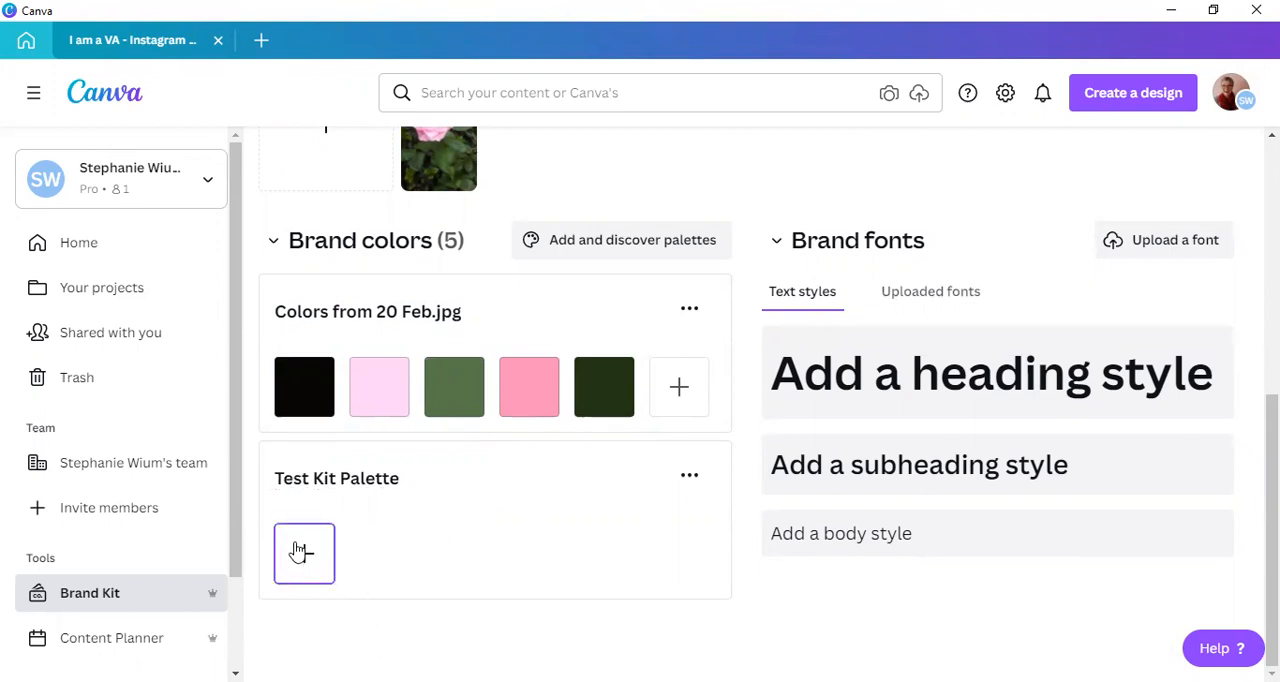
mouse_move(378, 542)
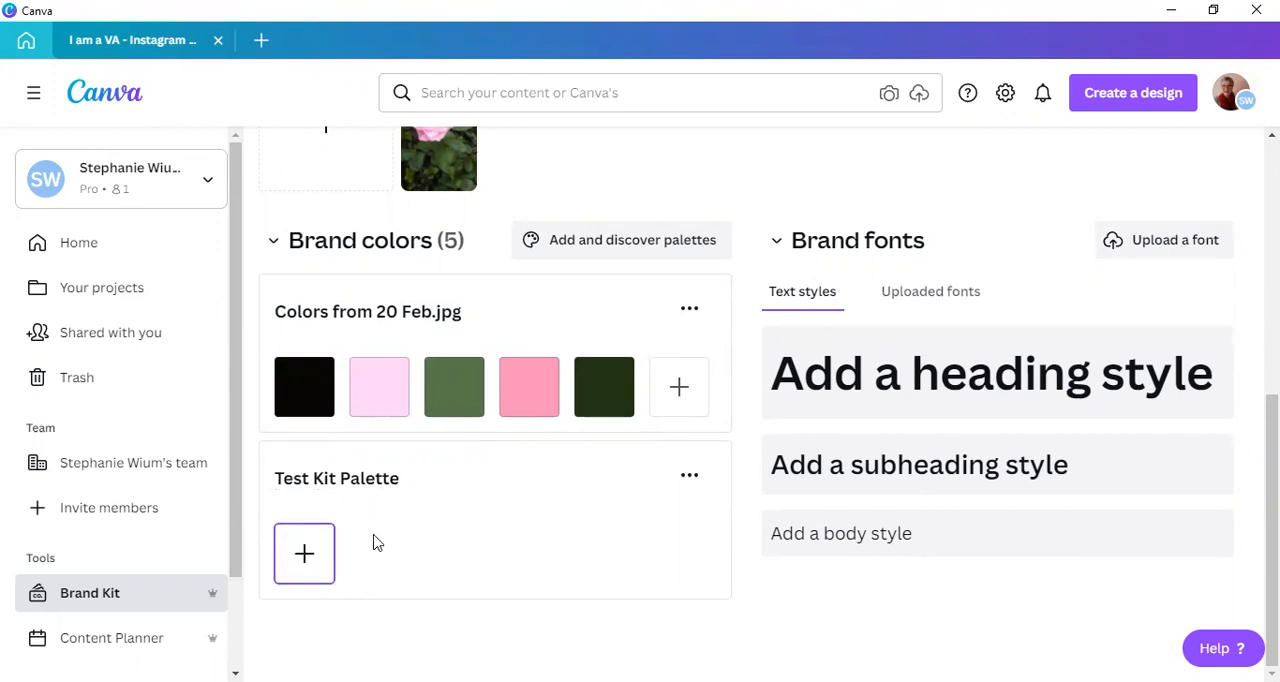
Add nine swatches to Test Kit Palette: purples, pinks, blacks, greens and blues.
left_click(304, 554)
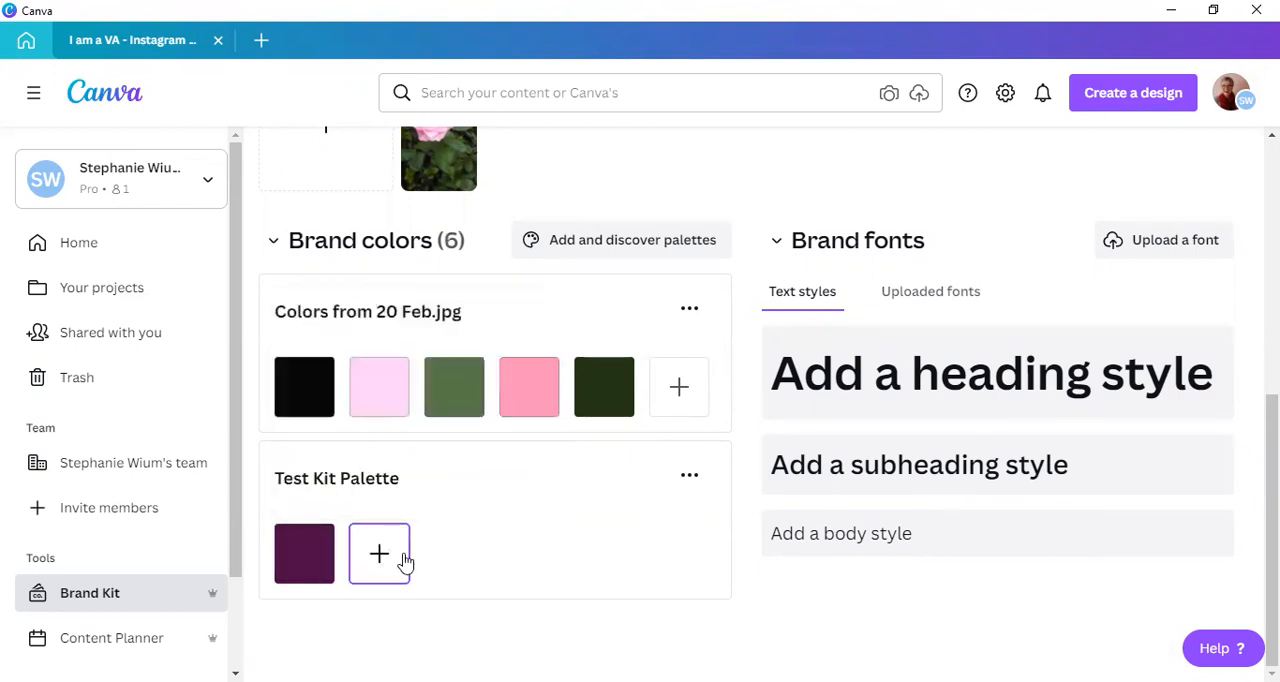
left_click(378, 554)
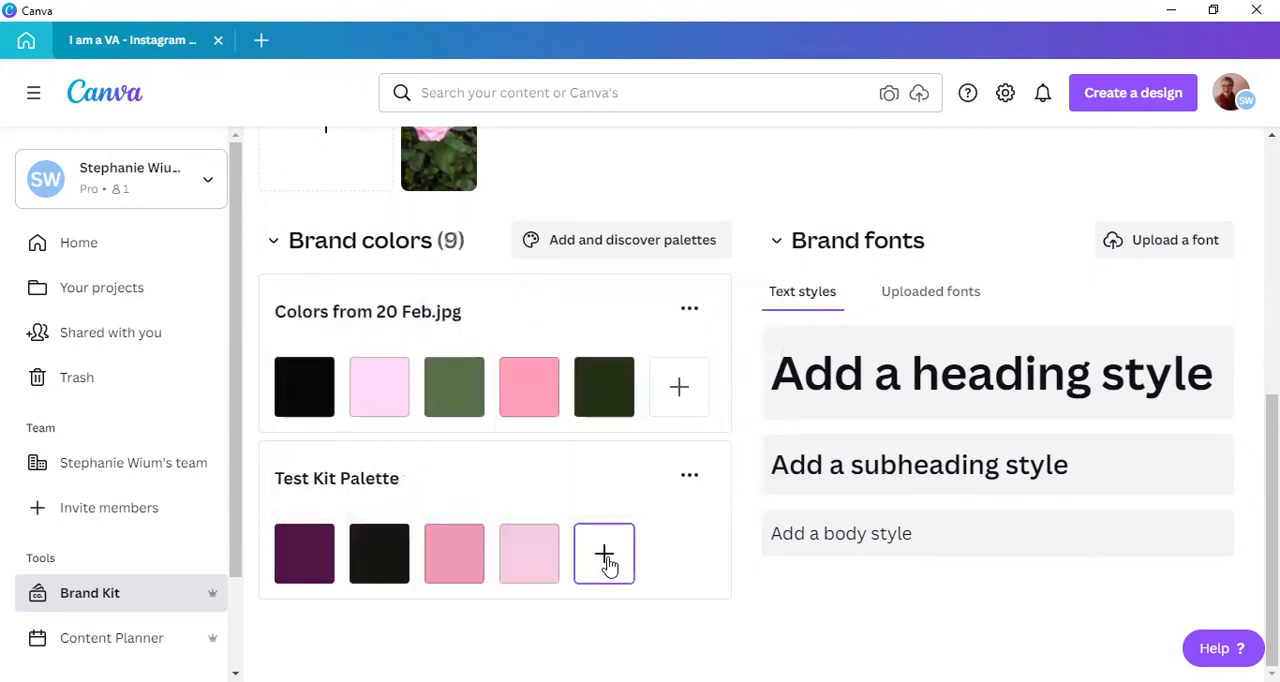
left_click(603, 553)
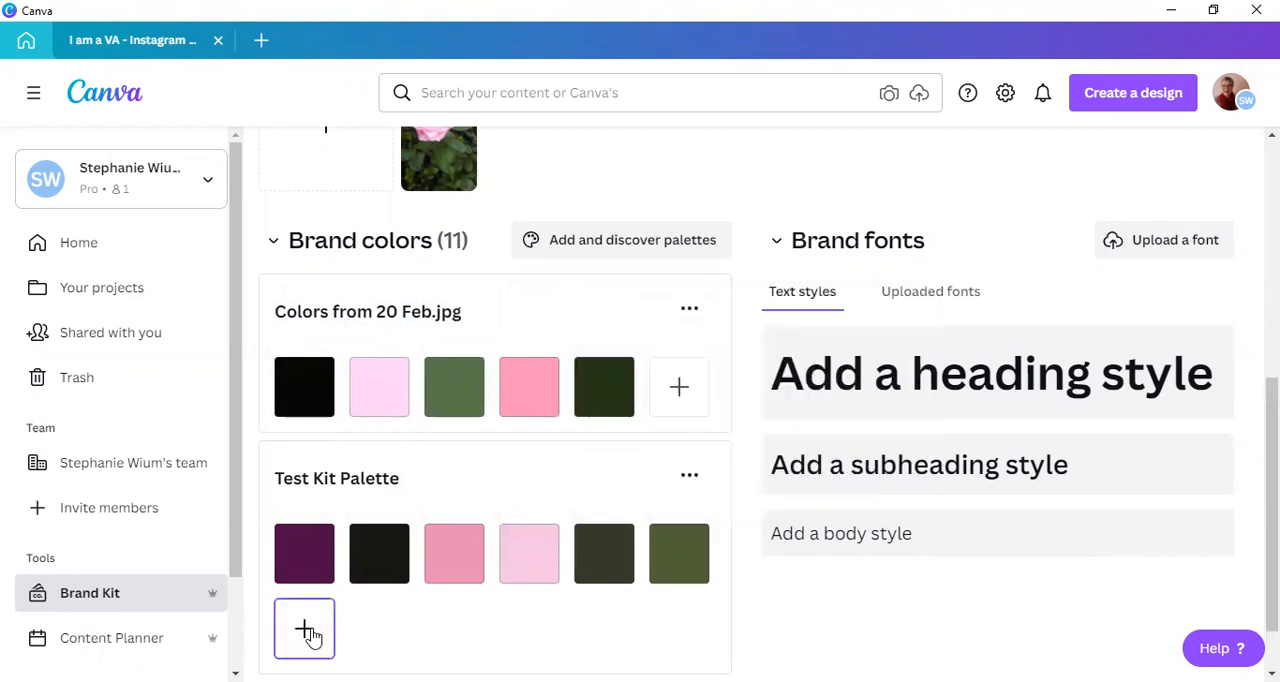
left_click(304, 628)
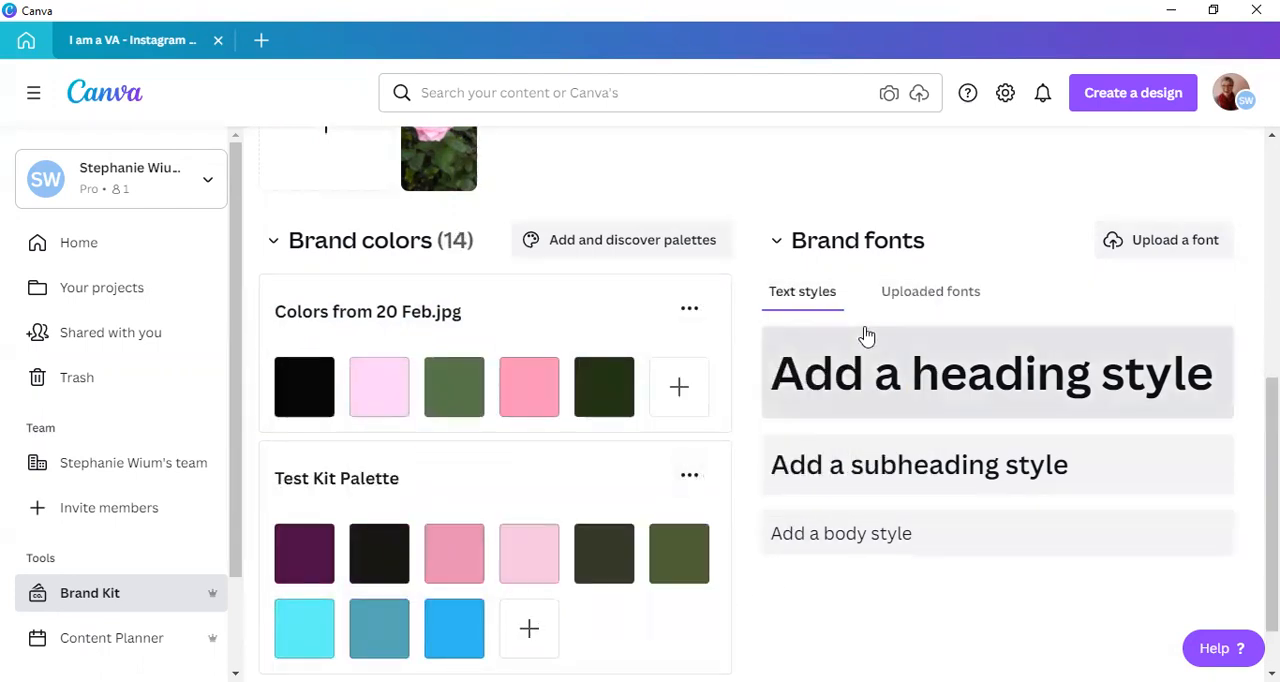
mouse_move(997, 394)
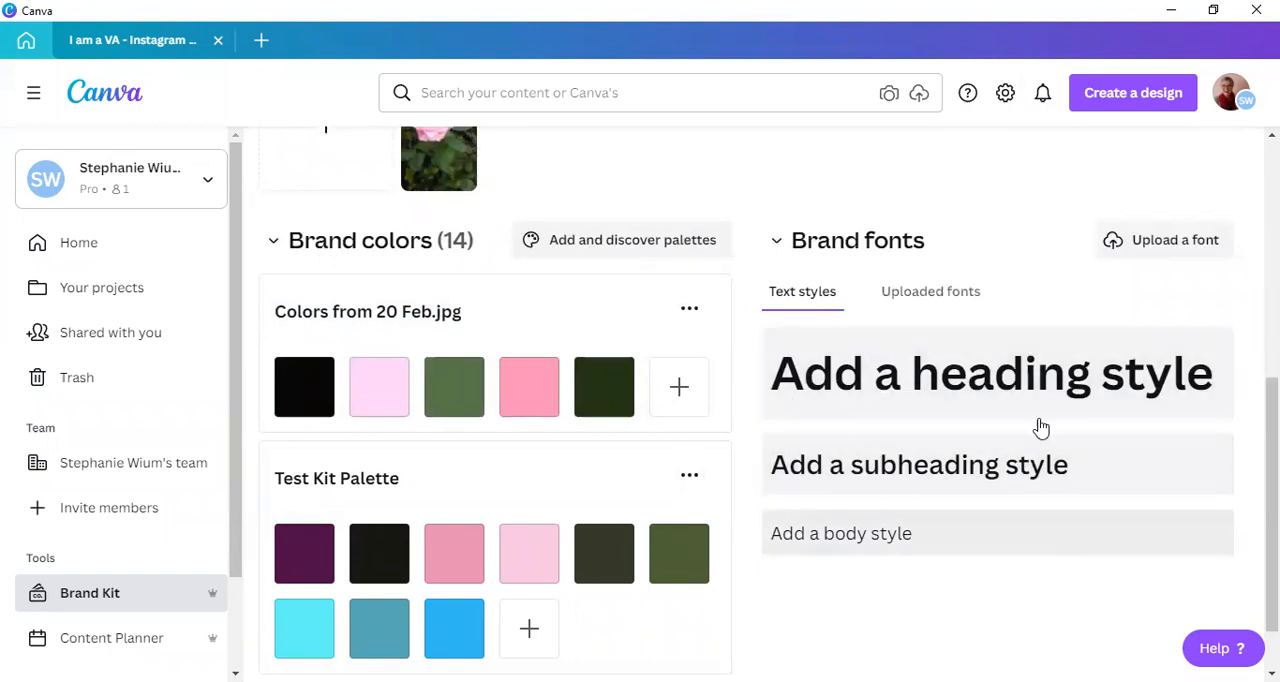
Assign DM Serif Display to headings, Arimo 18 to subheadings, Bebas Neue 12 to body.
left_click(991, 372)
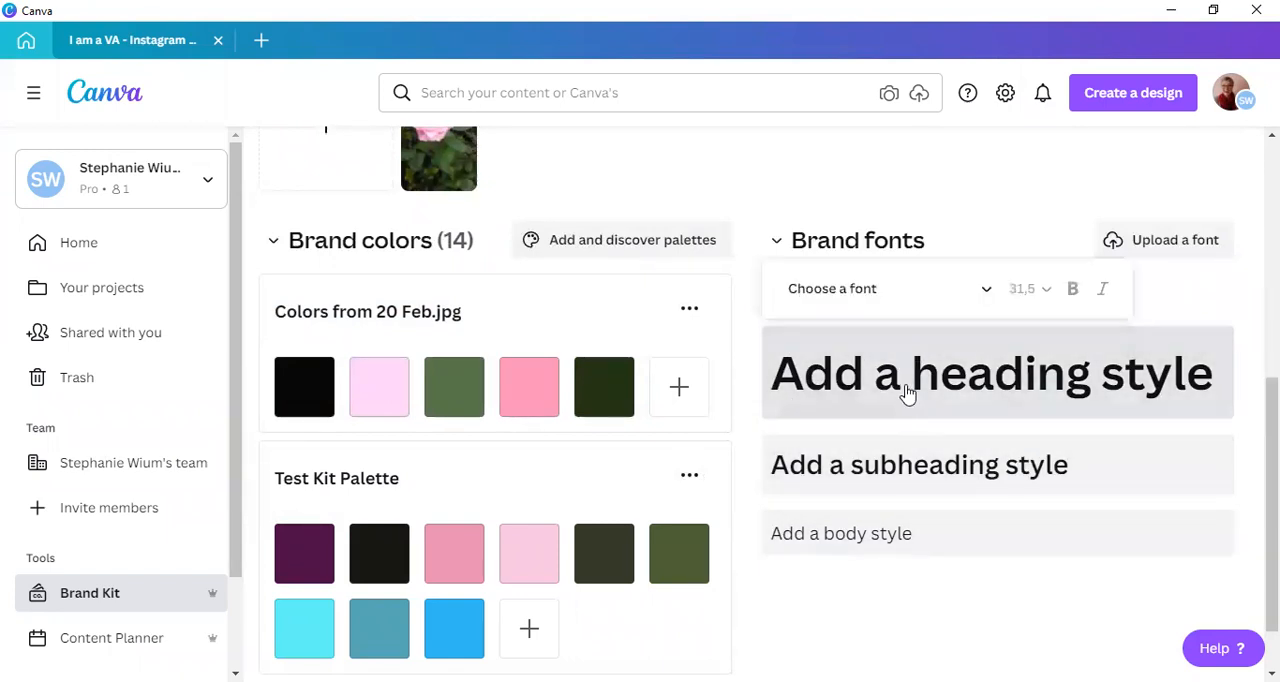
left_click(880, 288)
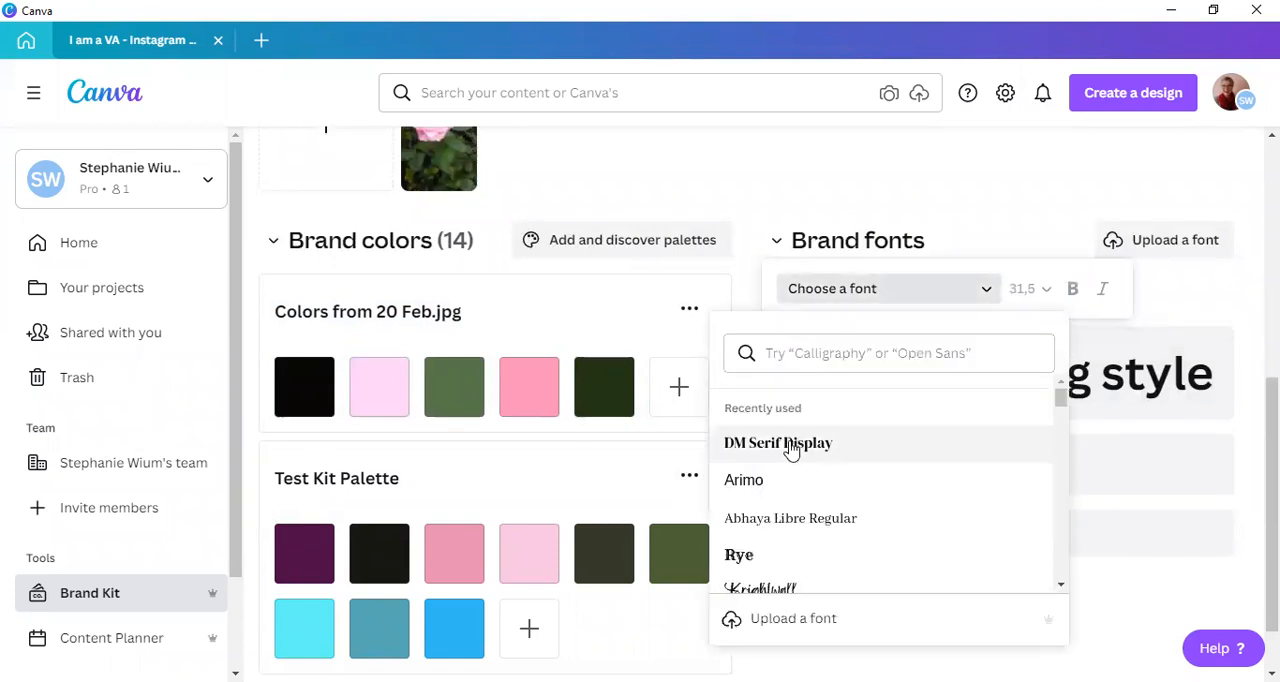
left_click(778, 442)
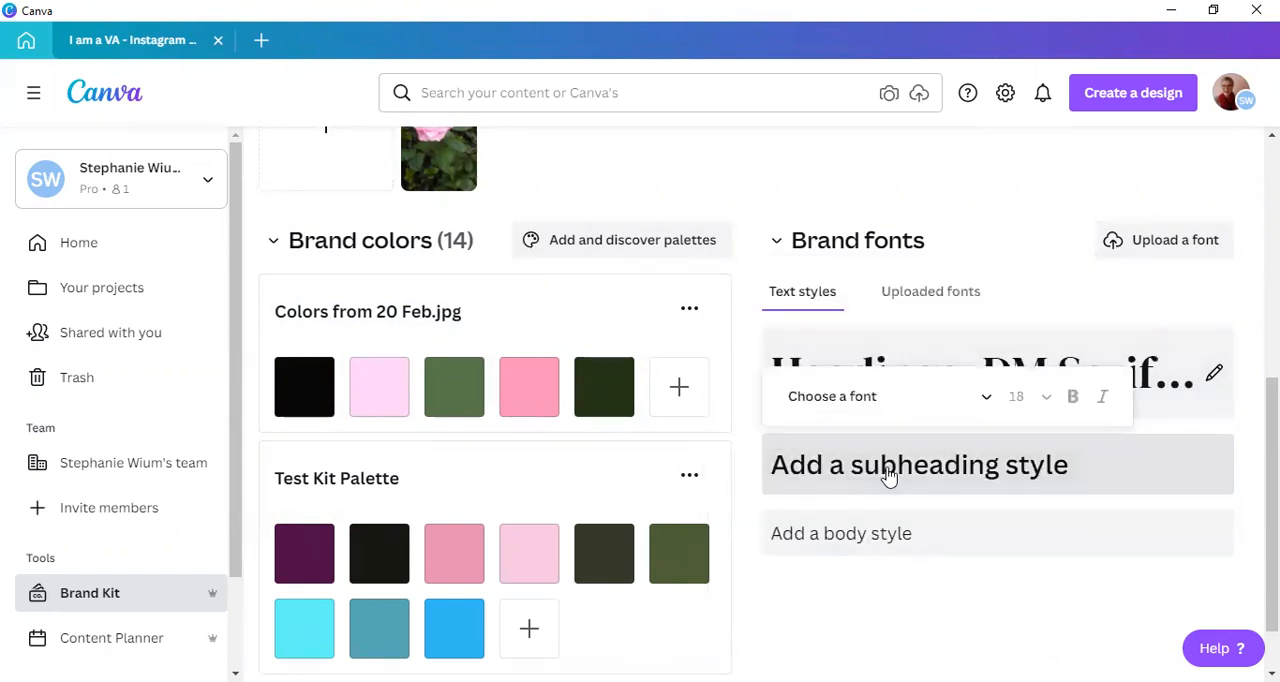
left_click(870, 396)
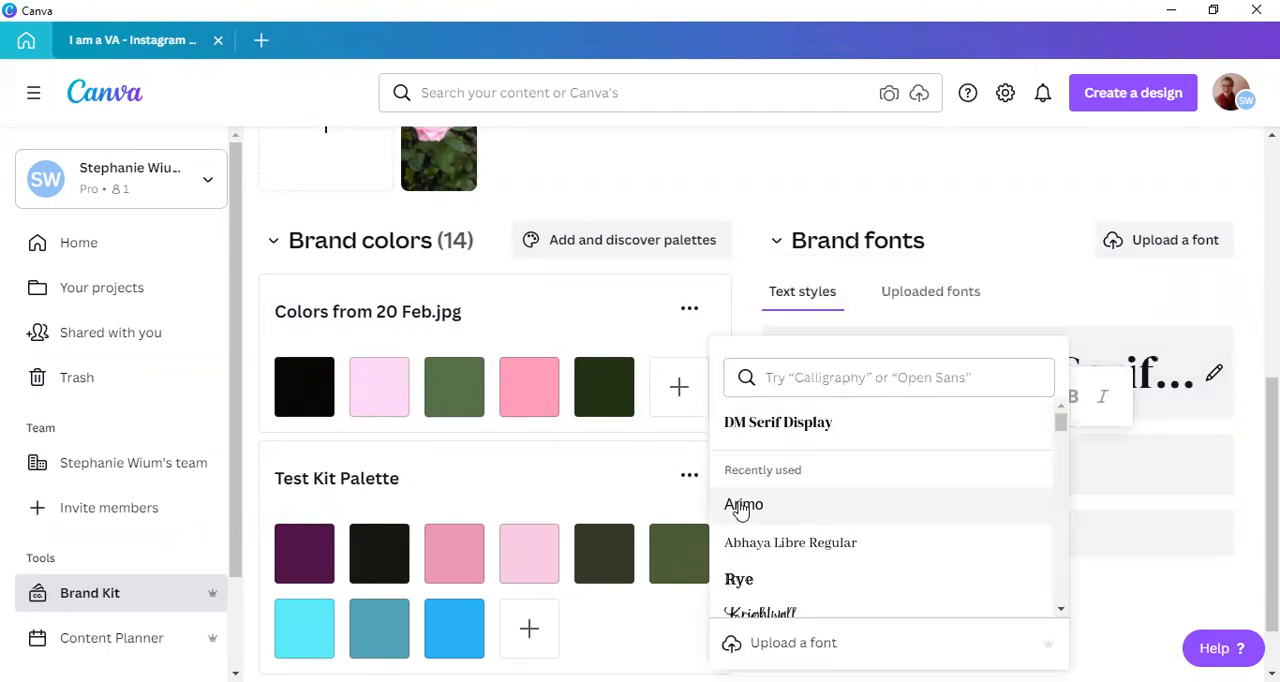
left_click(744, 504)
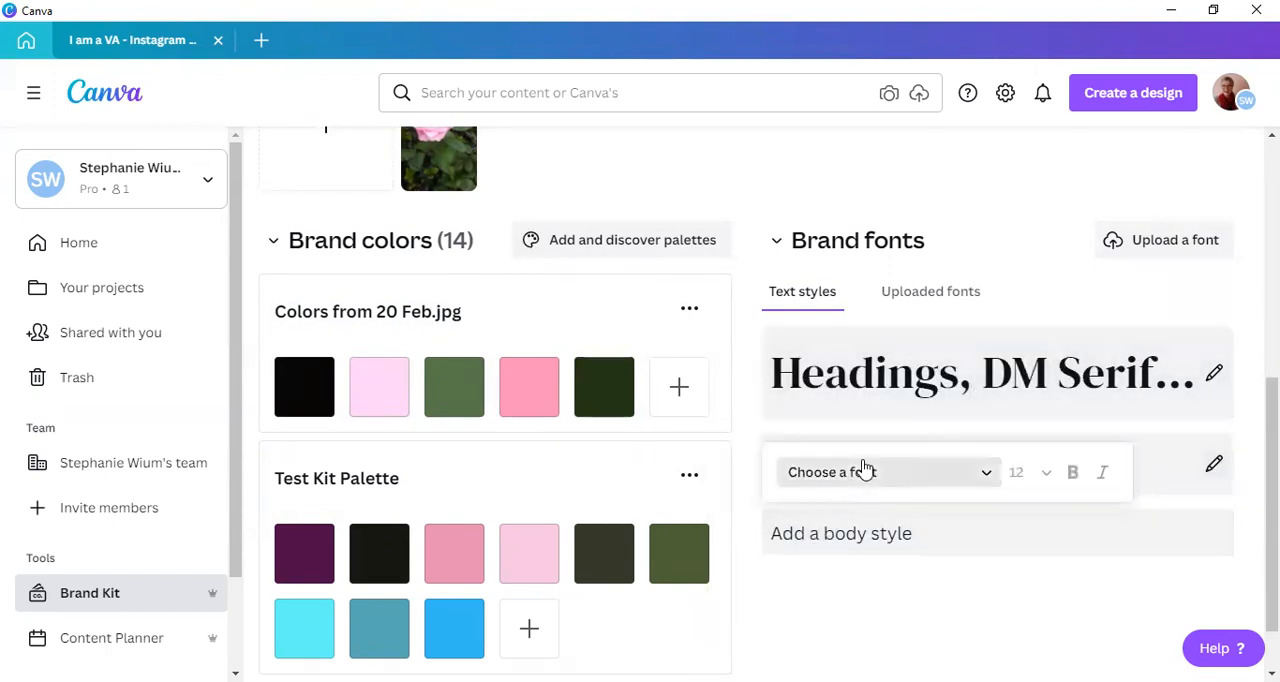
left_click(880, 472)
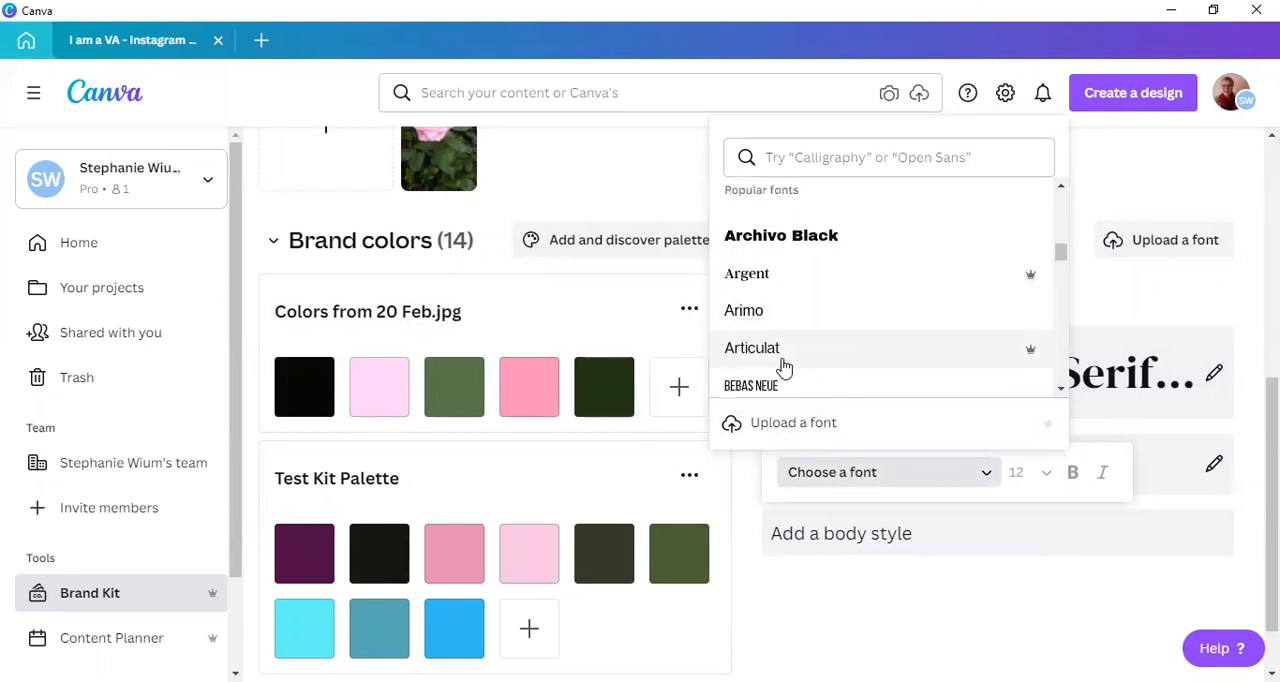
left_click(751, 385)
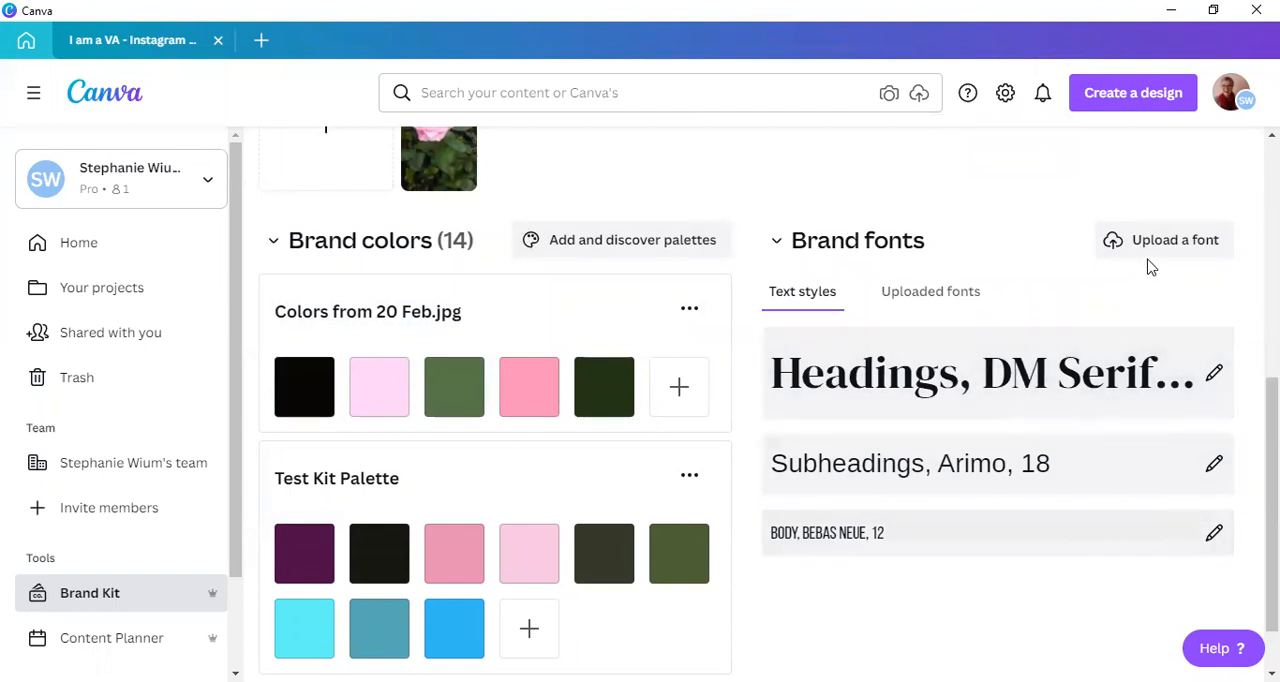
mouse_move(1163, 240)
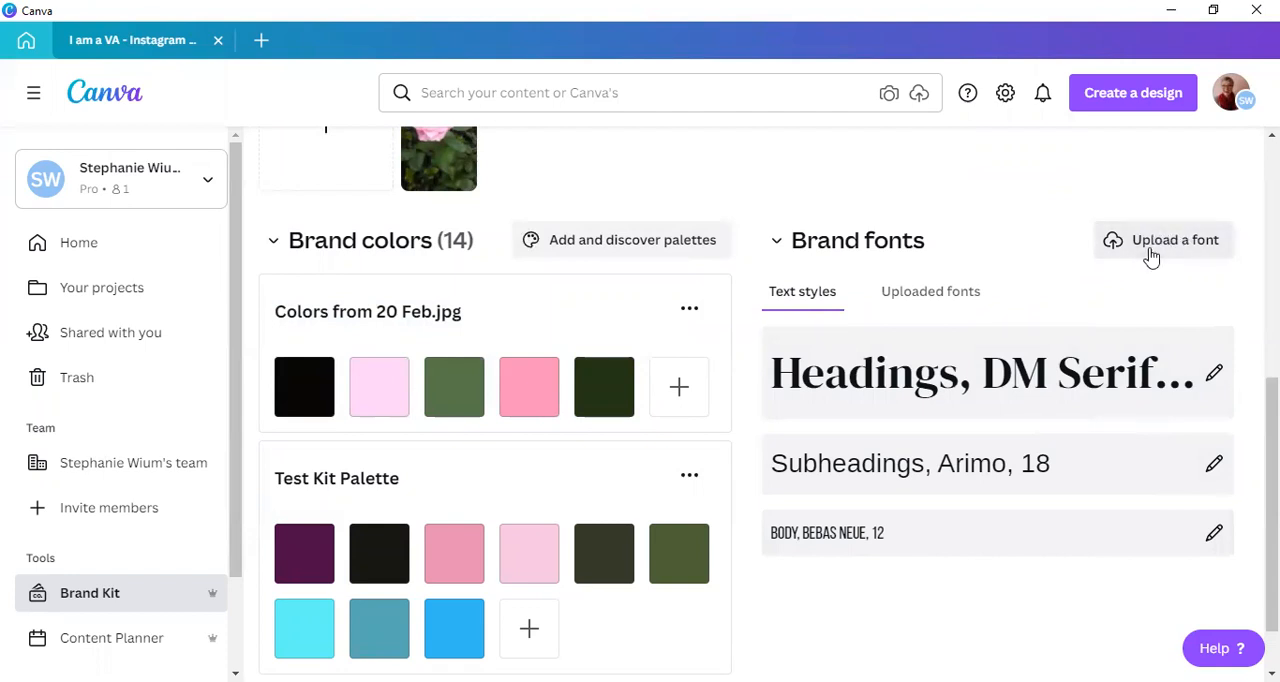
left_click(930, 291)
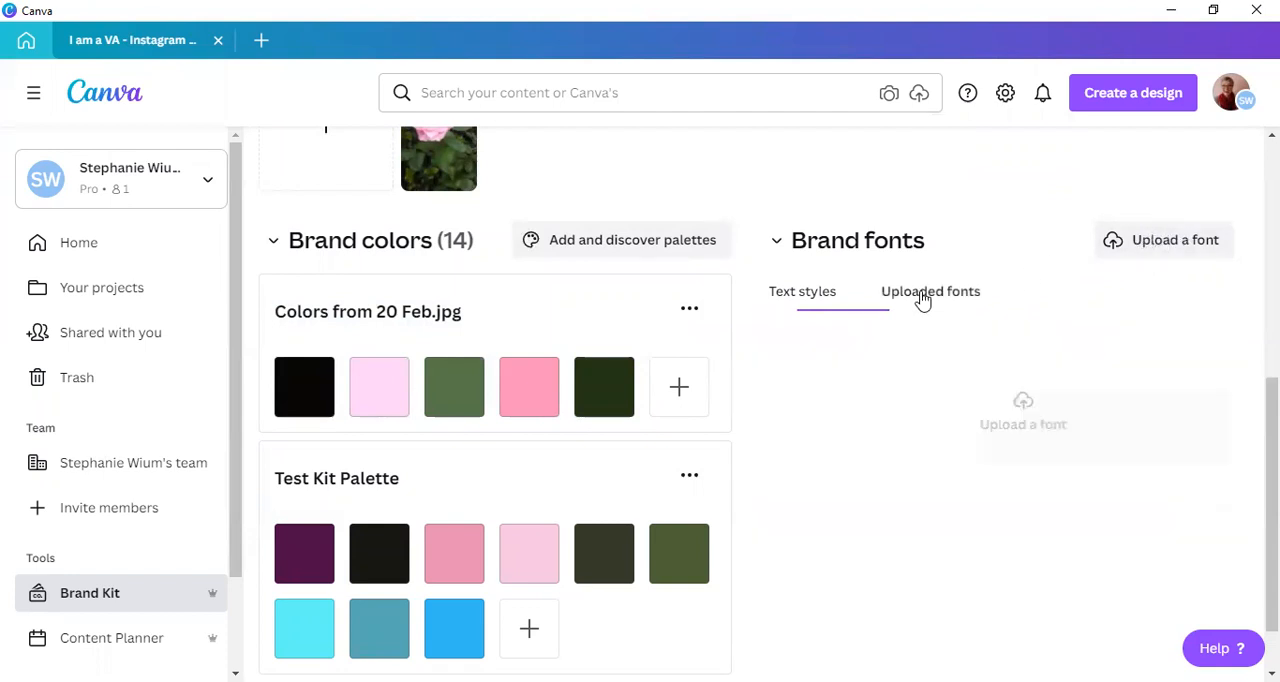
left_click(930, 291)
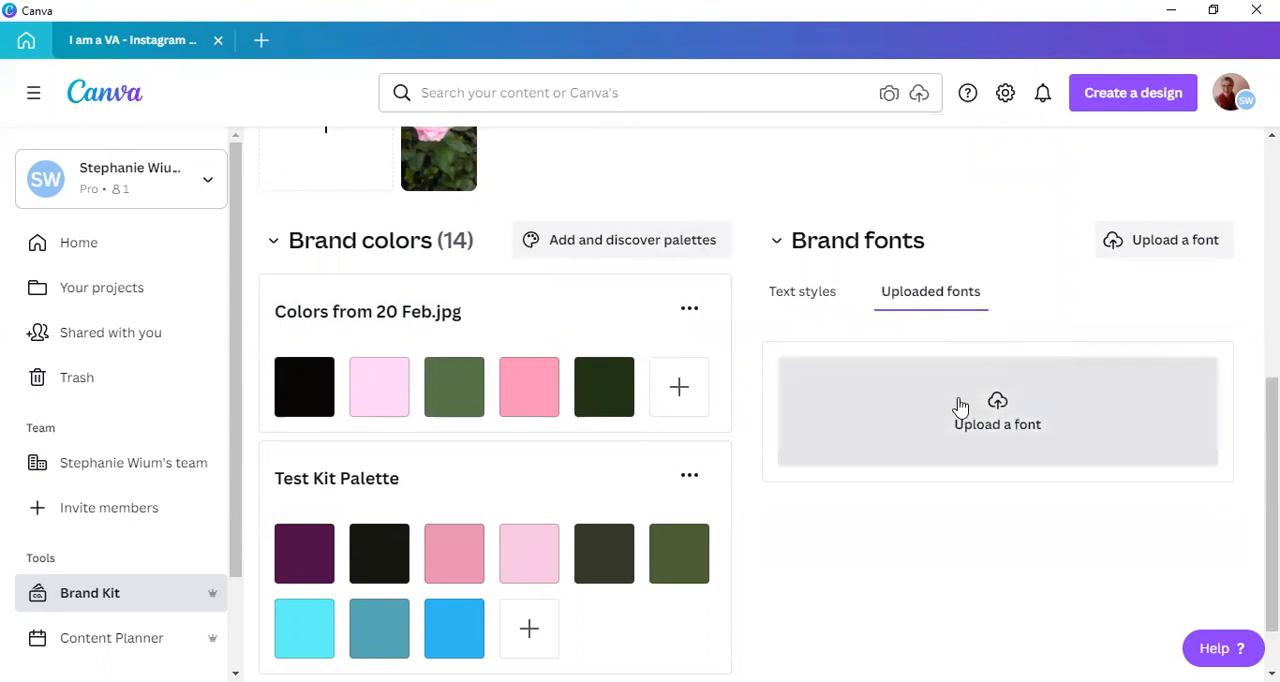
mouse_move(1168, 518)
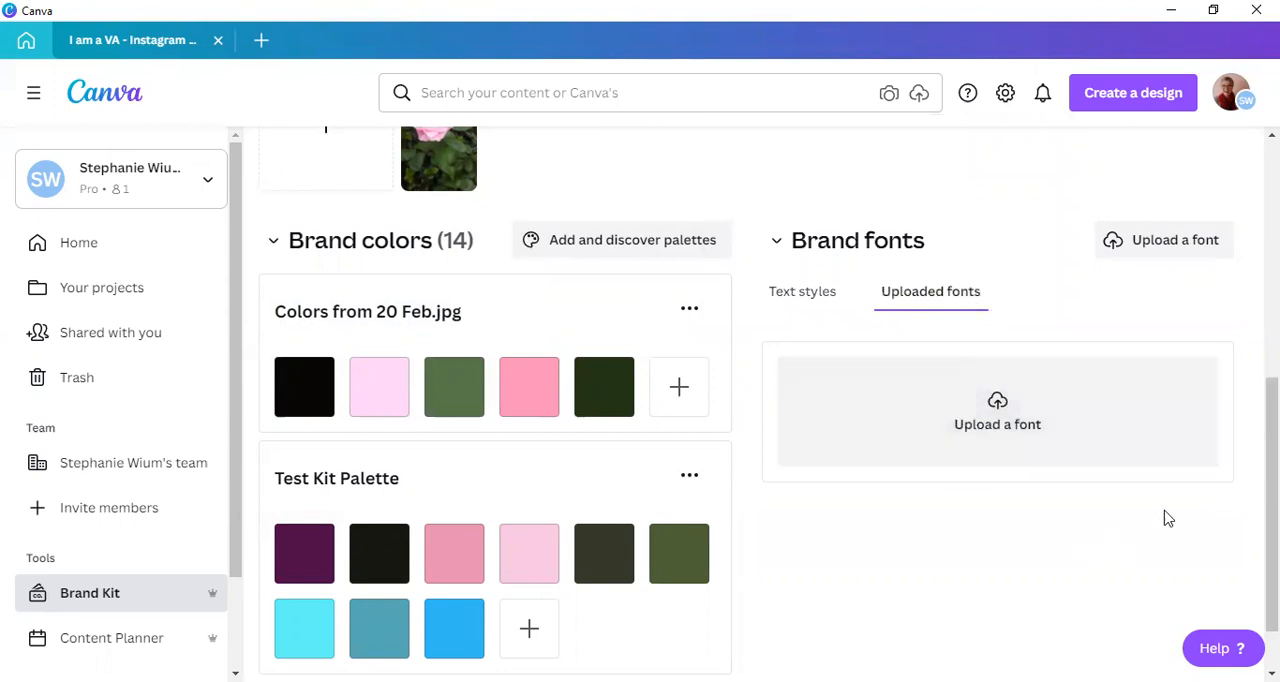
mouse_move(930, 300)
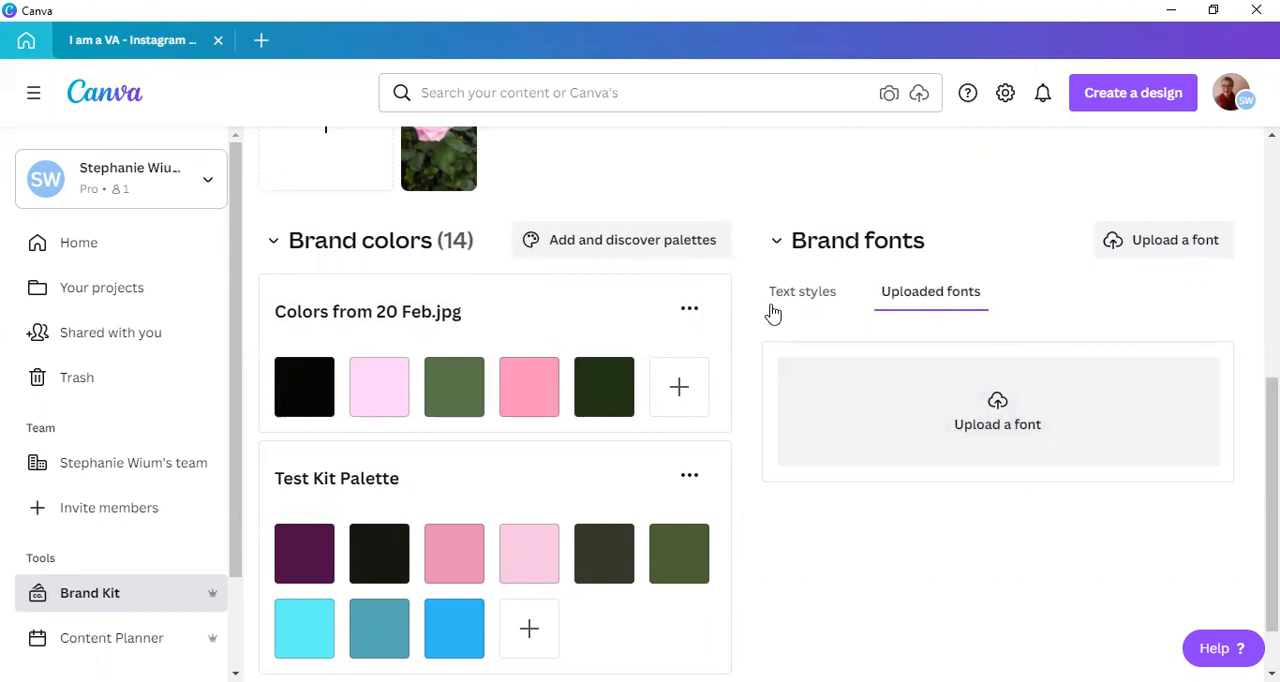
left_click(802, 291)
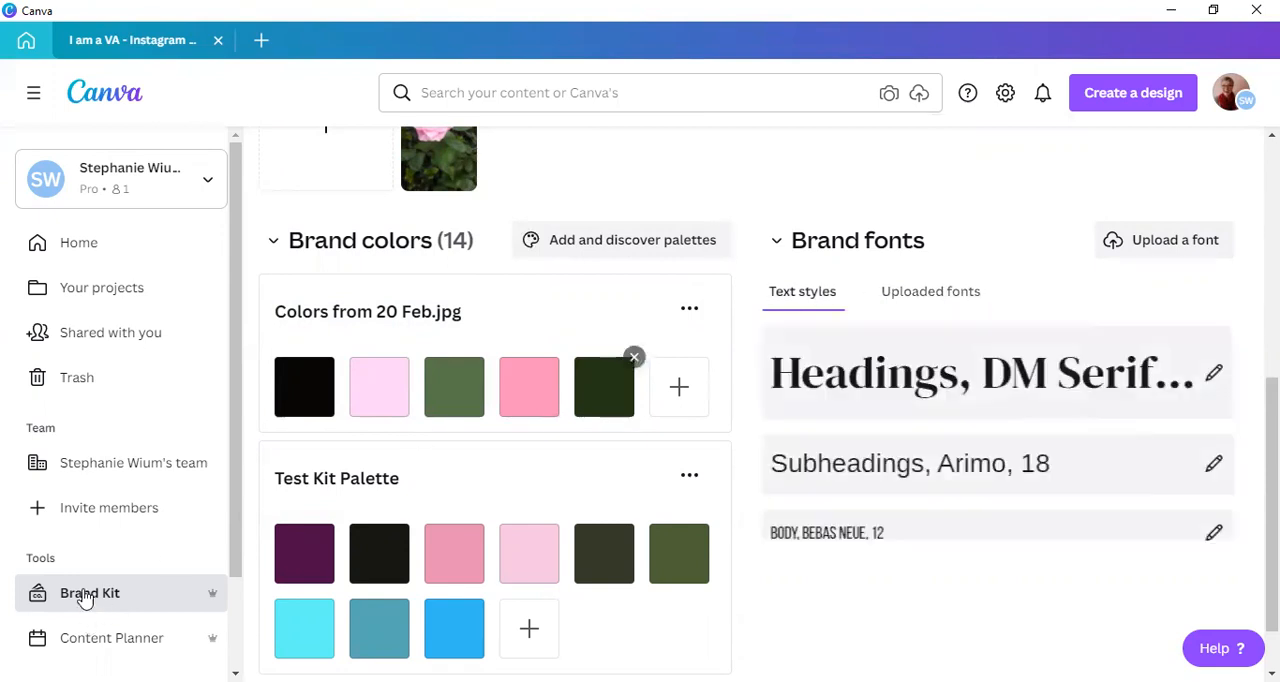
mouse_move(557, 456)
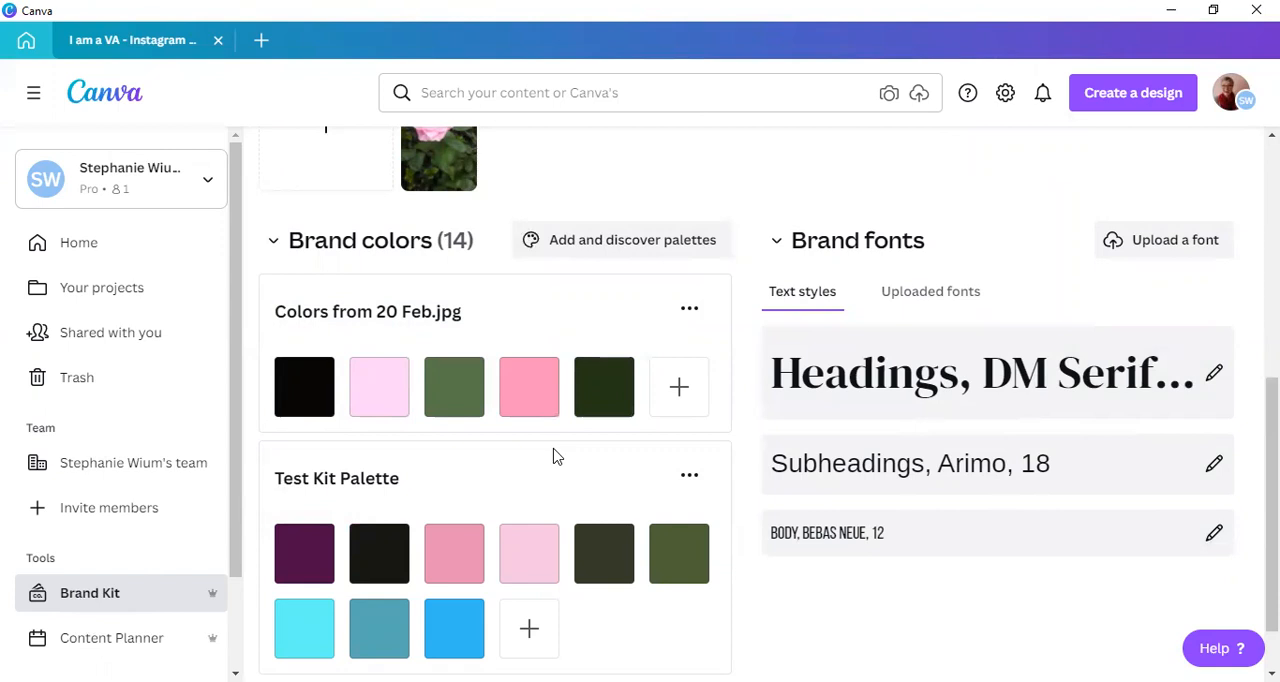
mouse_move(1035, 253)
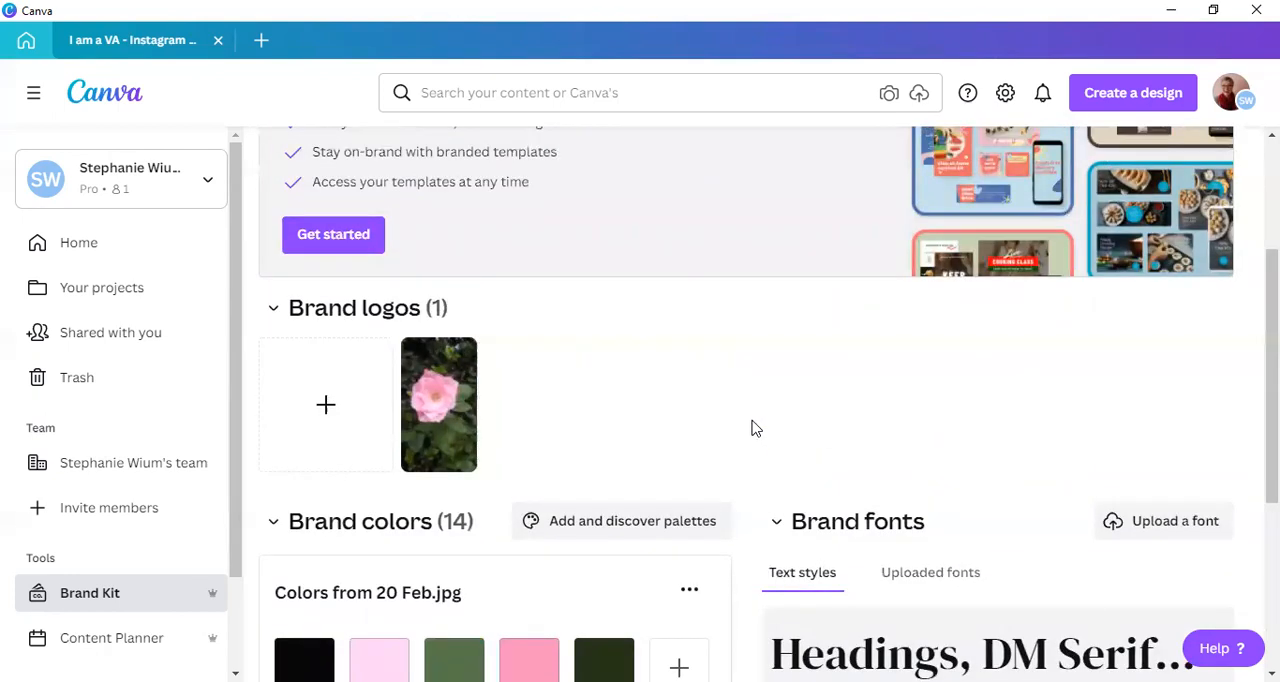
scroll("down", 3)
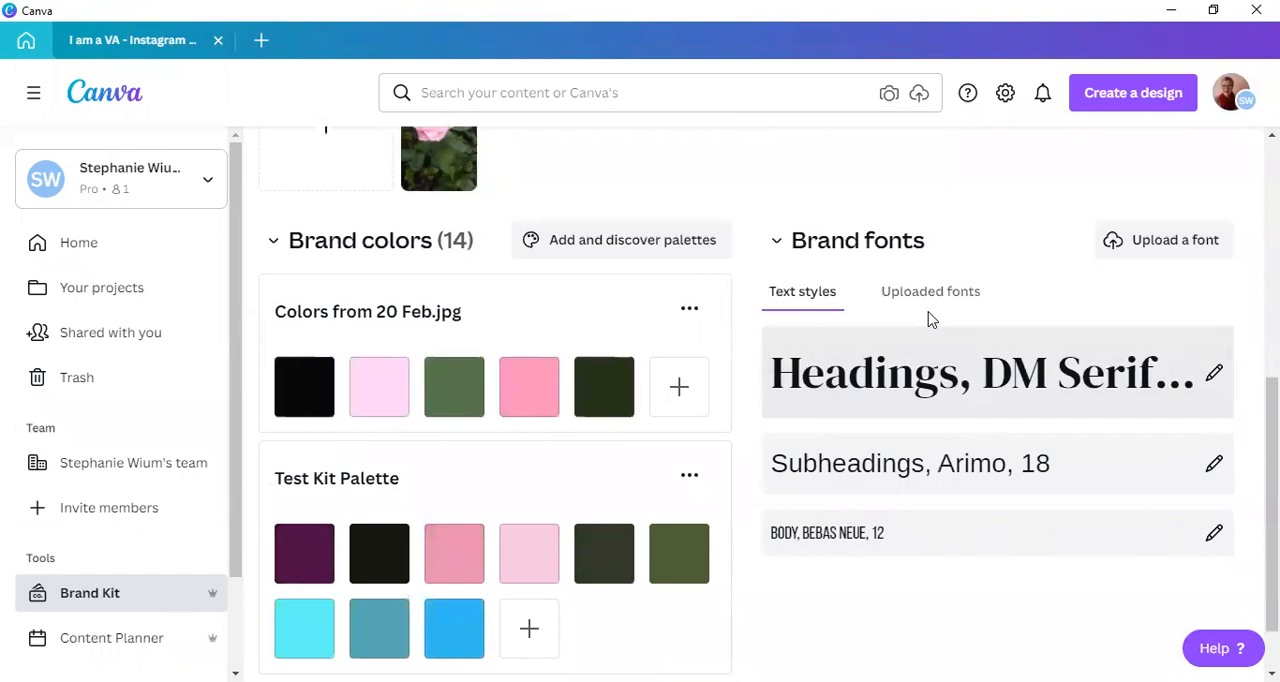
mouse_move(878, 338)
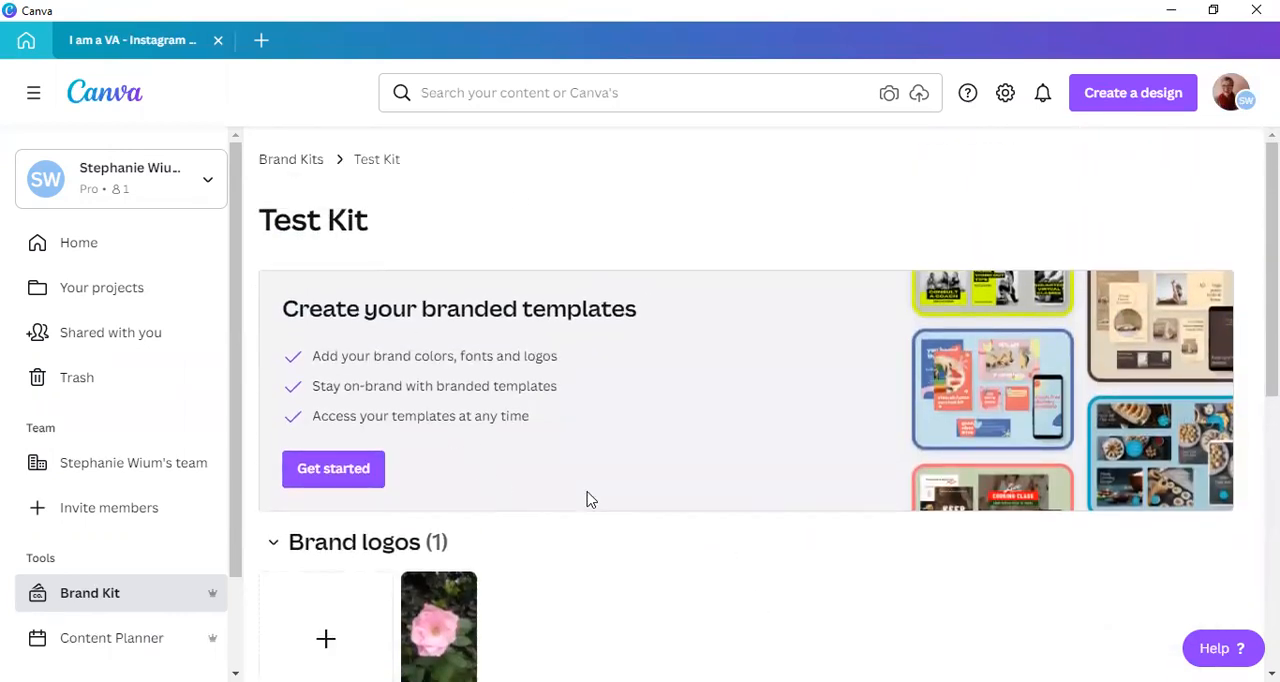
mouse_move(814, 388)
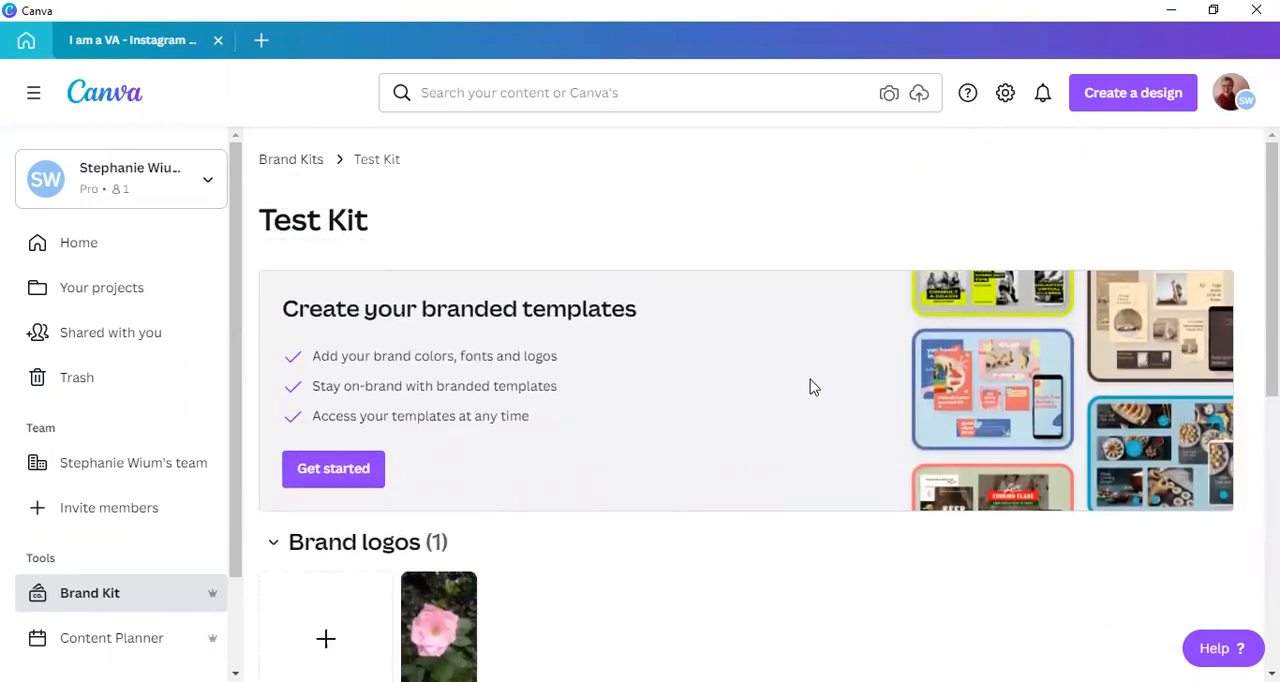
scroll("down", 3)
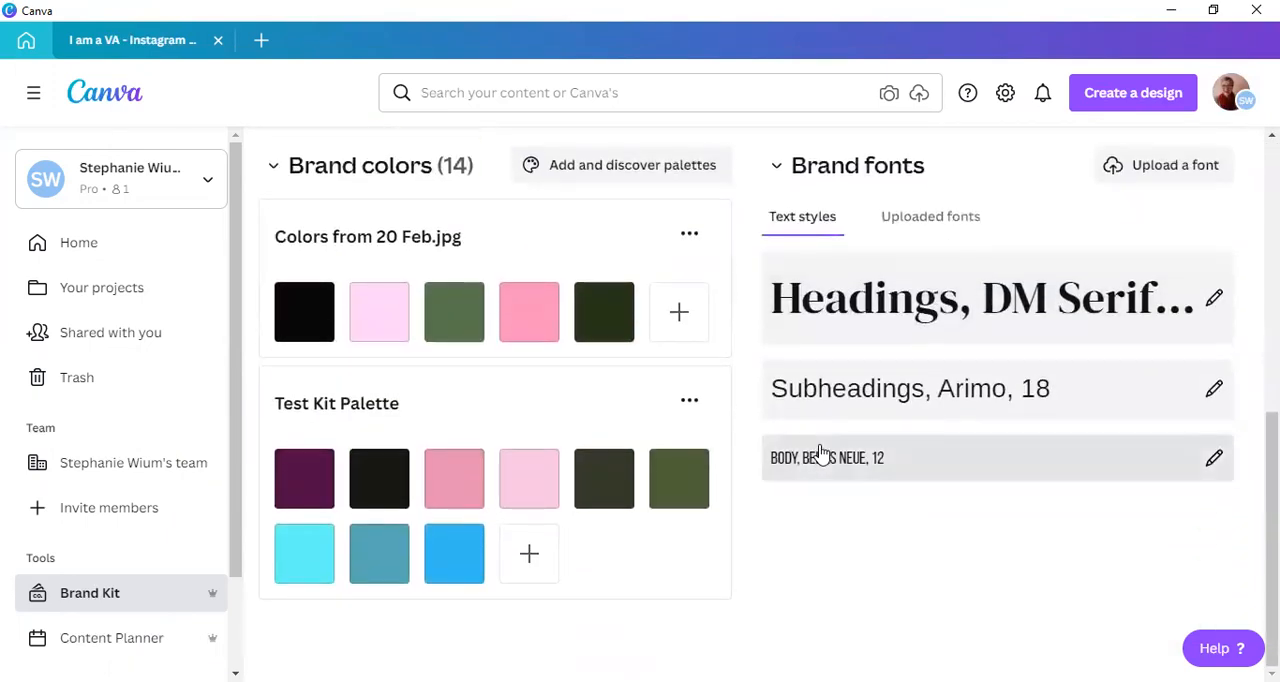
mouse_move(772, 514)
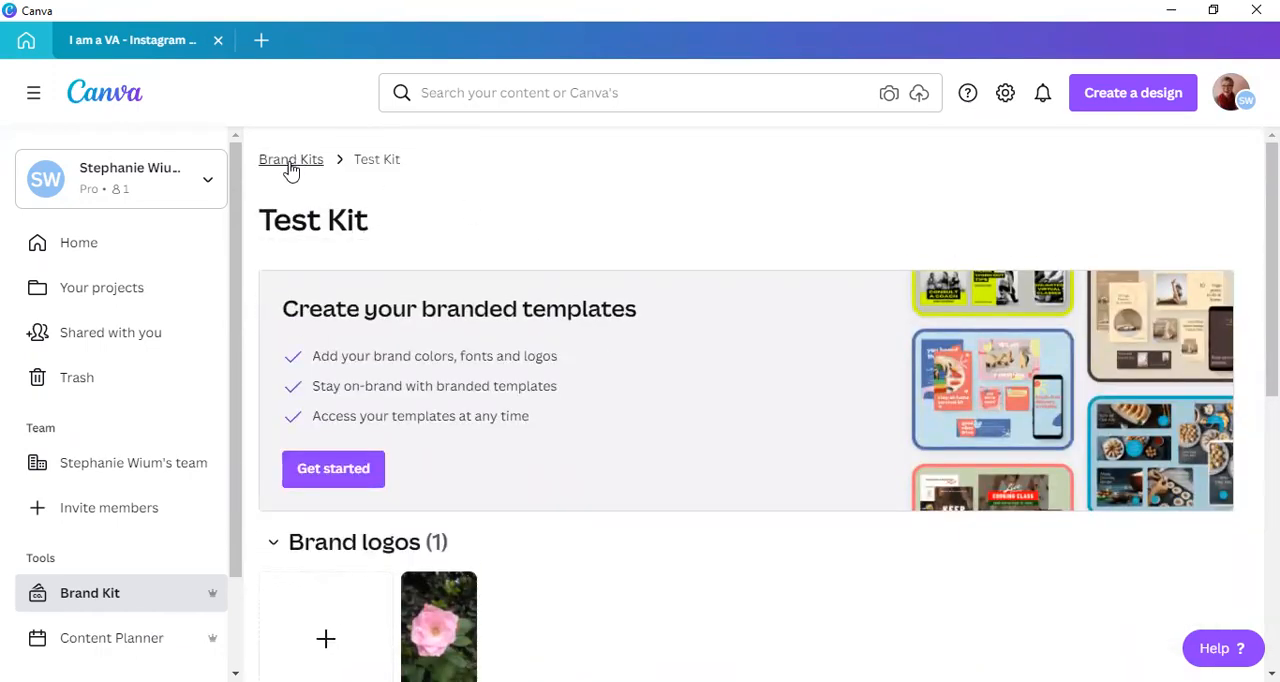
Return to All Brand Kits via the Brand Kits breadcrumb.
left_click(291, 159)
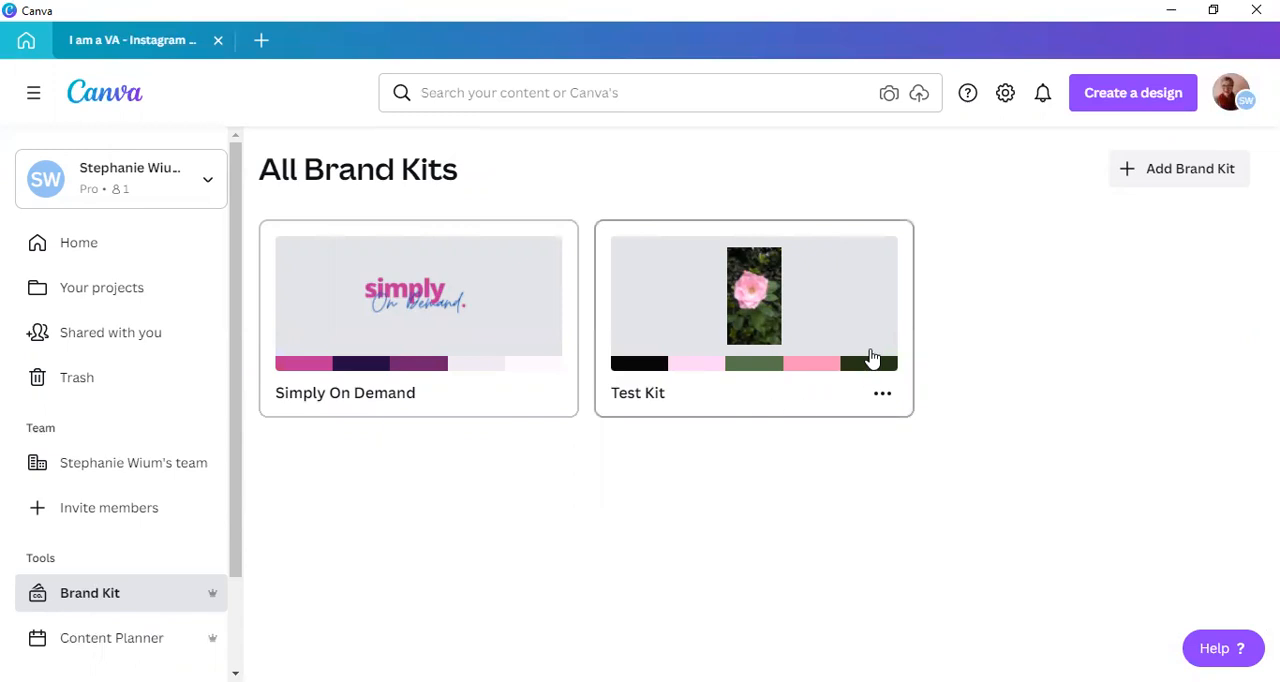
mouse_move(590, 190)
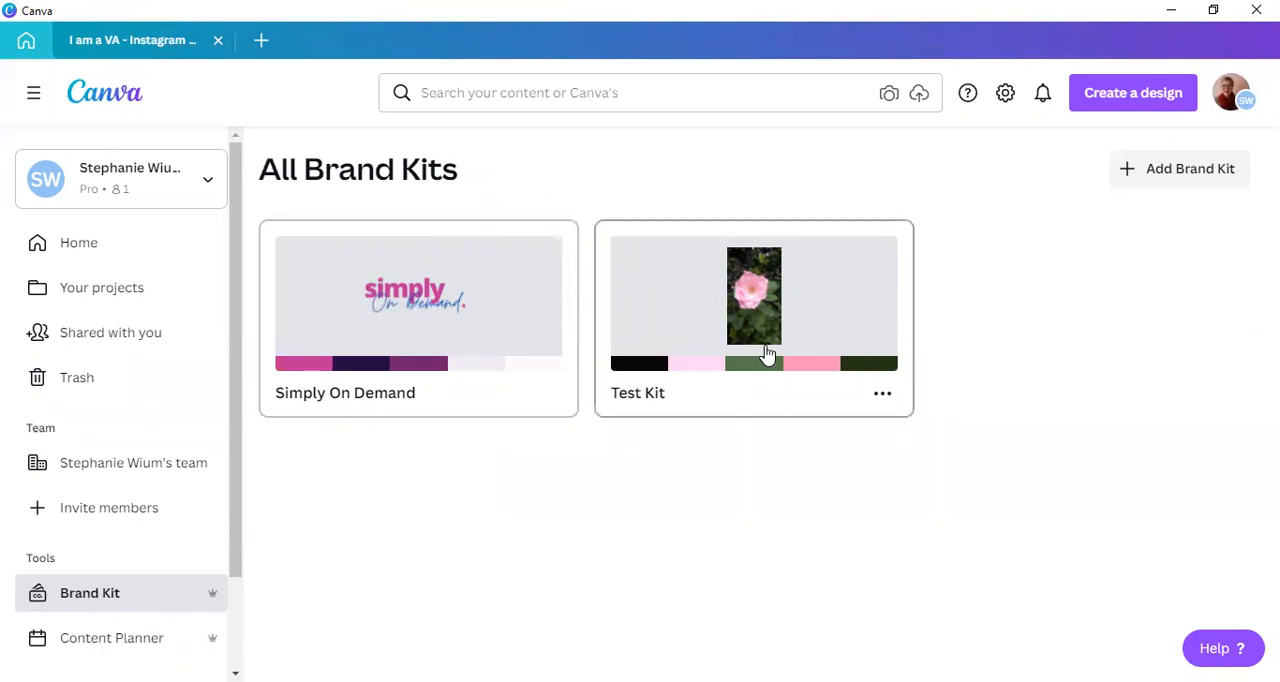
mouse_move(655, 255)
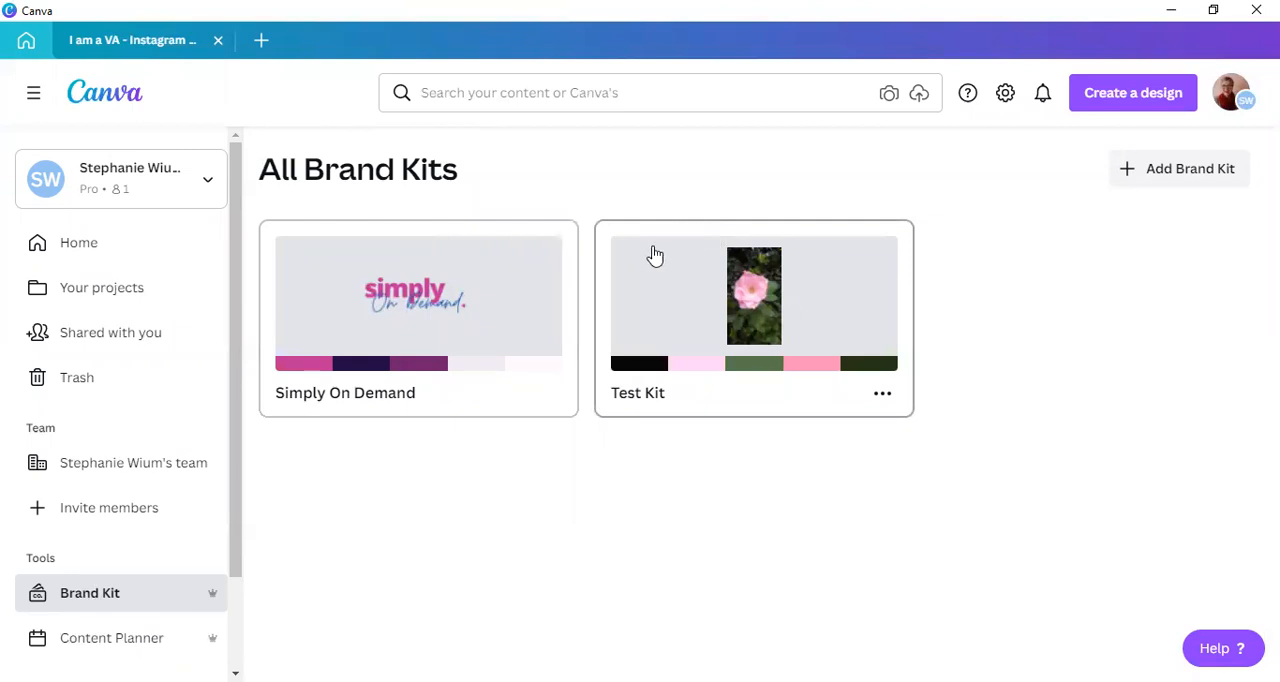
mouse_move(660, 293)
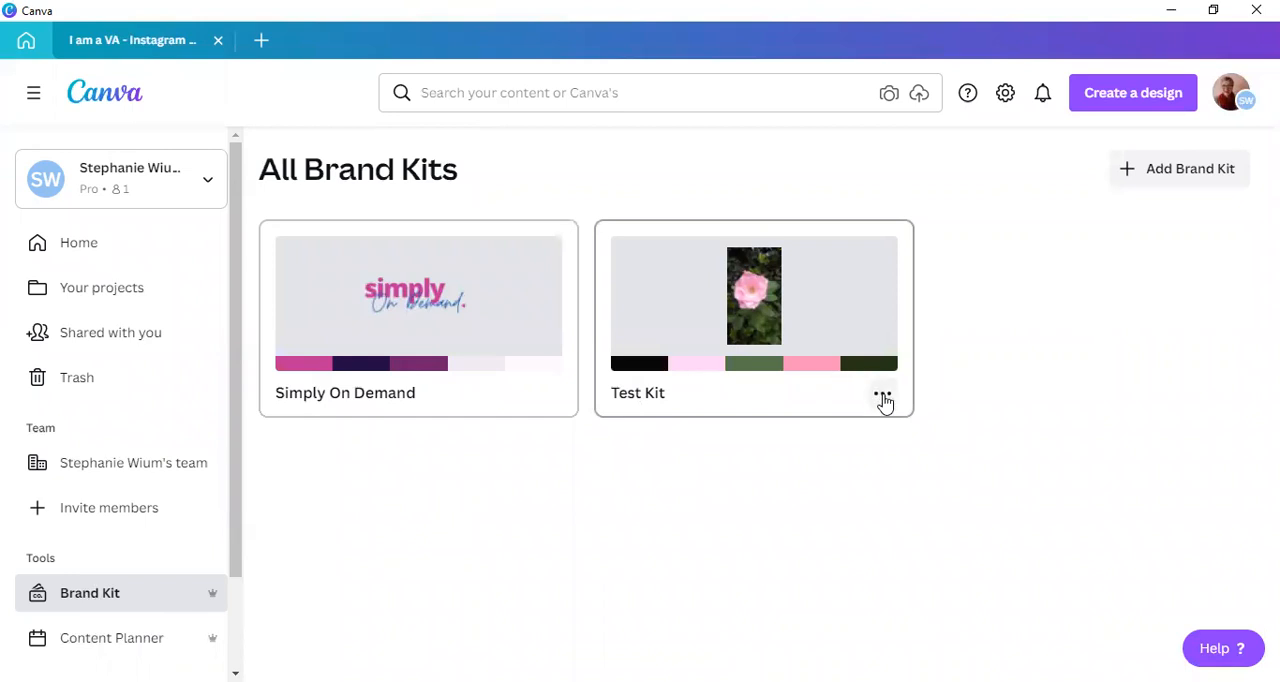
Delete Test Kit from its ••• menu, acknowledging the deletion can't be undone.
left_click(882, 393)
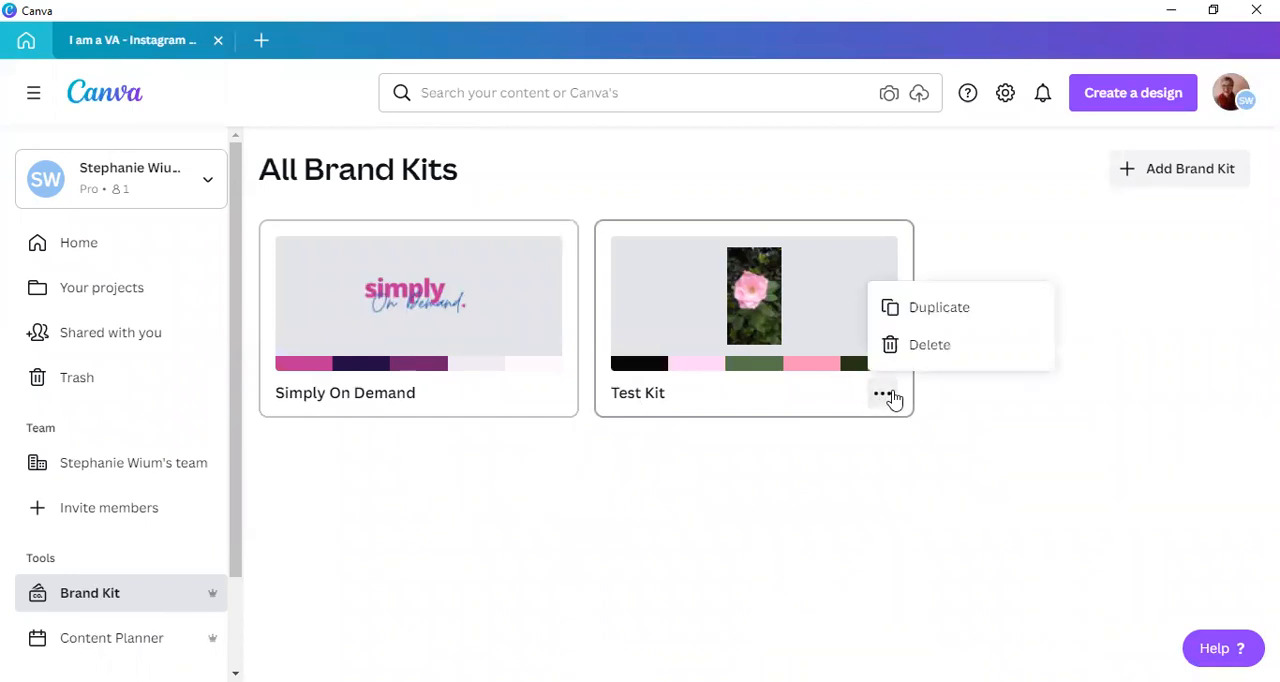
mouse_move(938, 307)
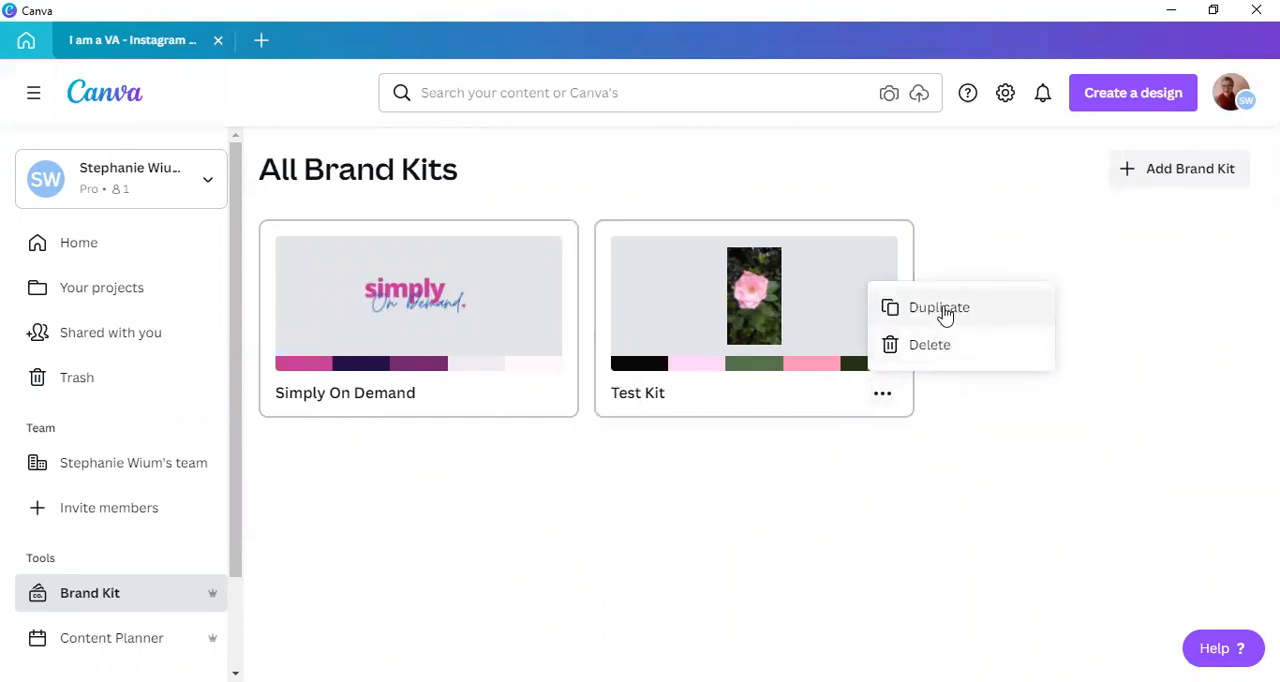
mouse_move(945, 352)
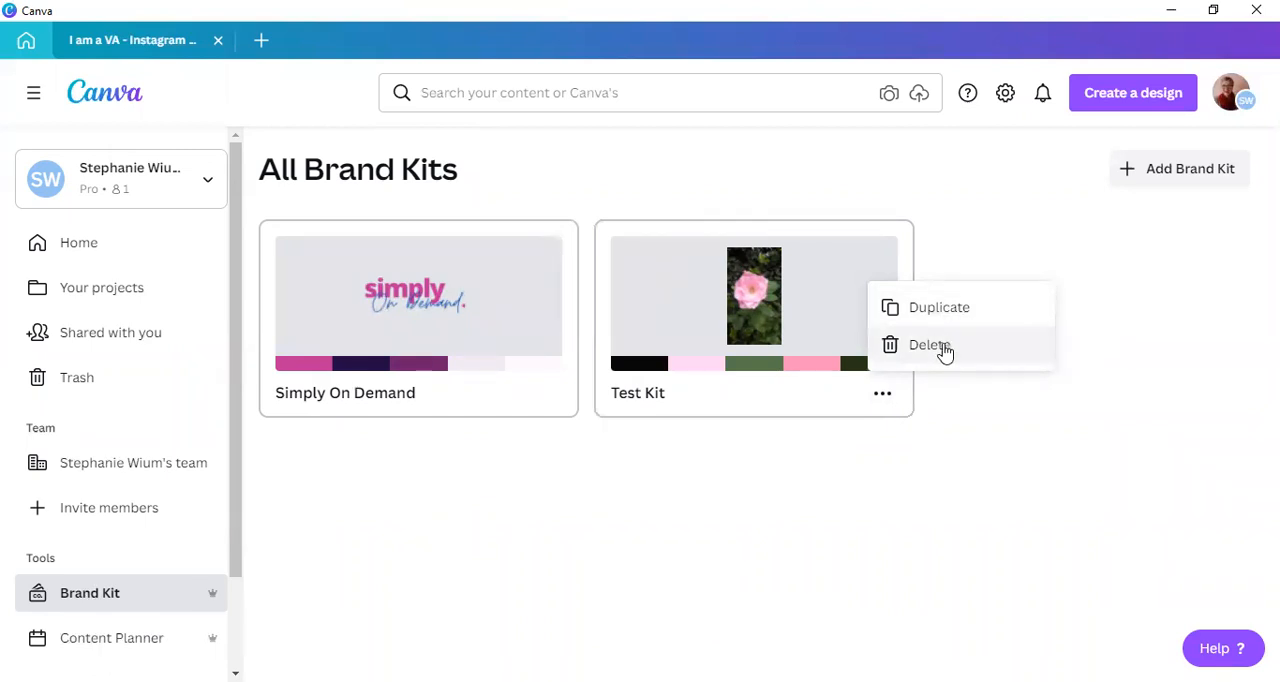
left_click(928, 345)
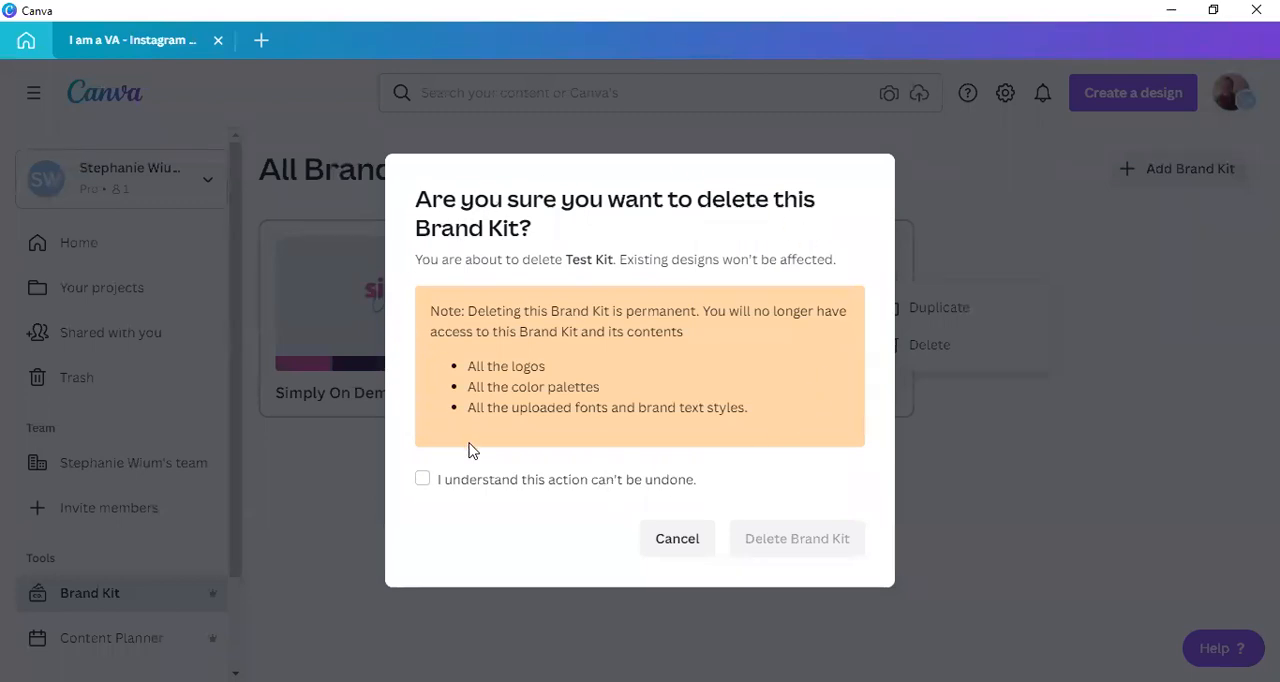
mouse_move(690, 502)
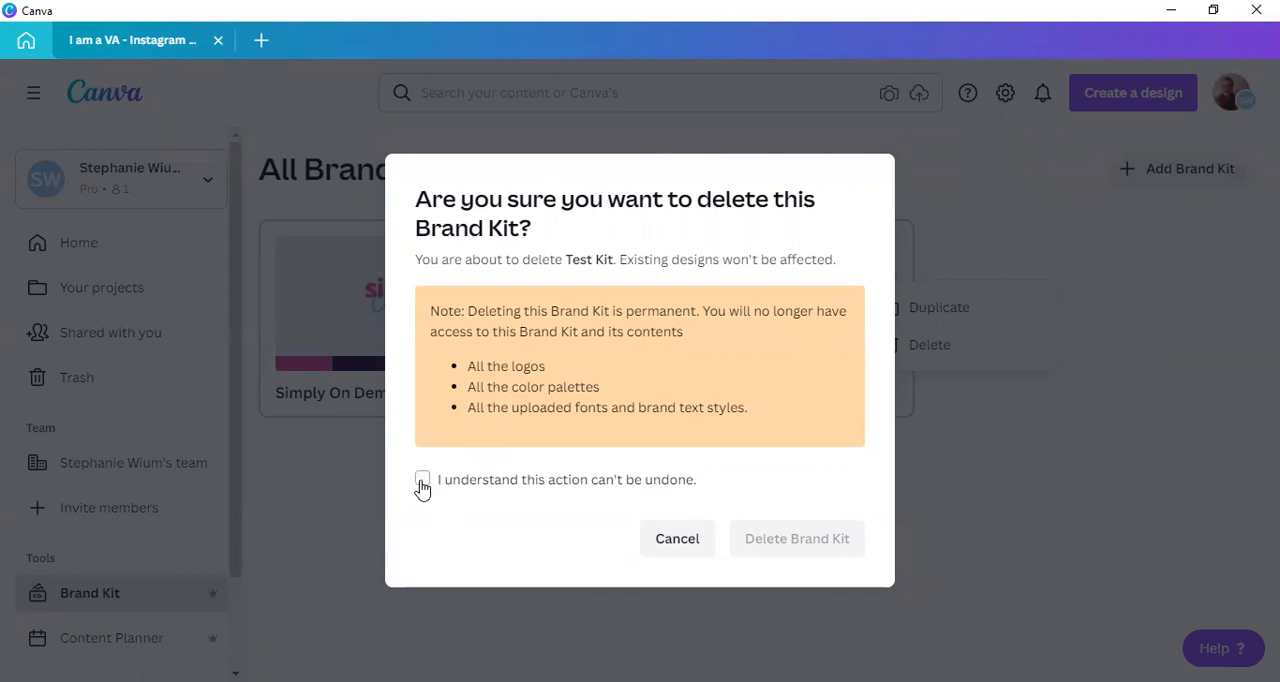
left_click(422, 479)
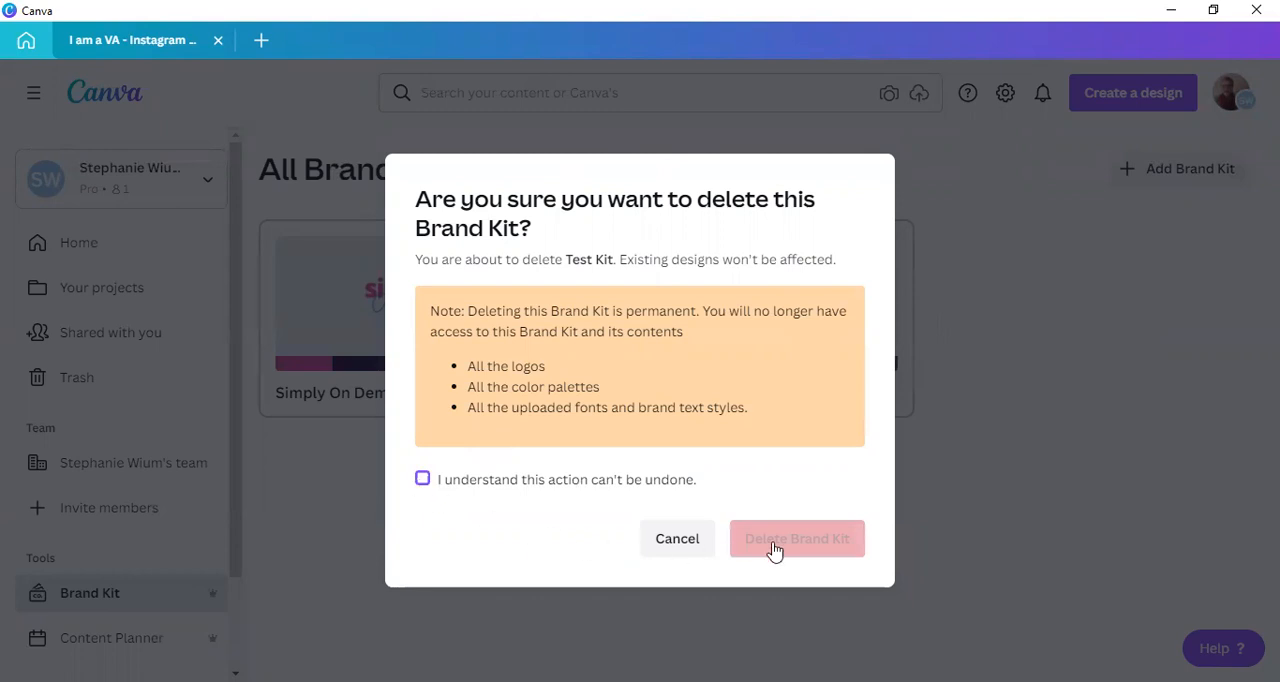
left_click(422, 479)
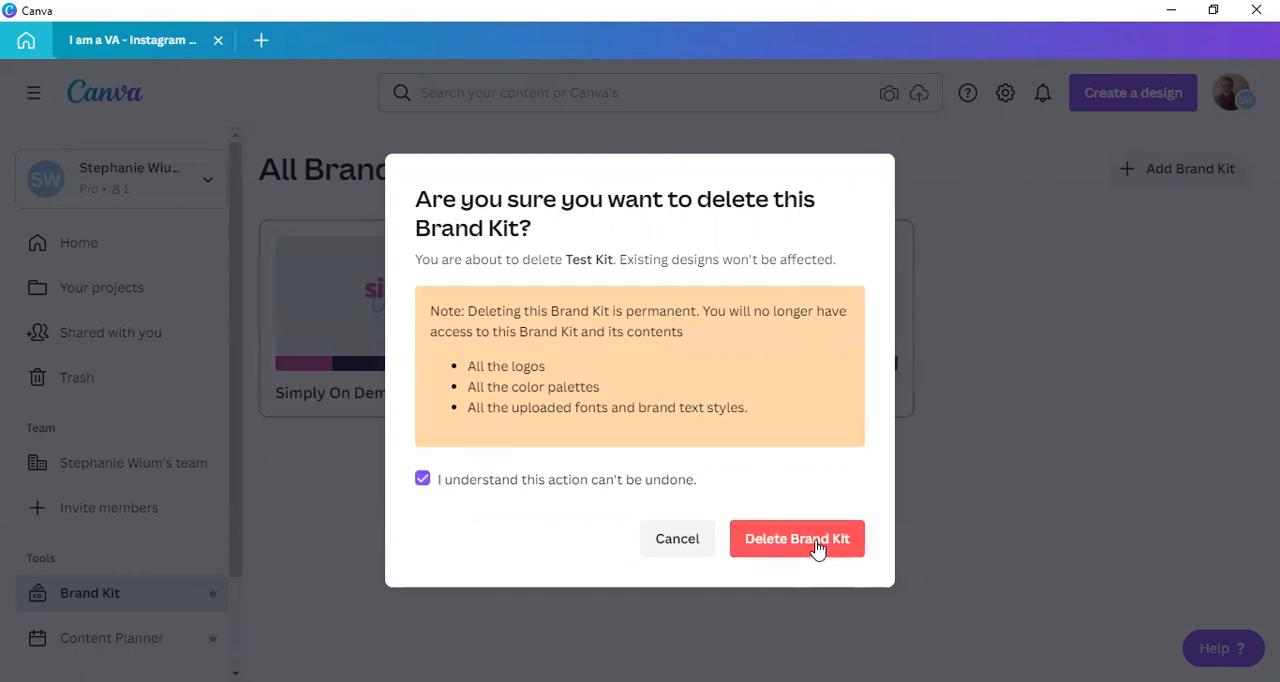
left_click(797, 538)
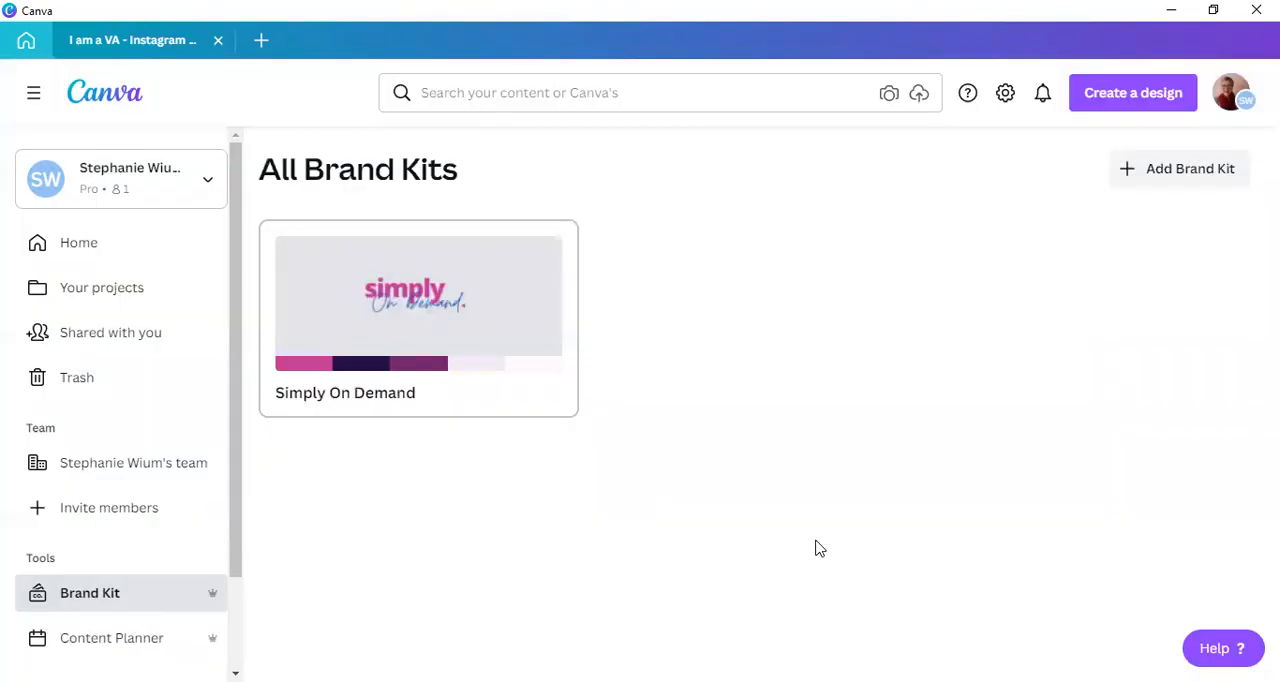
mouse_move(379, 247)
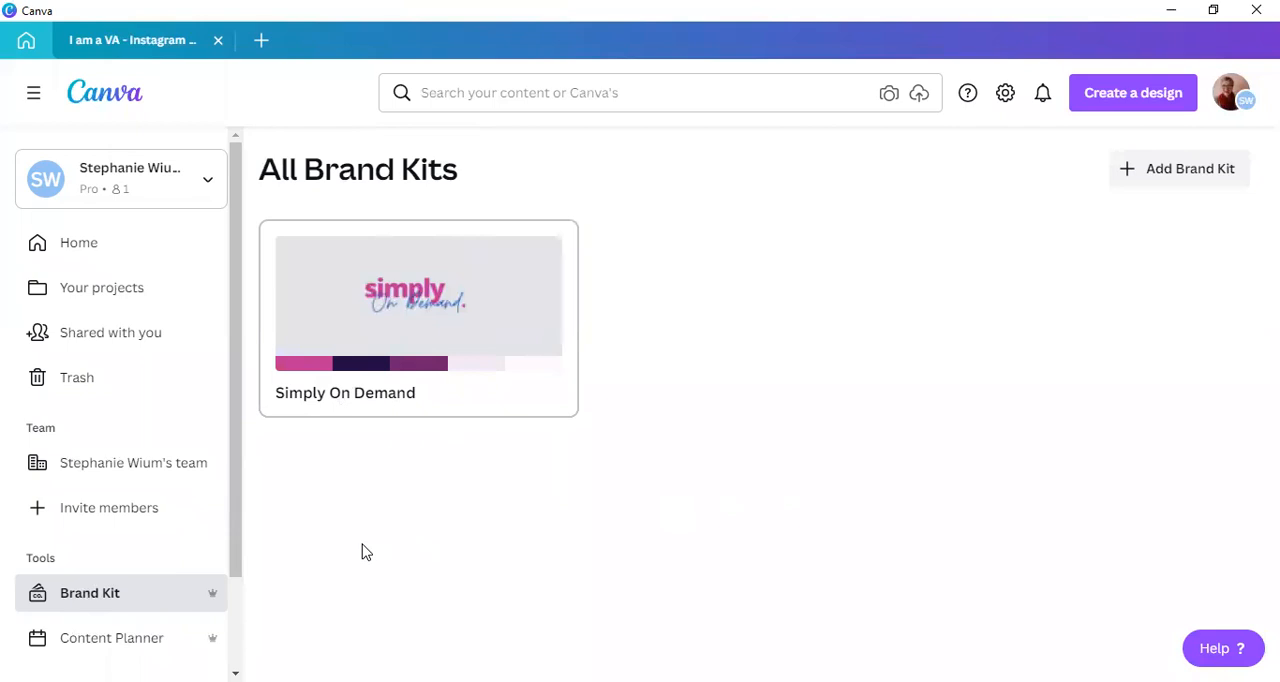
mouse_move(397, 297)
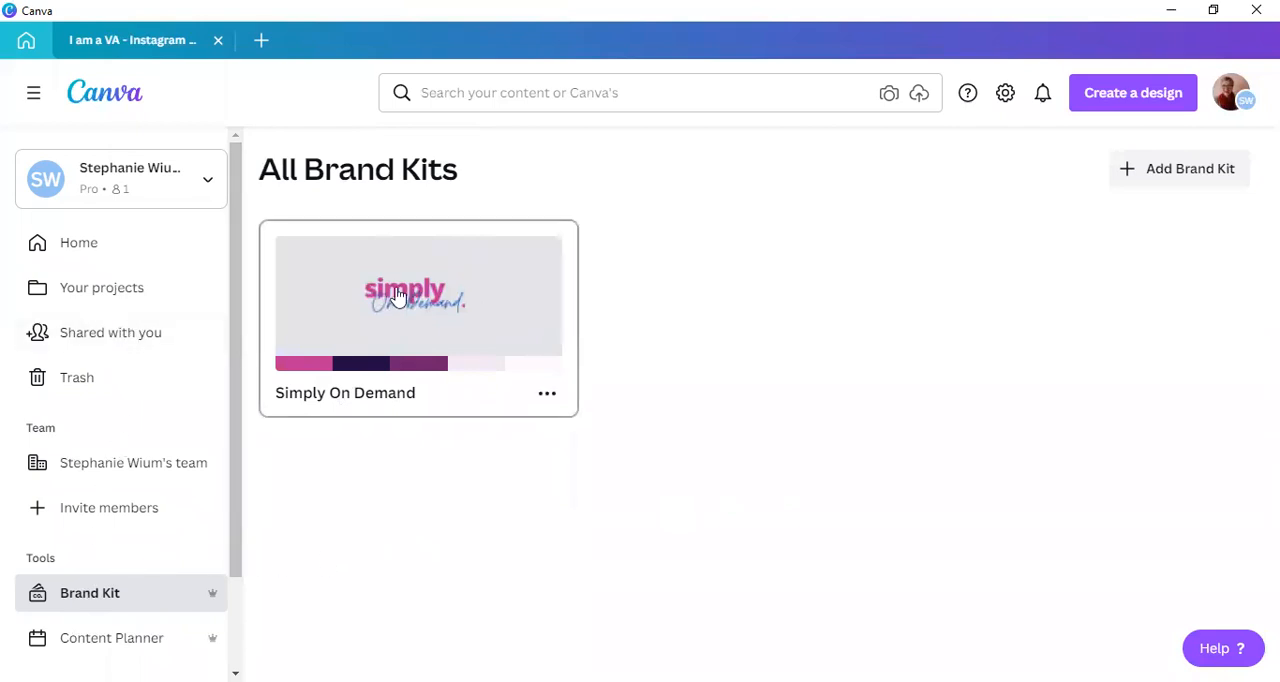
Open Simply On Demand and view its Uploaded fonts tab.
left_click(417, 300)
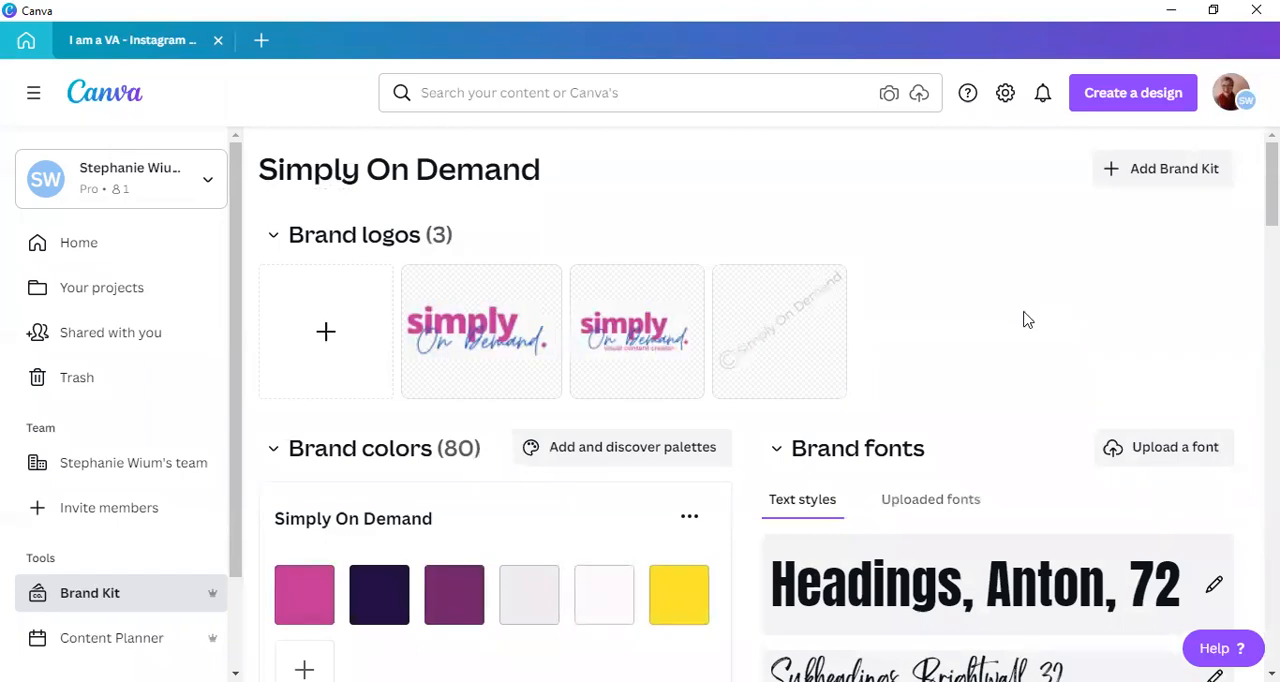
scroll("down", 3)
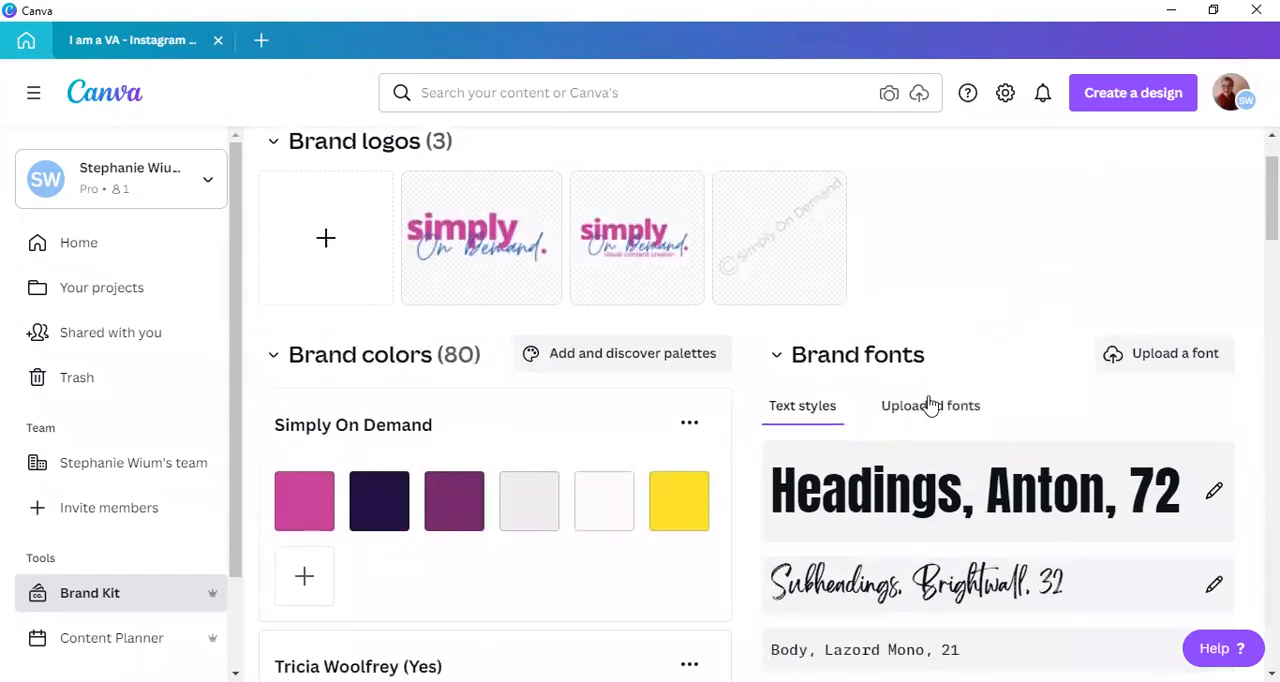
left_click(930, 405)
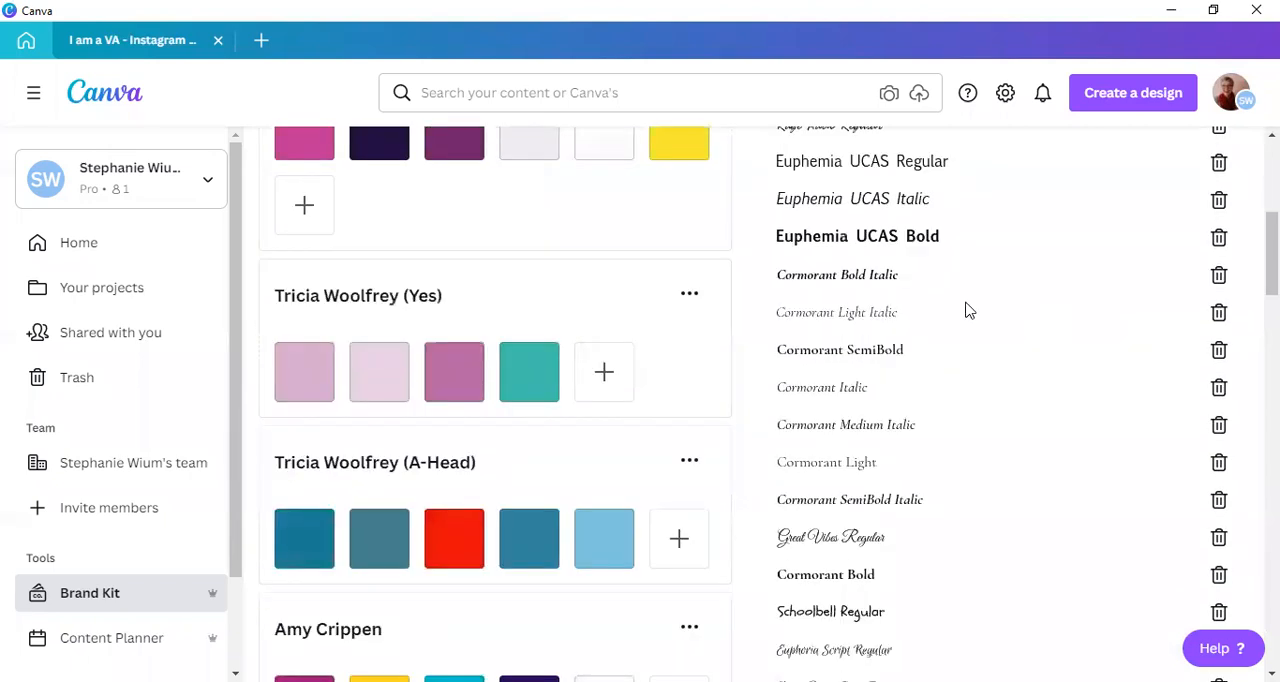
scroll("down", 3)
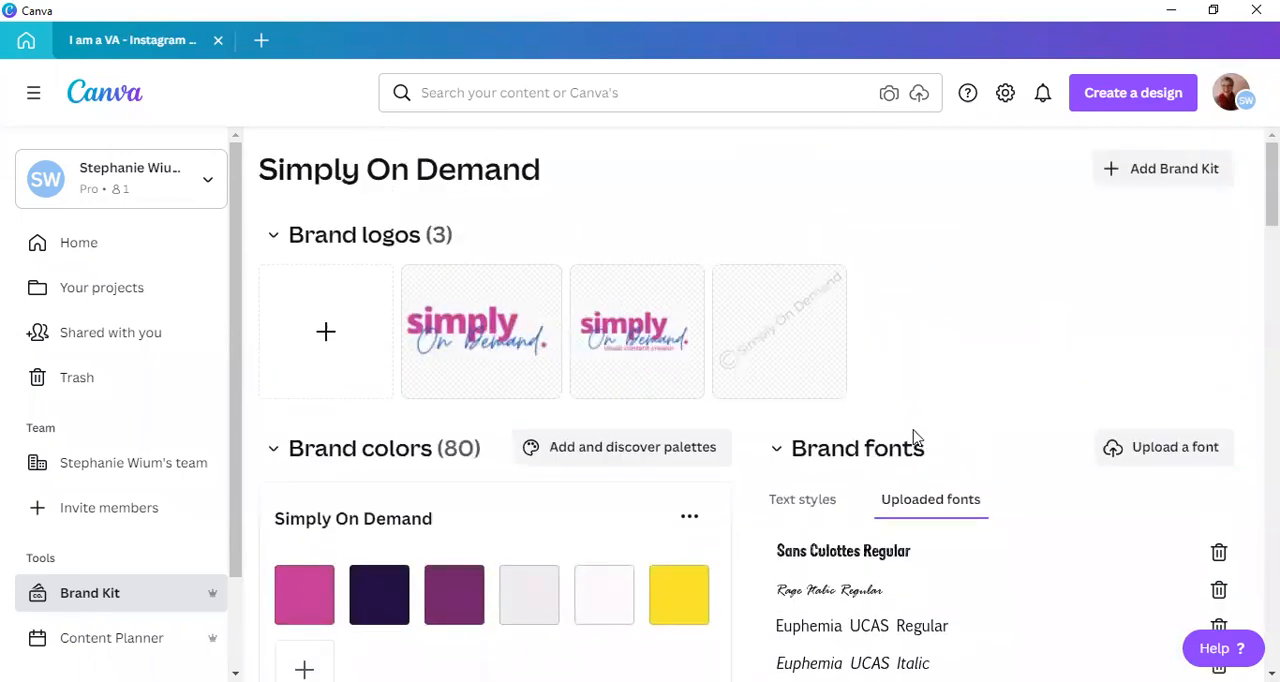
mouse_move(948, 570)
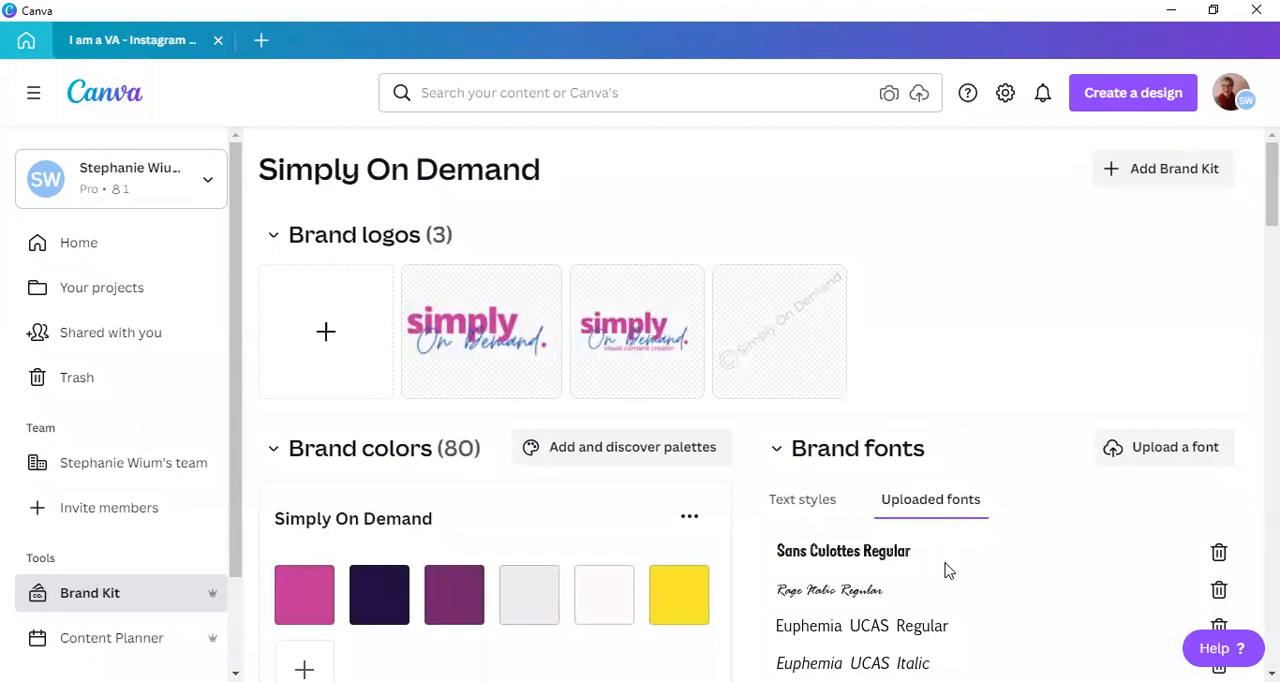
mouse_move(917, 344)
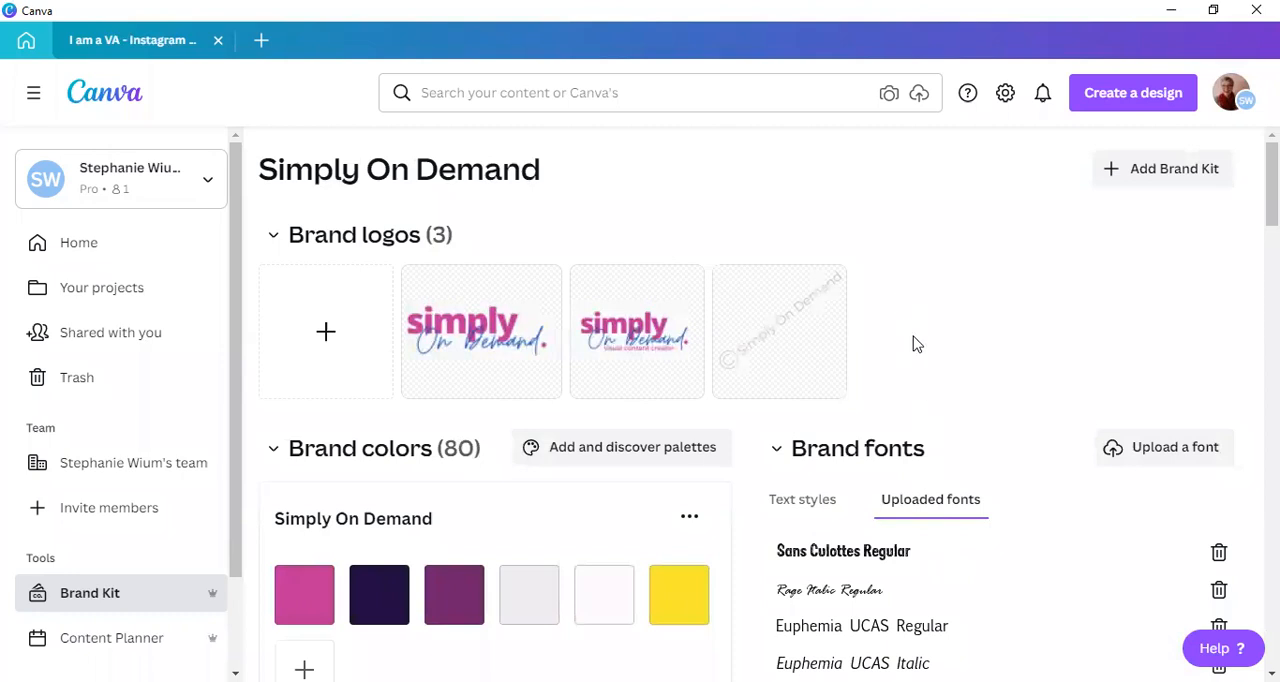
mouse_move(620, 185)
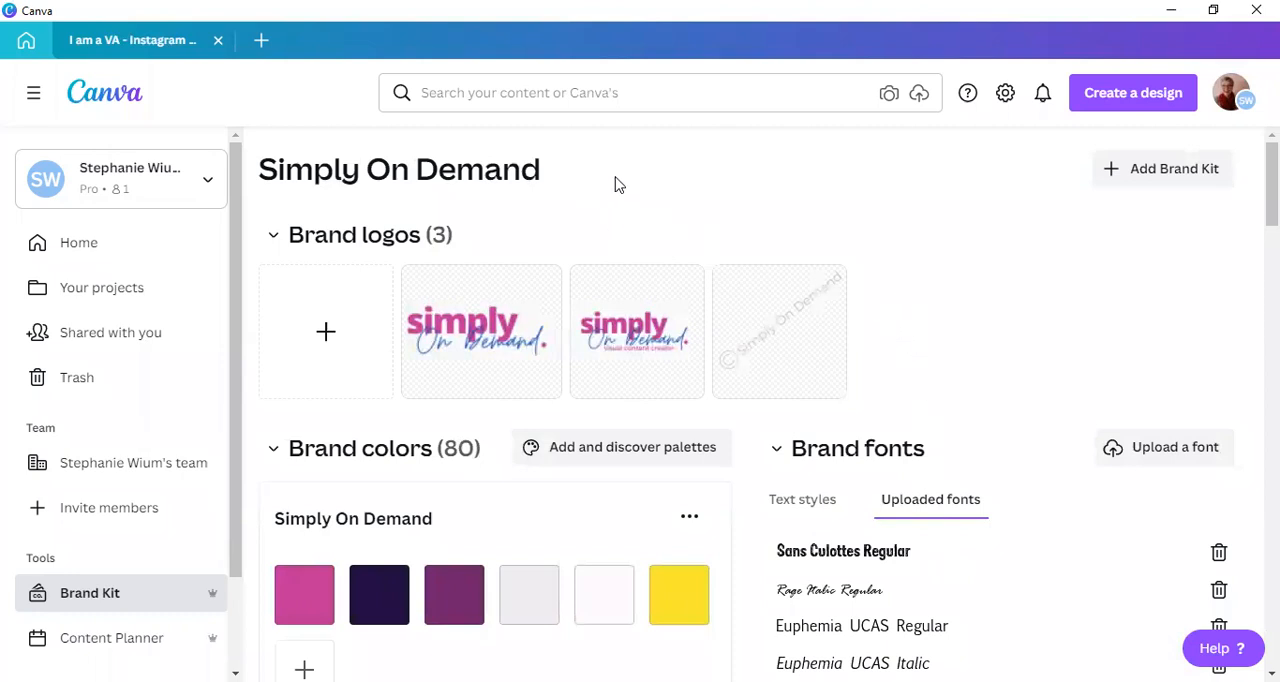
mouse_move(651, 44)
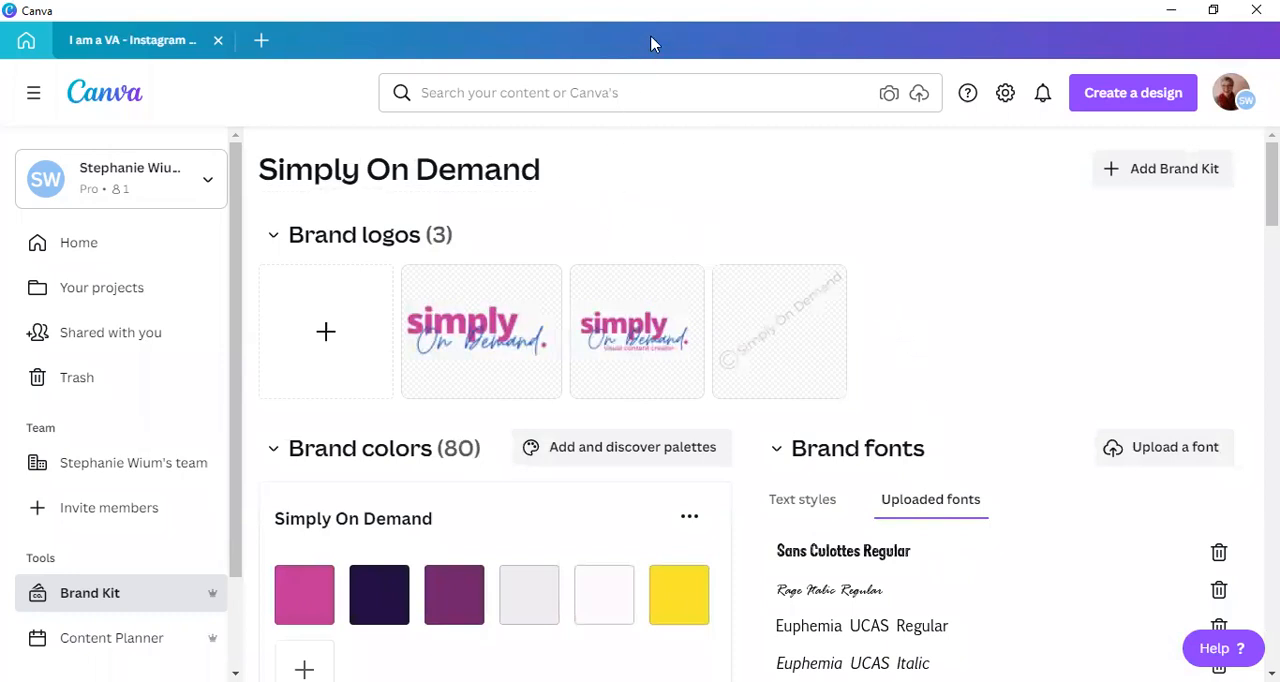